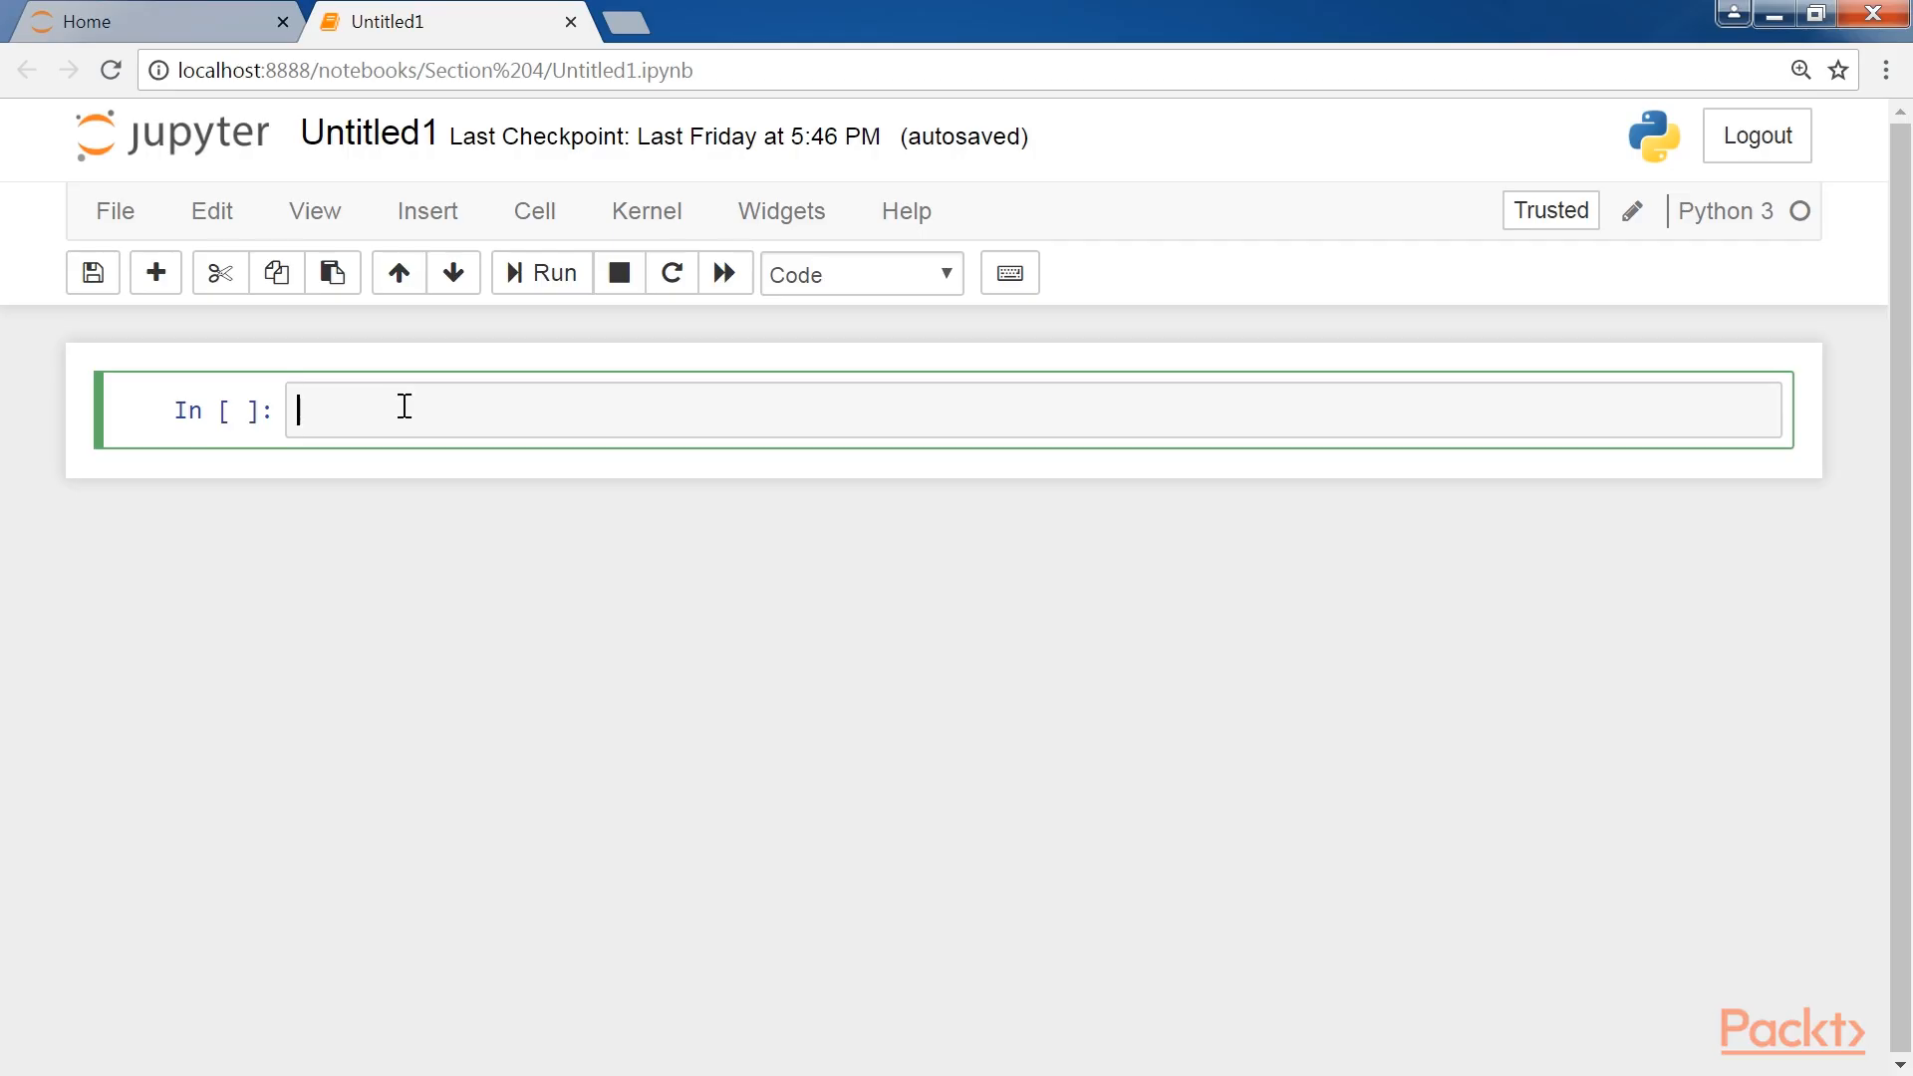
Tokenize 'It is a pleasant day today' and run nltk.pos_tag to list each word's tag.
{"action": "type", "text": "import nltk"}
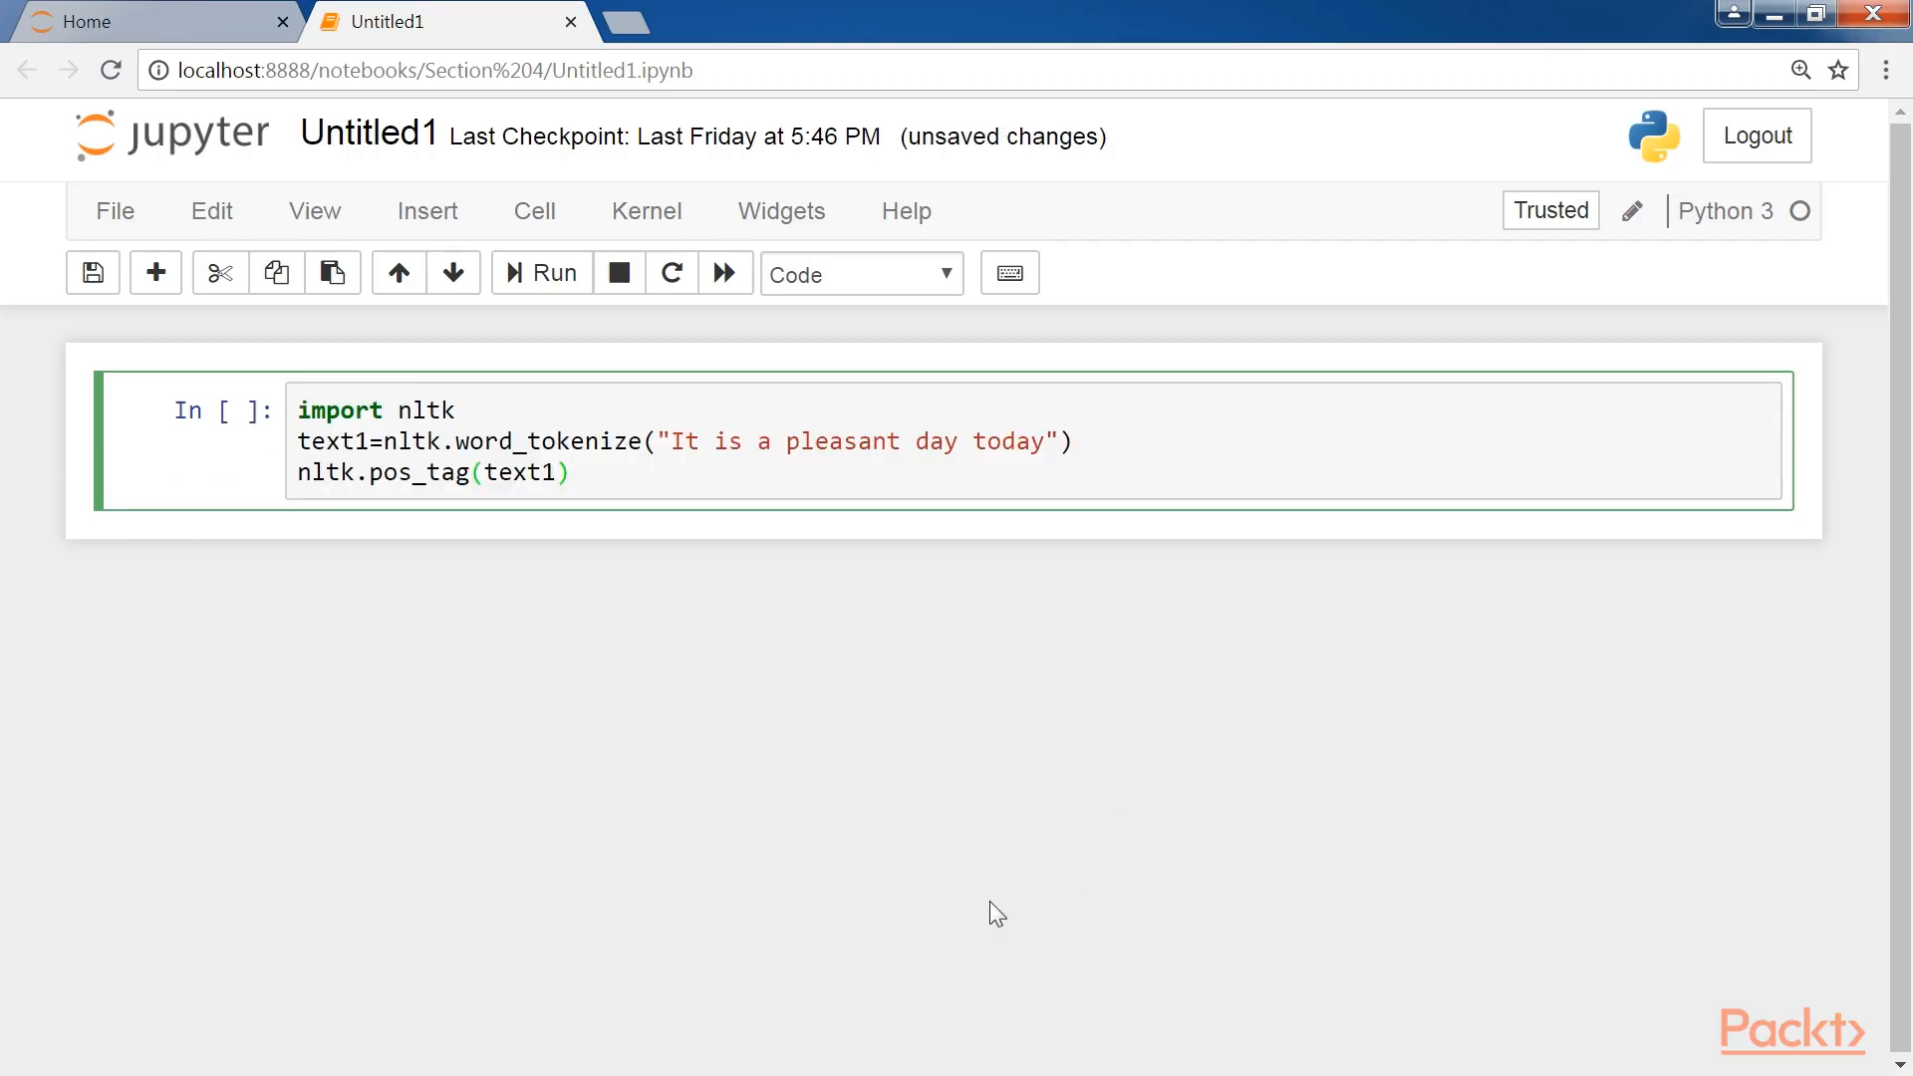
{"action": "left_click", "coordinate": [570, 474]}
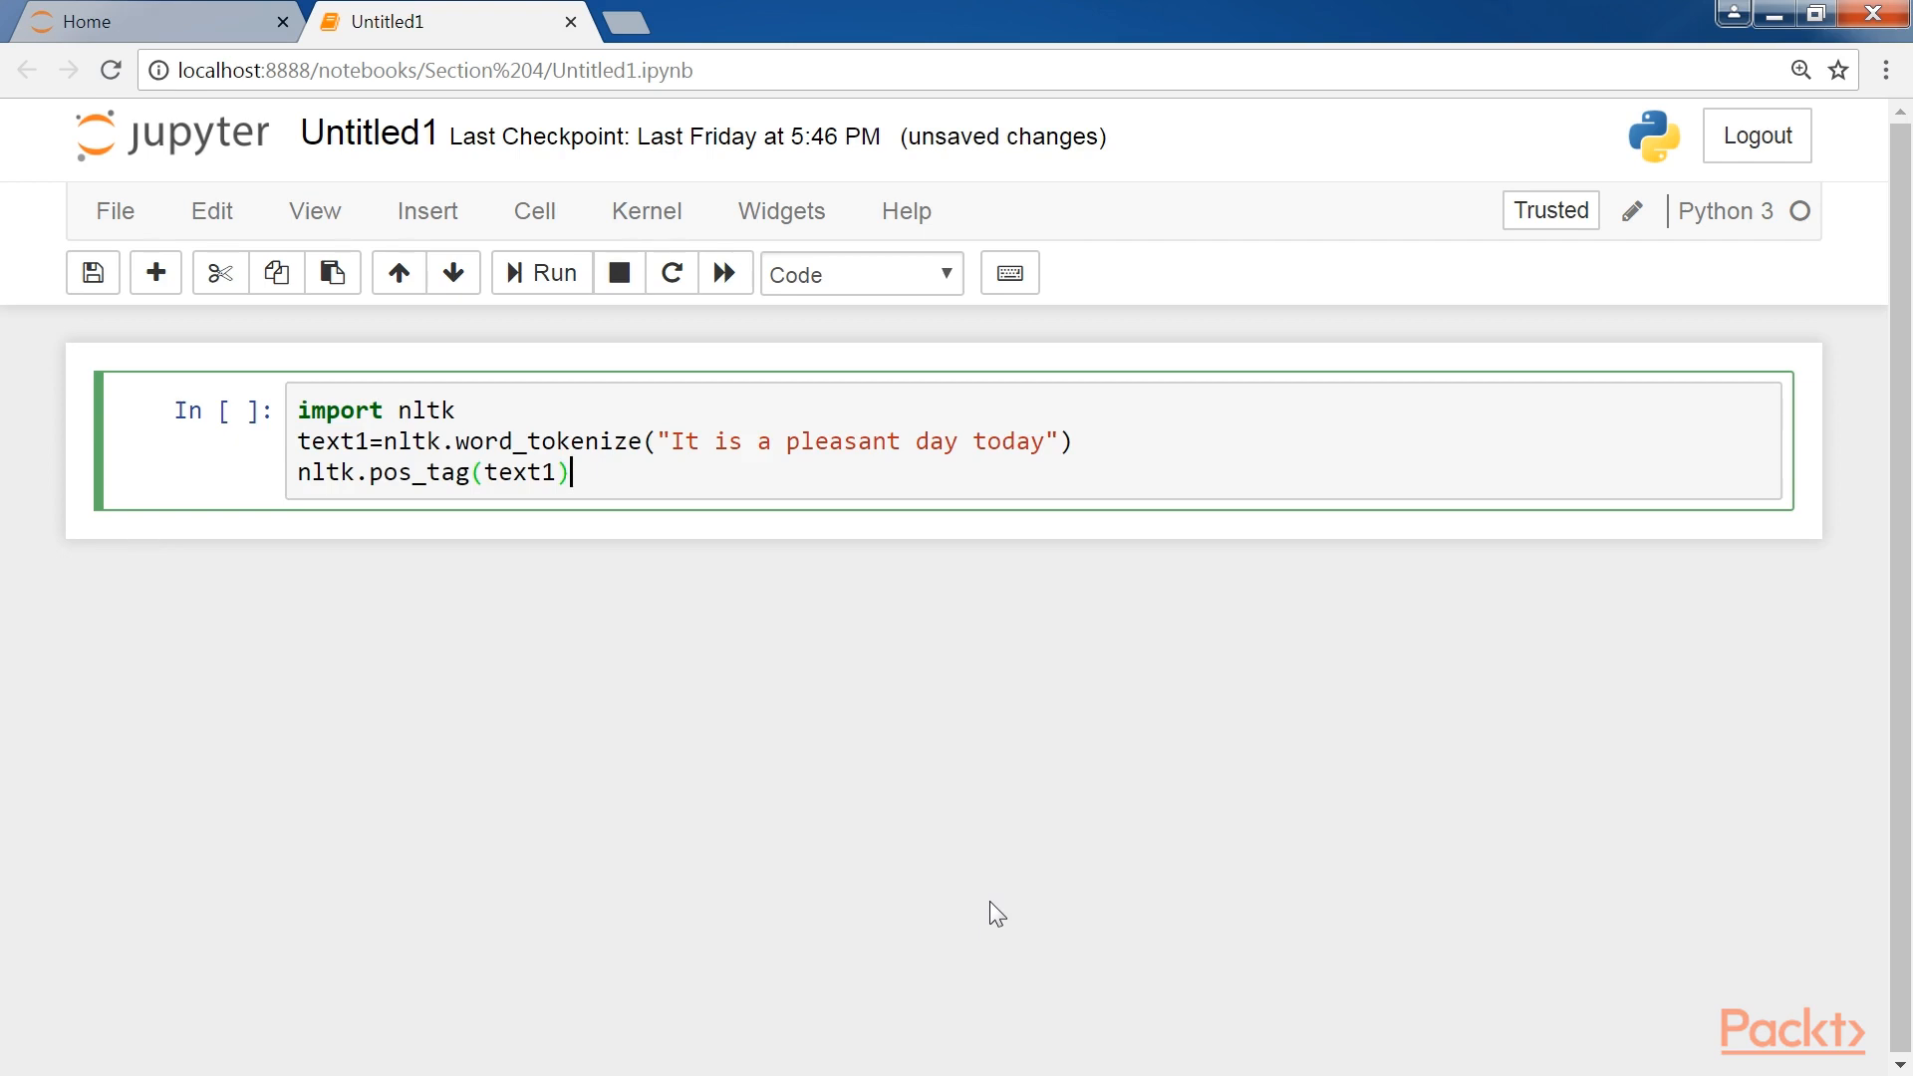
{"action": "left_click", "coordinate": [539, 272]}
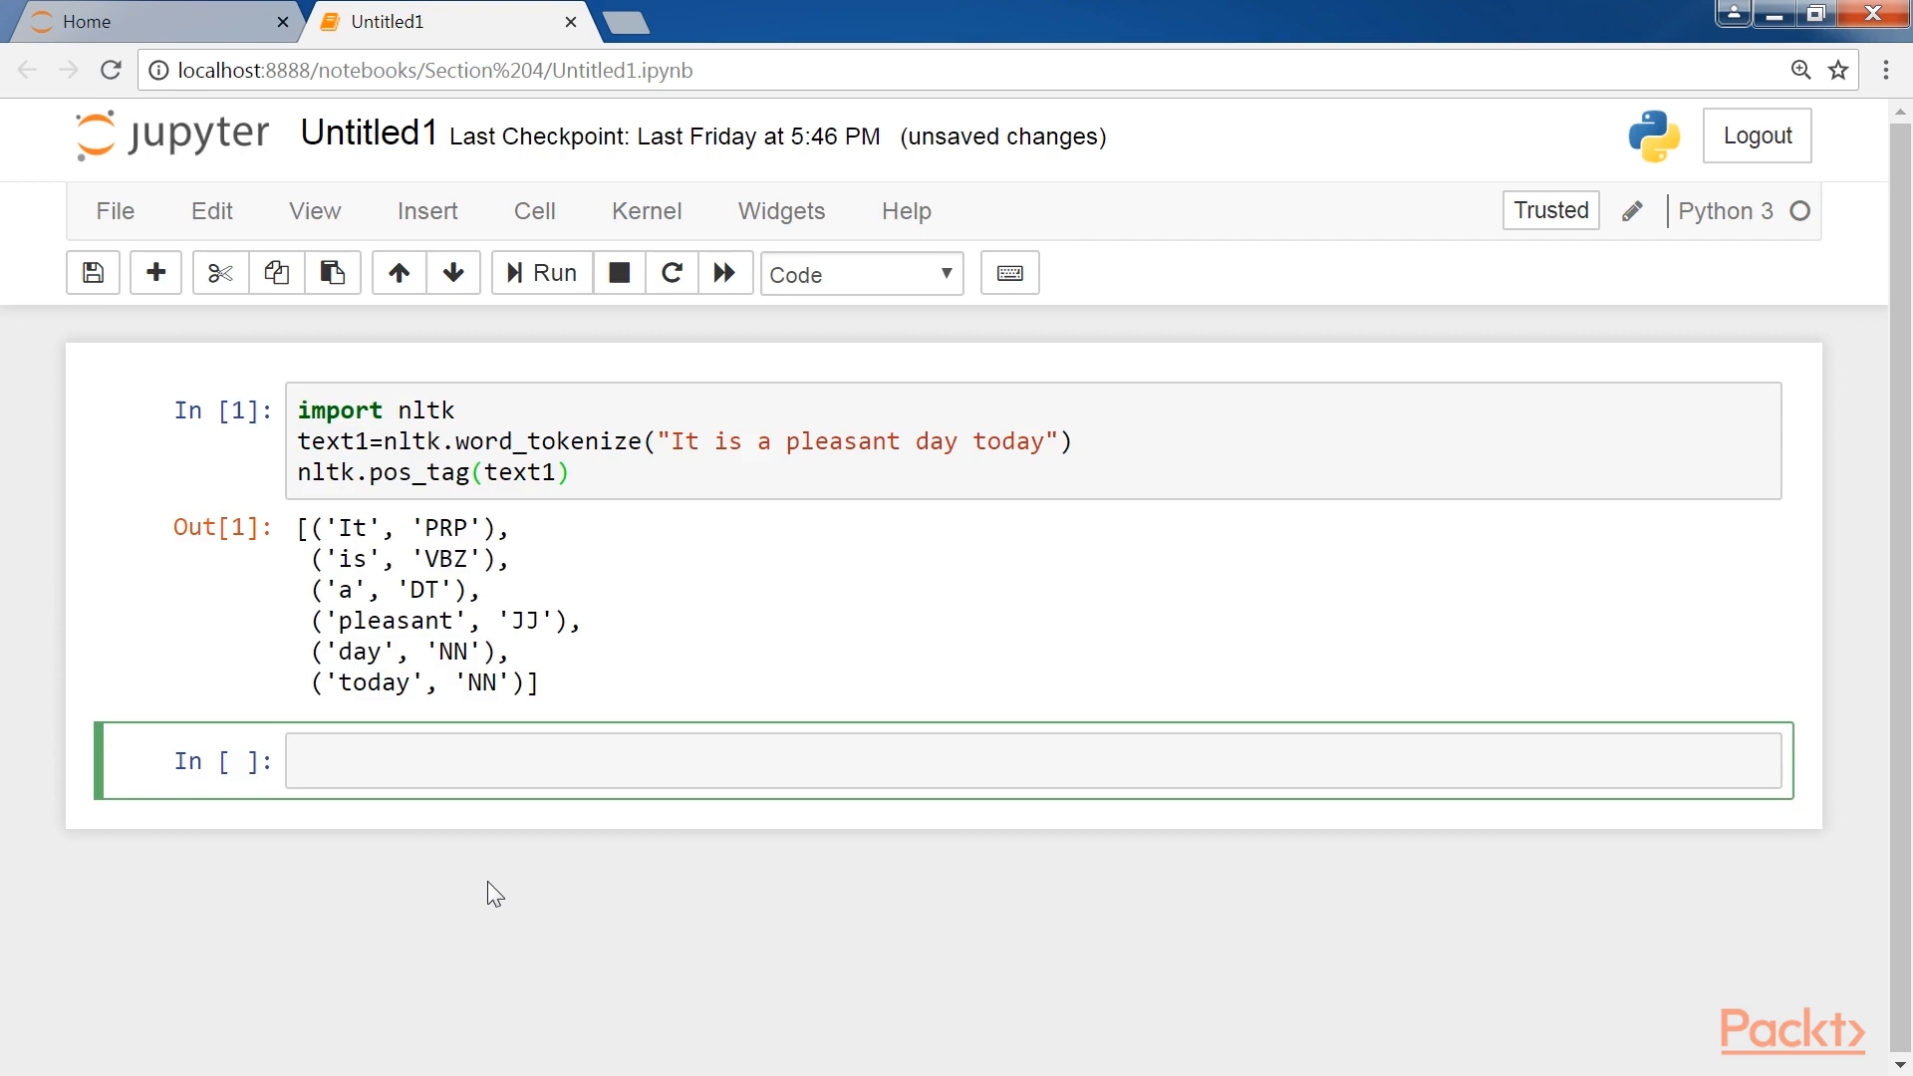
{"action": "mouse_move", "coordinate": [452, 881]}
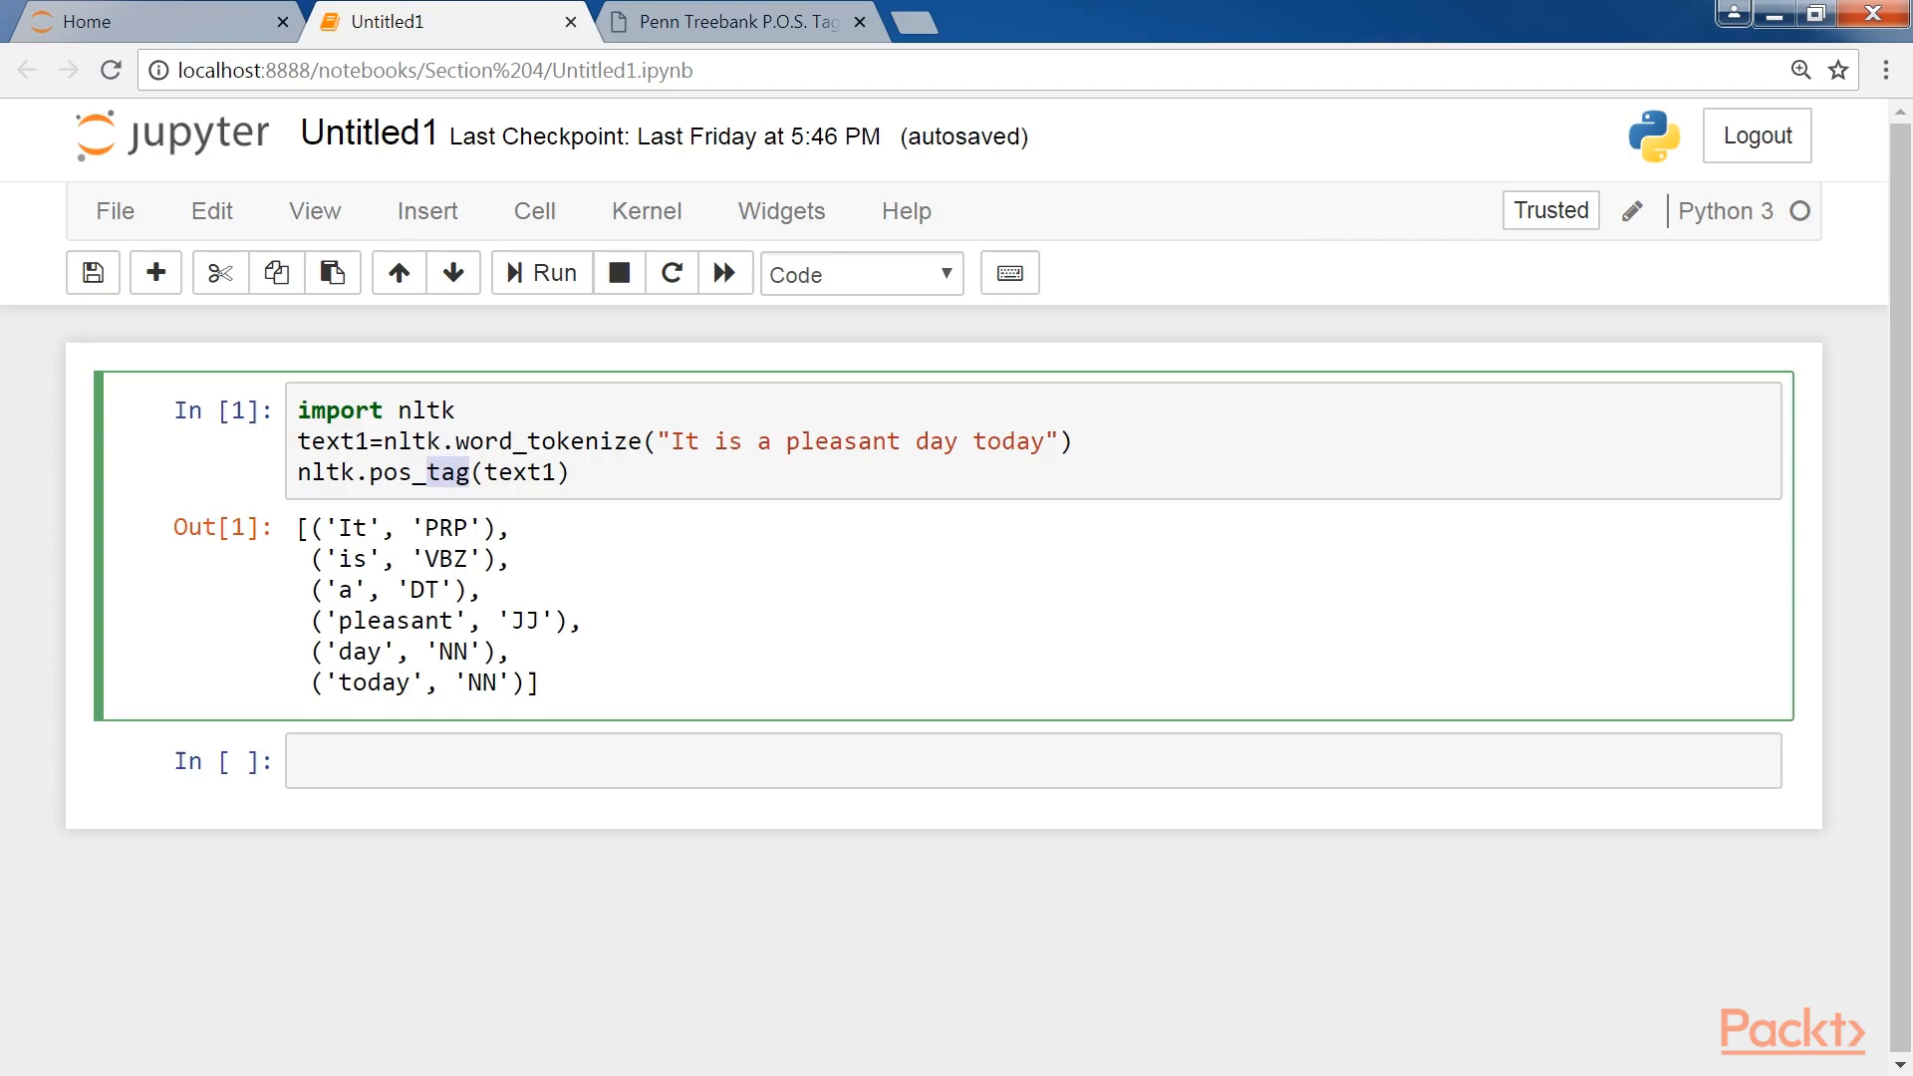
{"action": "left_click", "coordinate": [732, 22]}
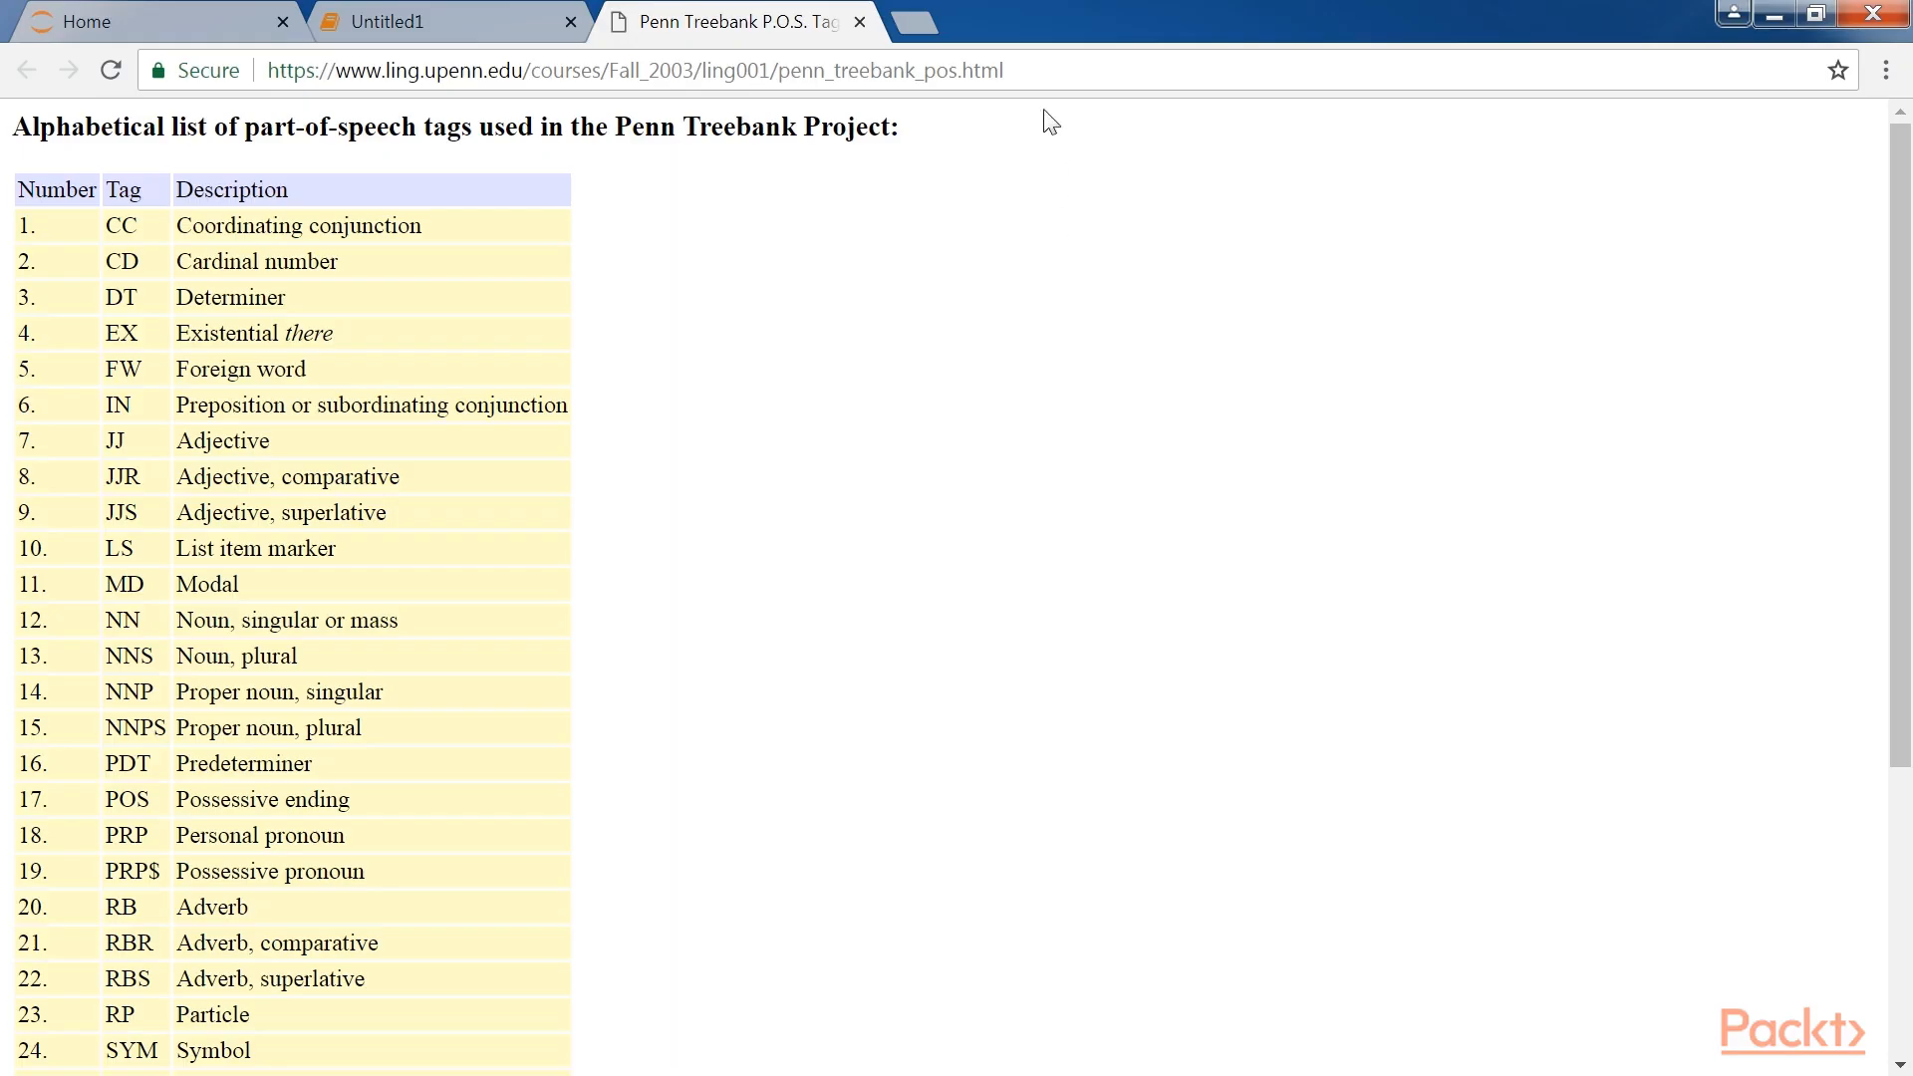
{"action": "left_click", "coordinate": [632, 69]}
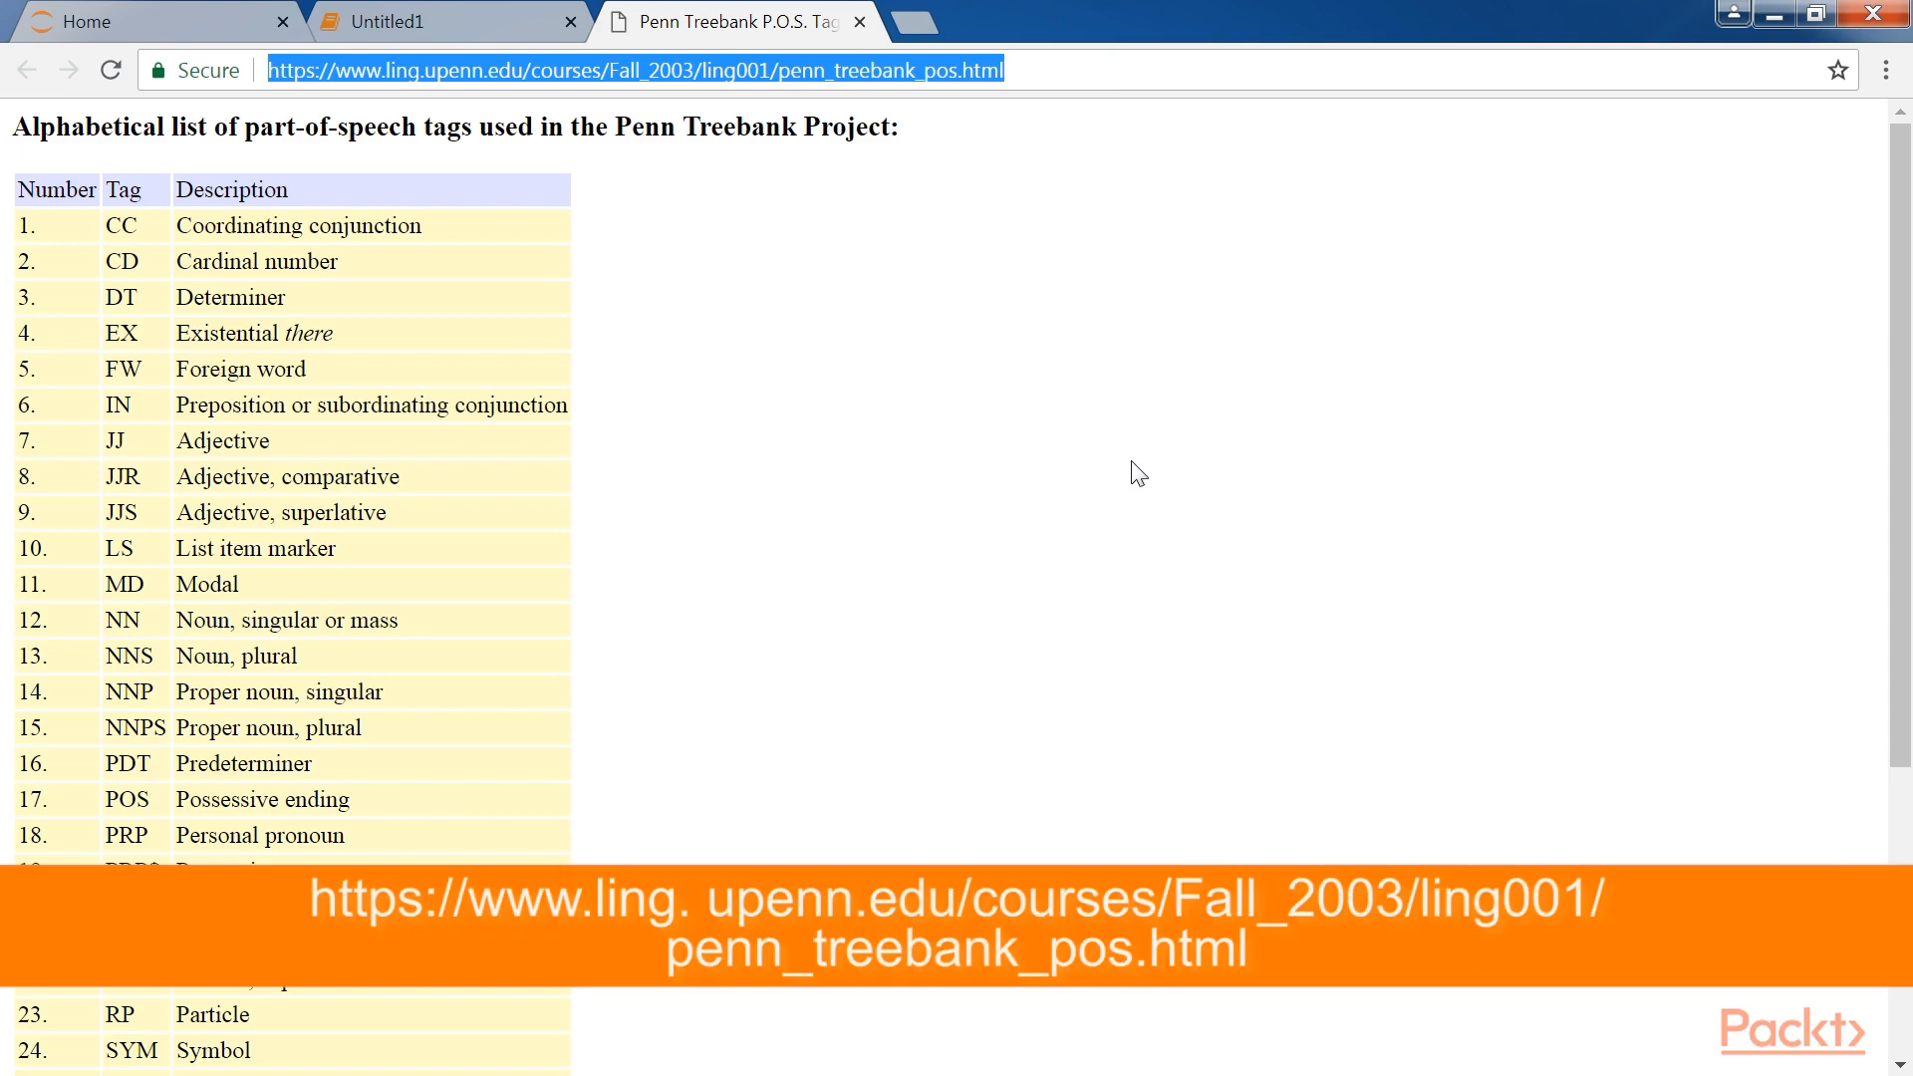
{"action": "left_click", "coordinate": [446, 22]}
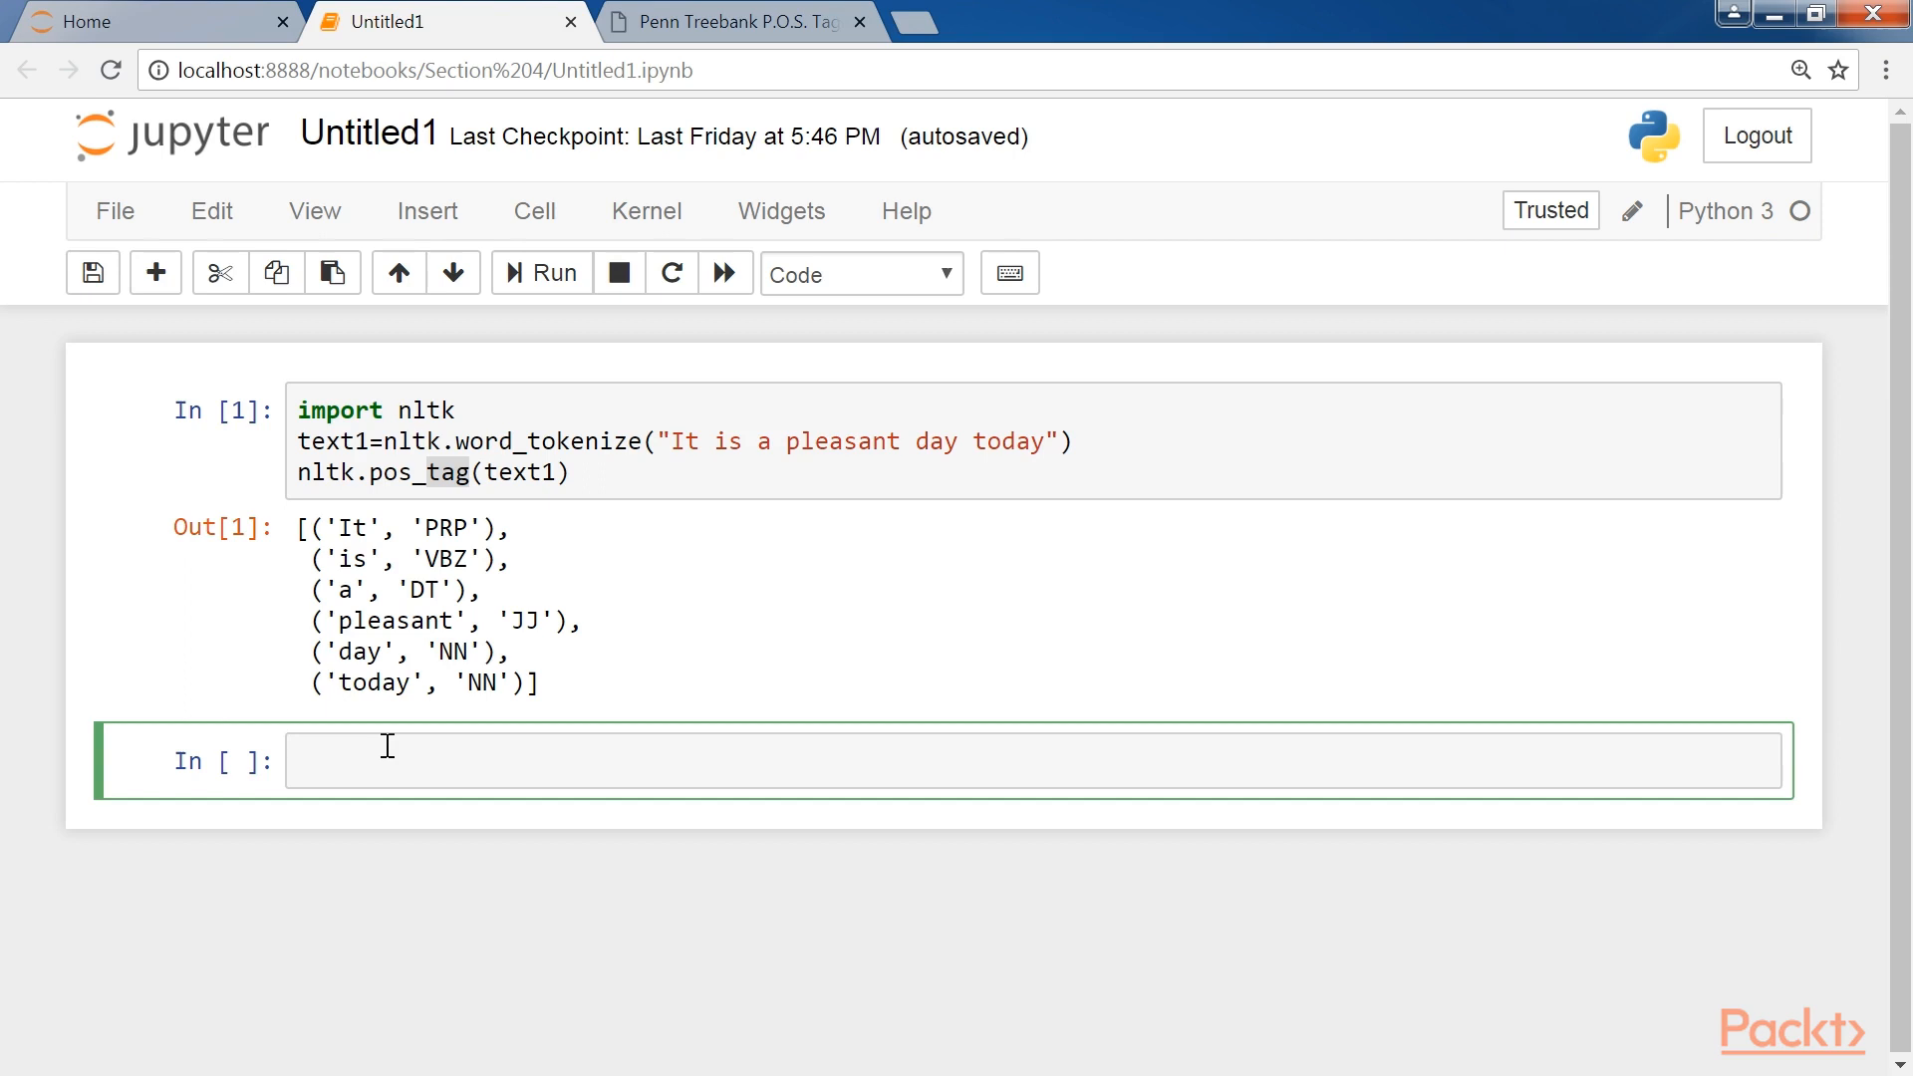
Write an nltk.help.upenn_tagset cell describing the NNS noun tag.
{"action": "type", "text": "n"}
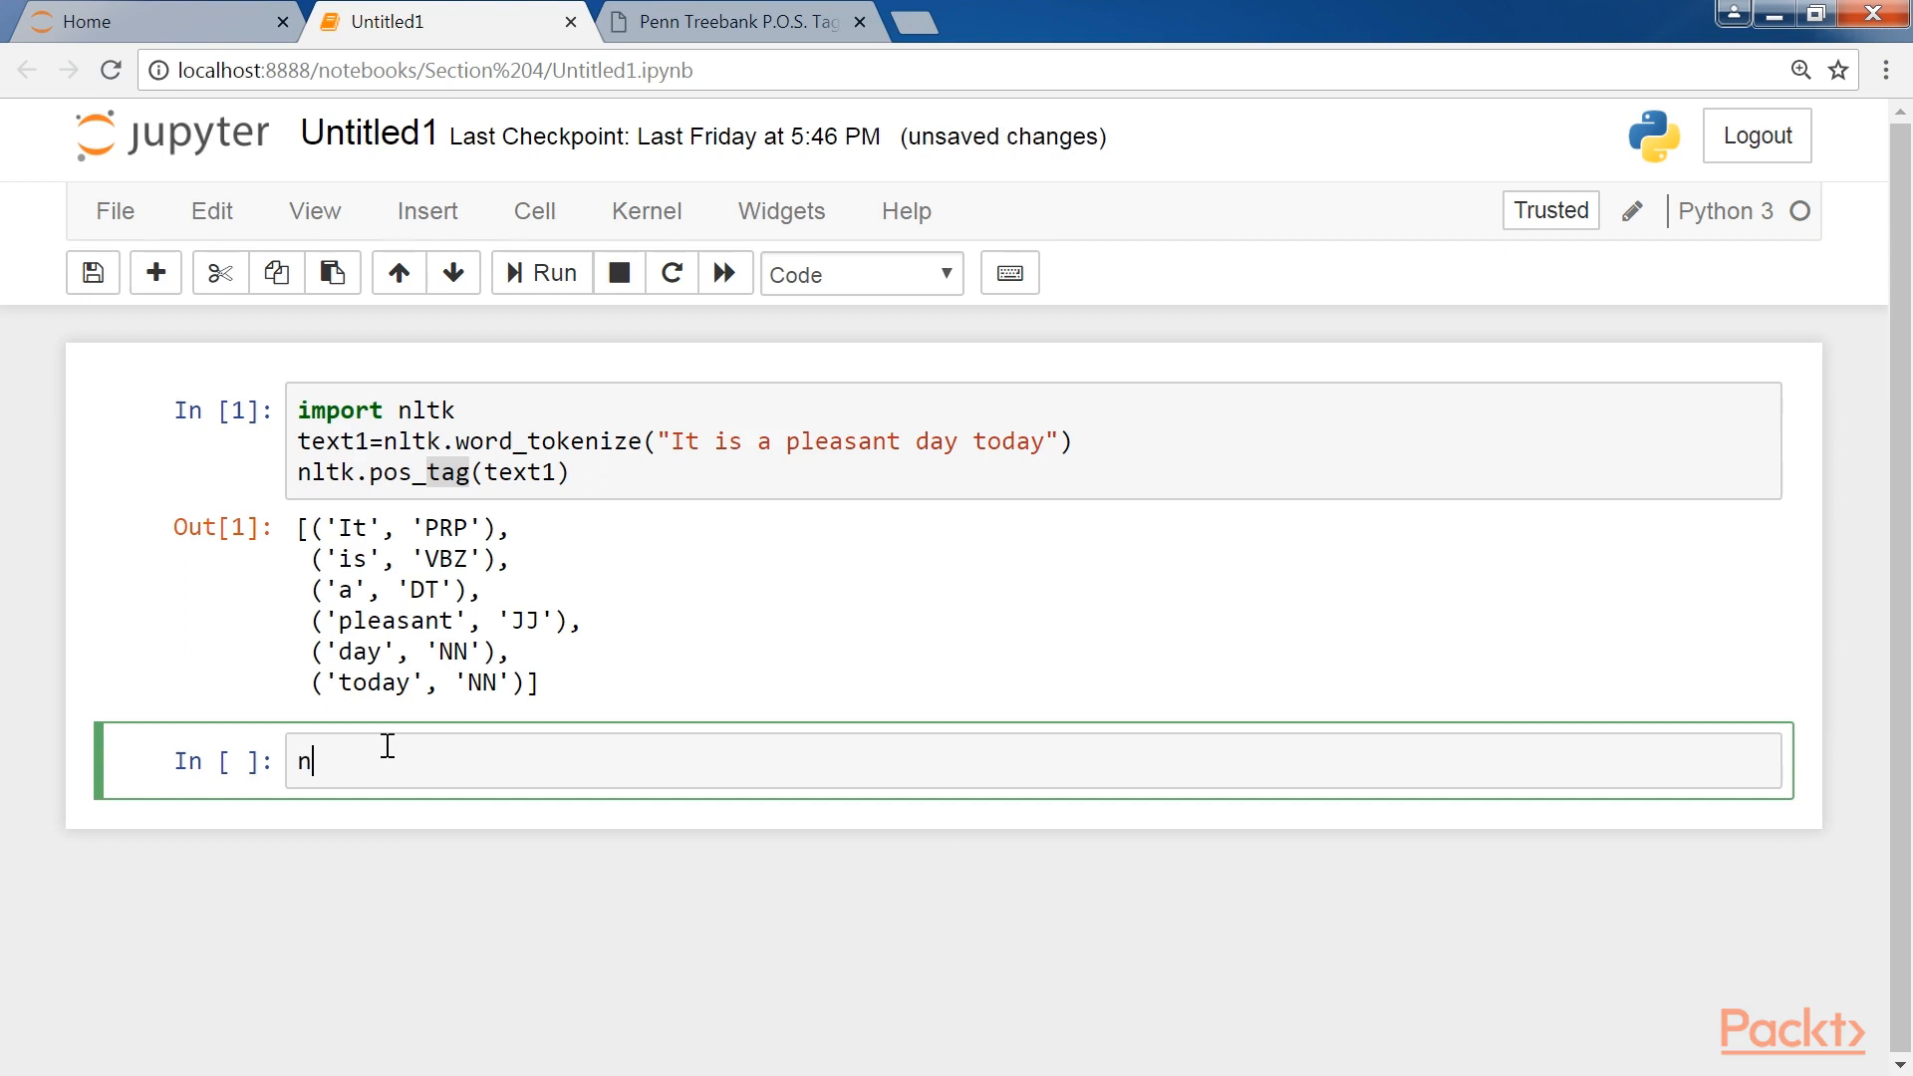
{"action": "type", "text": "ltk.help"}
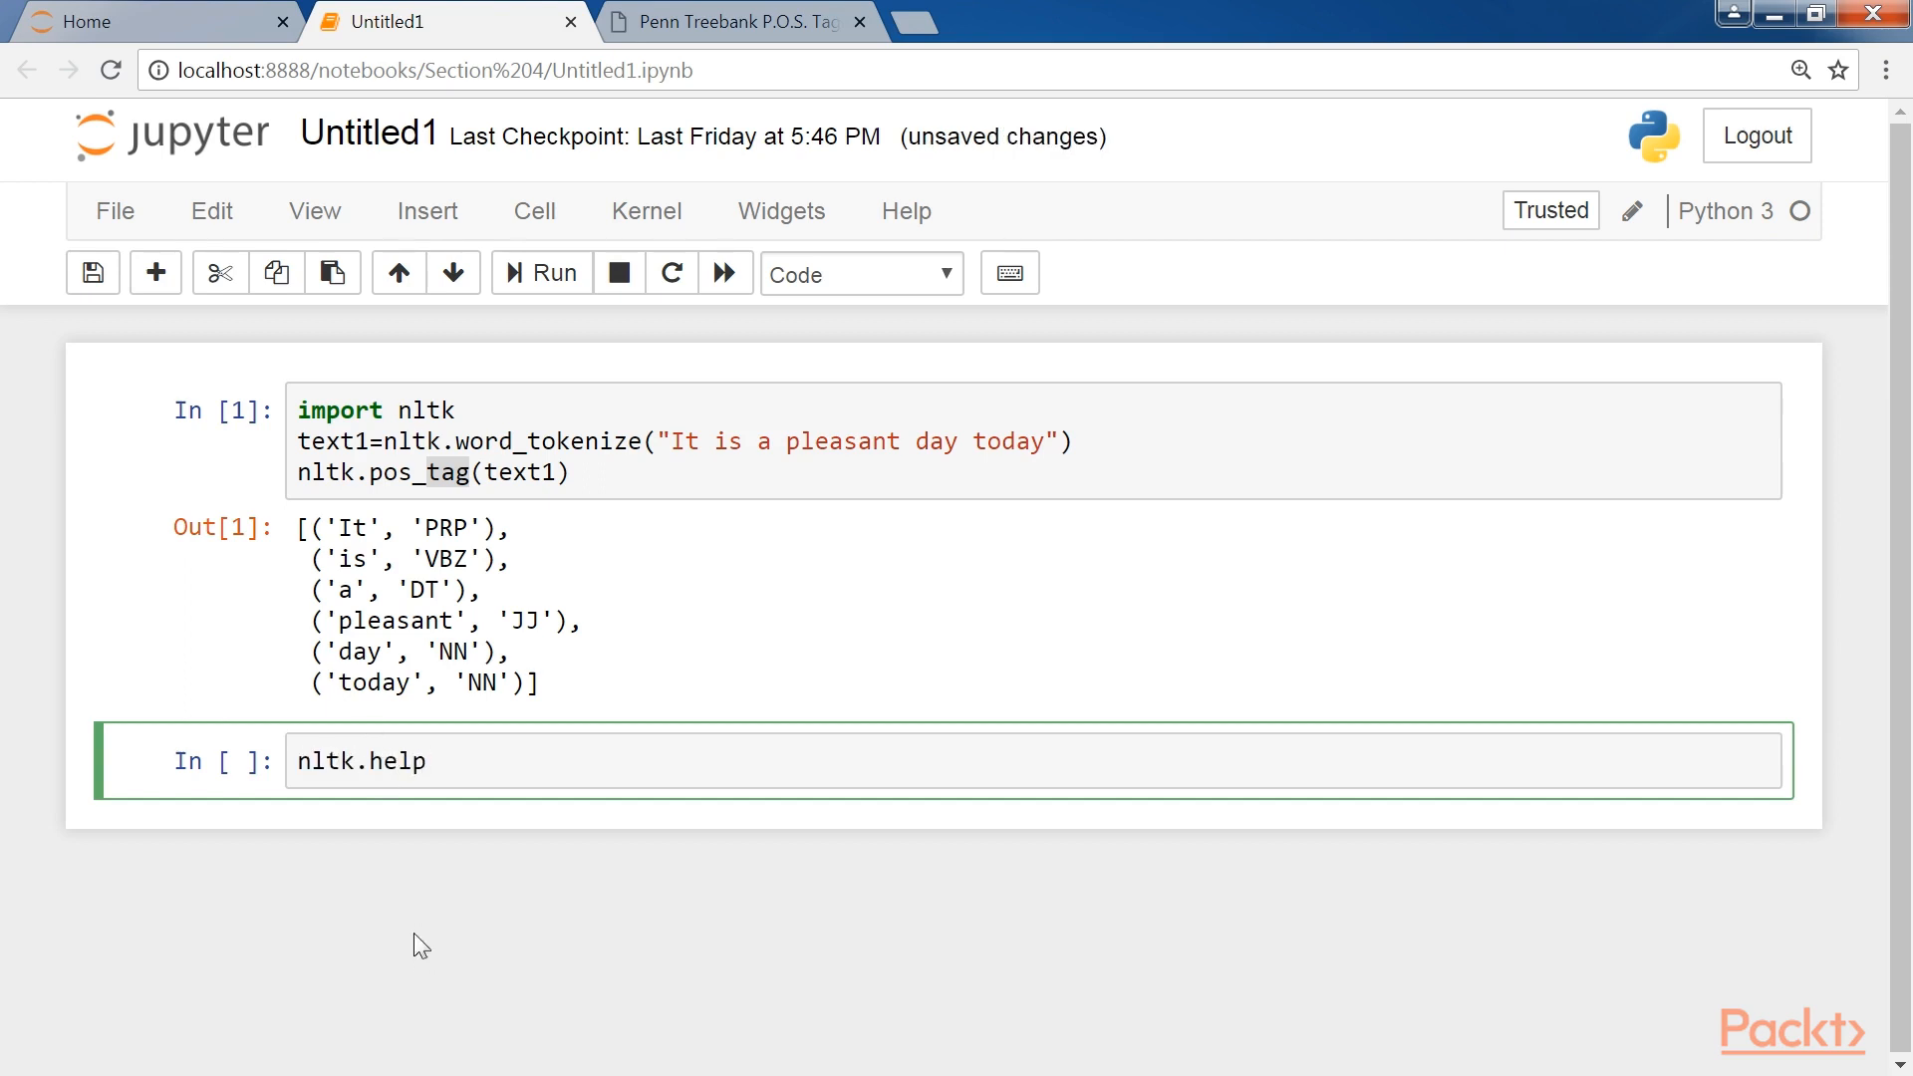
{"action": "type", "text": ".upe"}
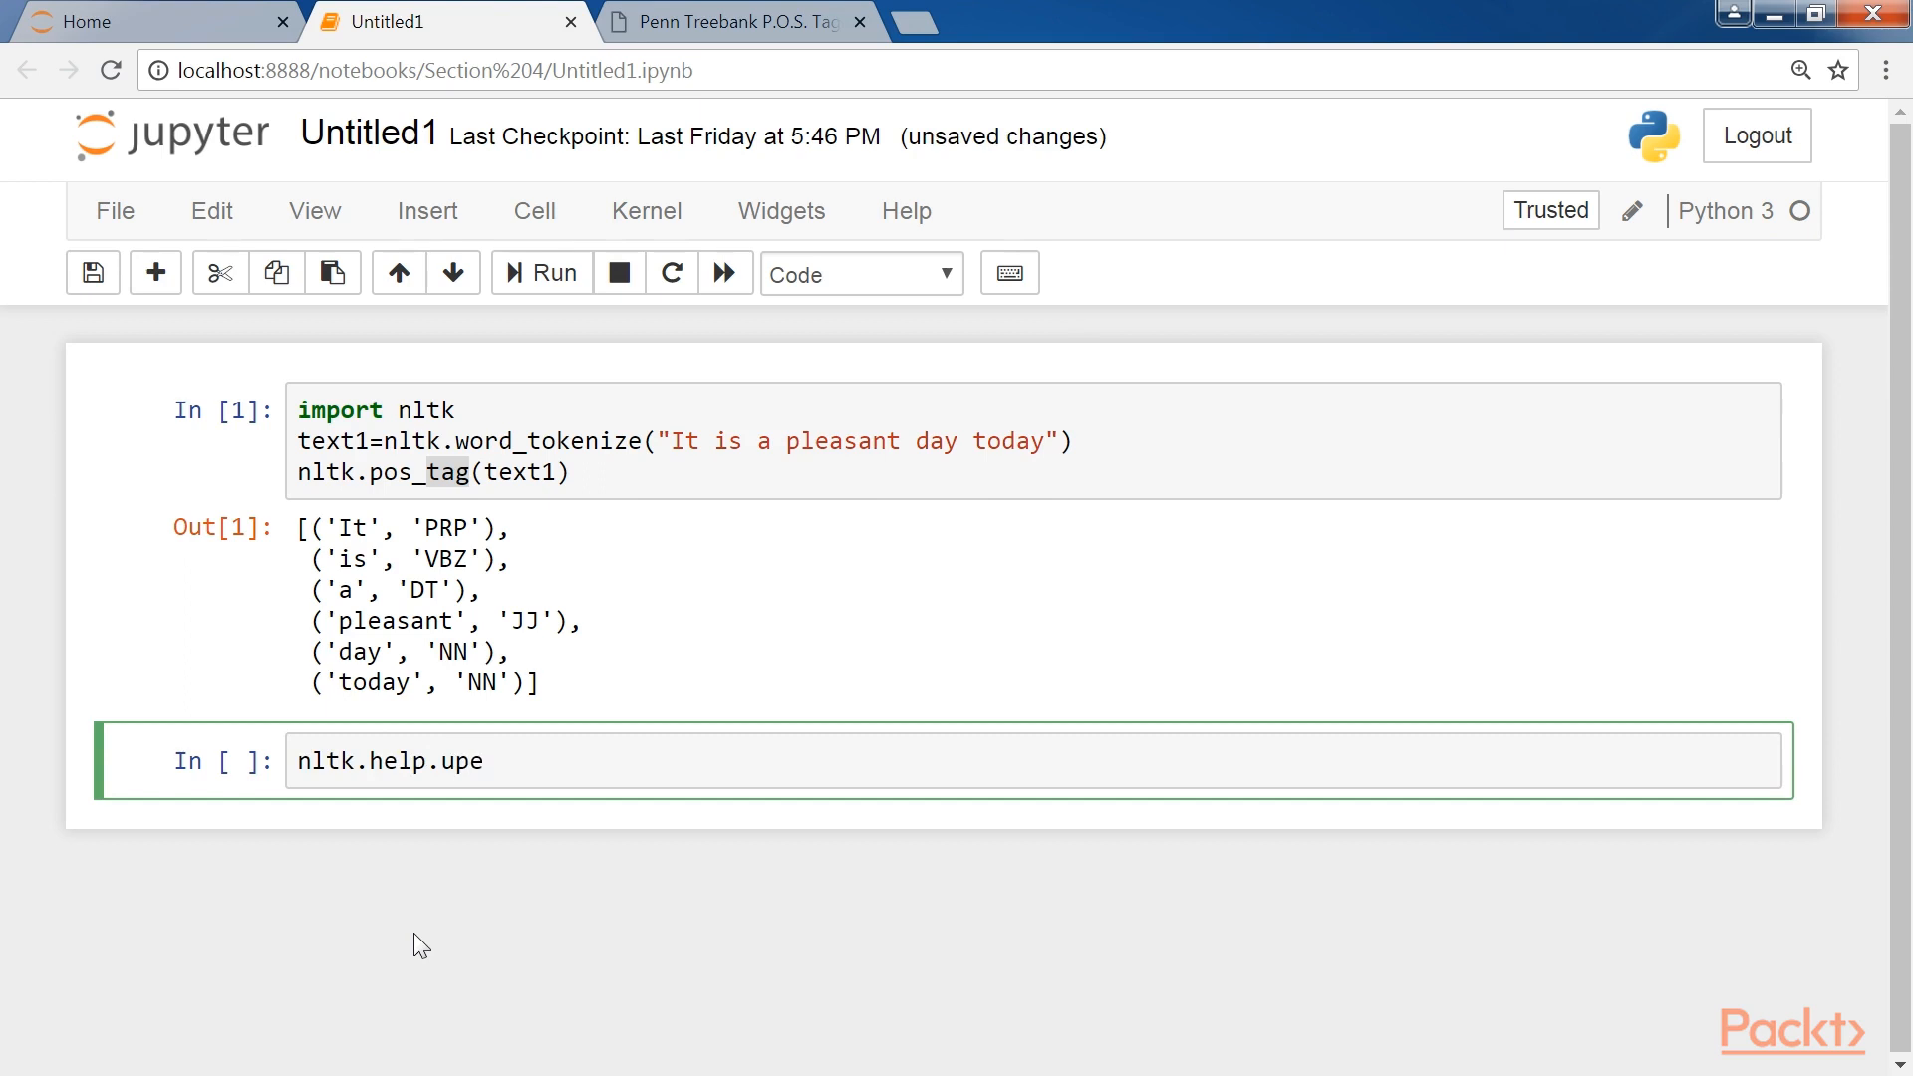
{"action": "type", "text": "nn_tag"}
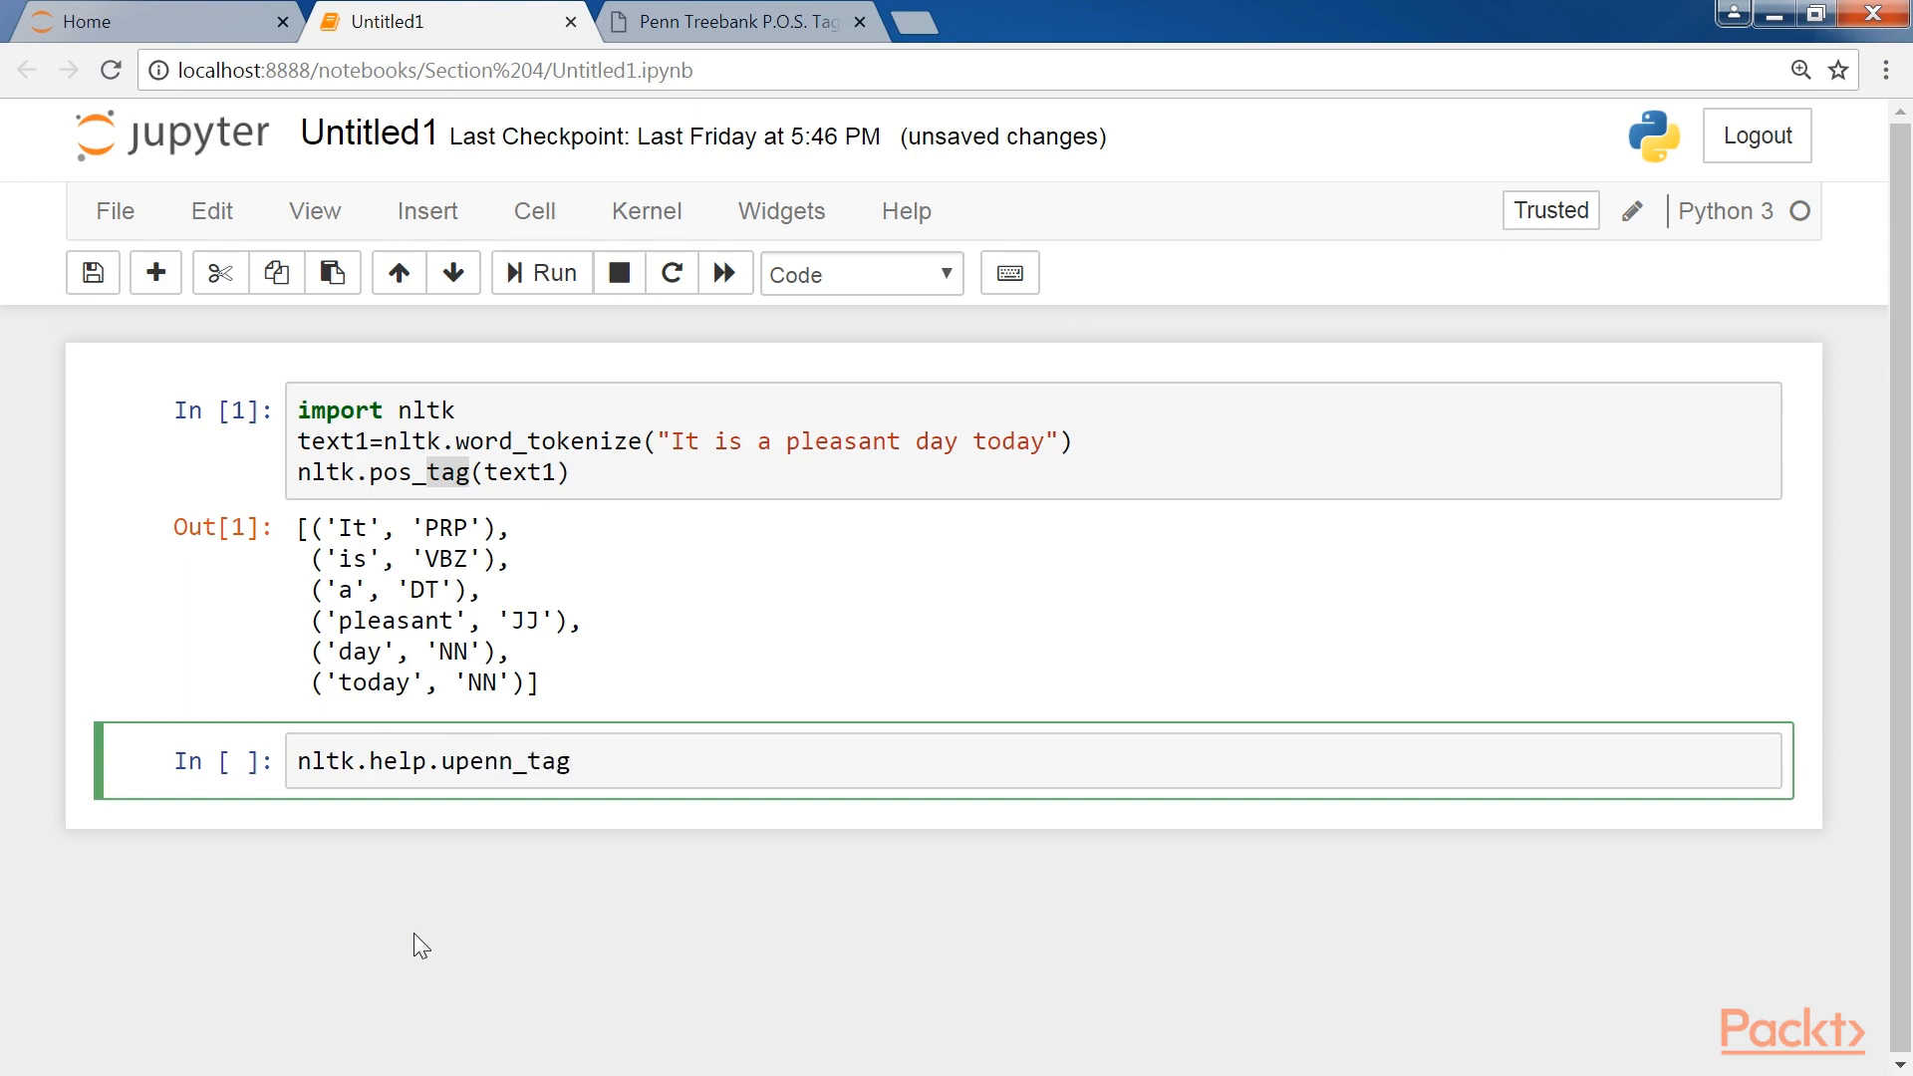
{"action": "type", "text": "set('NN')"}
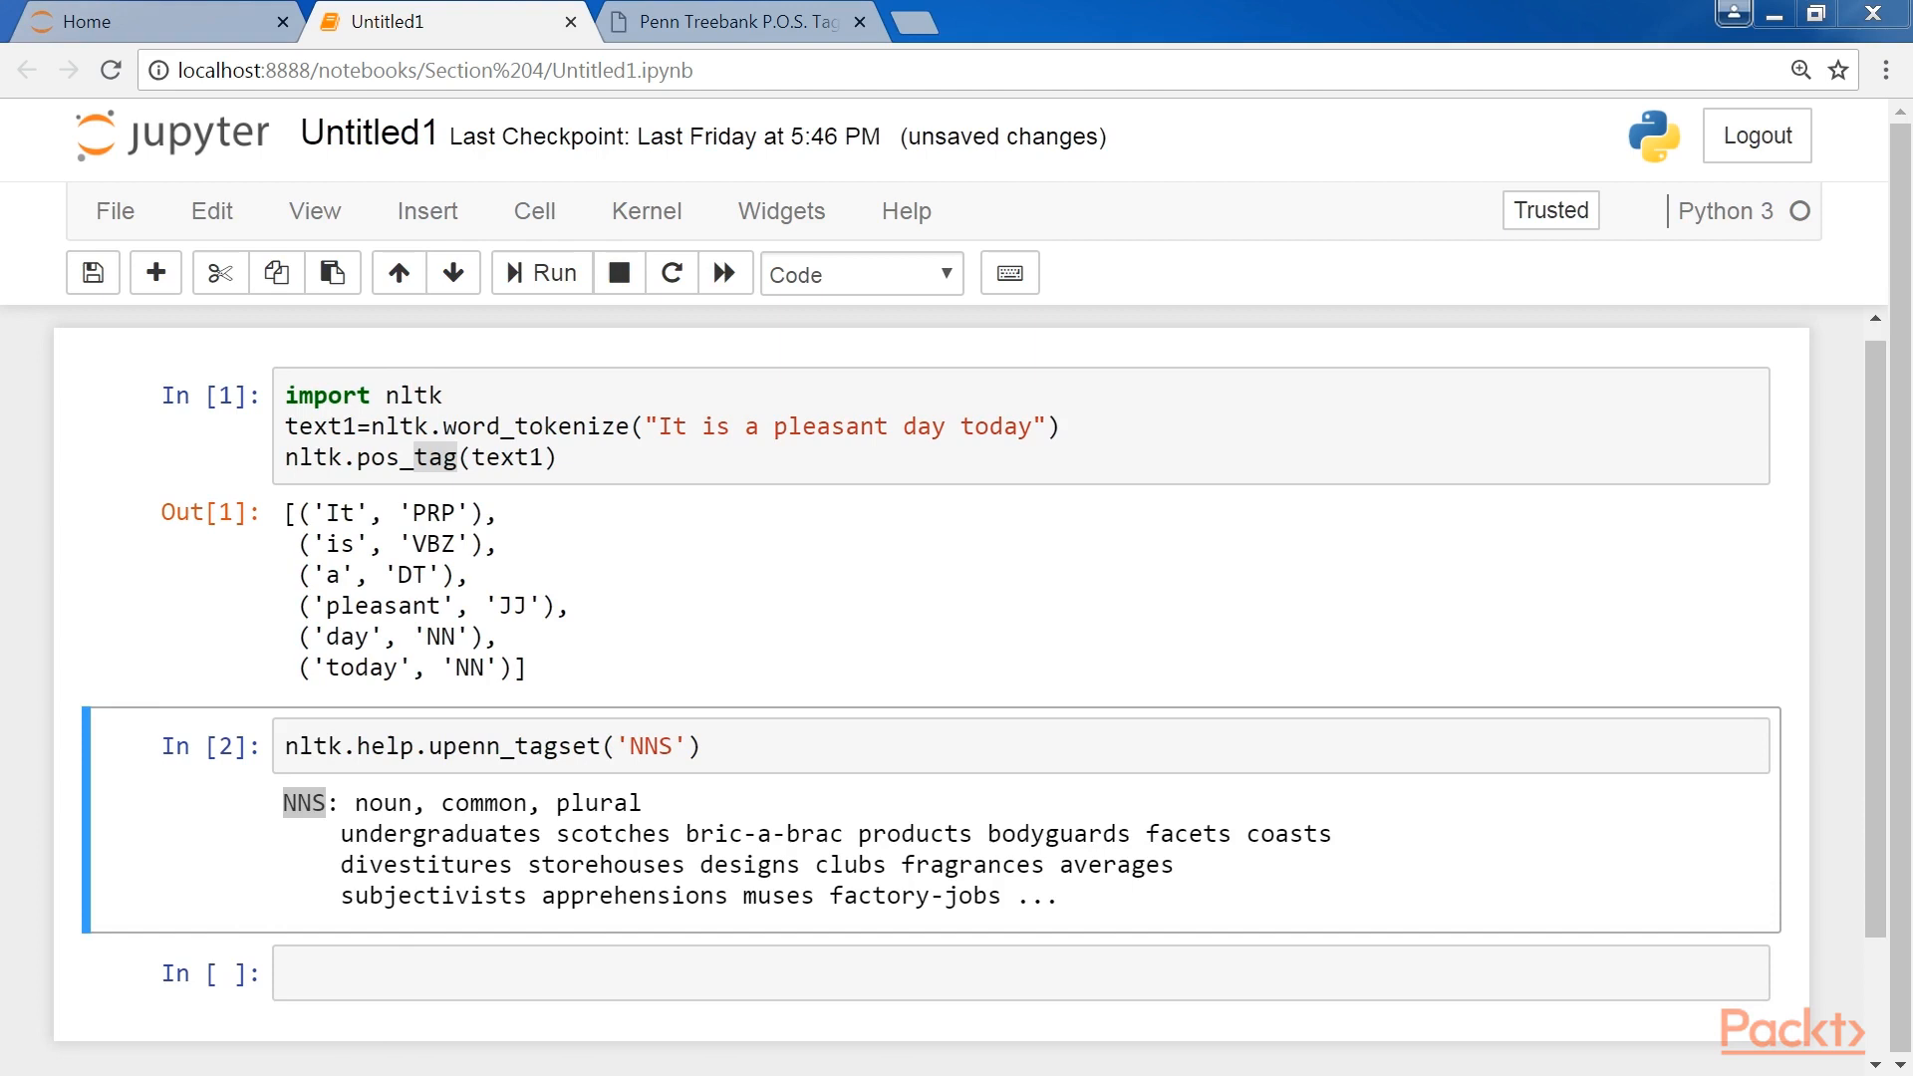
Run nltk.help.upenn_tagset('VB.*') in the next cell to show all verb tags.
{"action": "scroll", "scroll_direction": "down", "scroll_amount": 3}
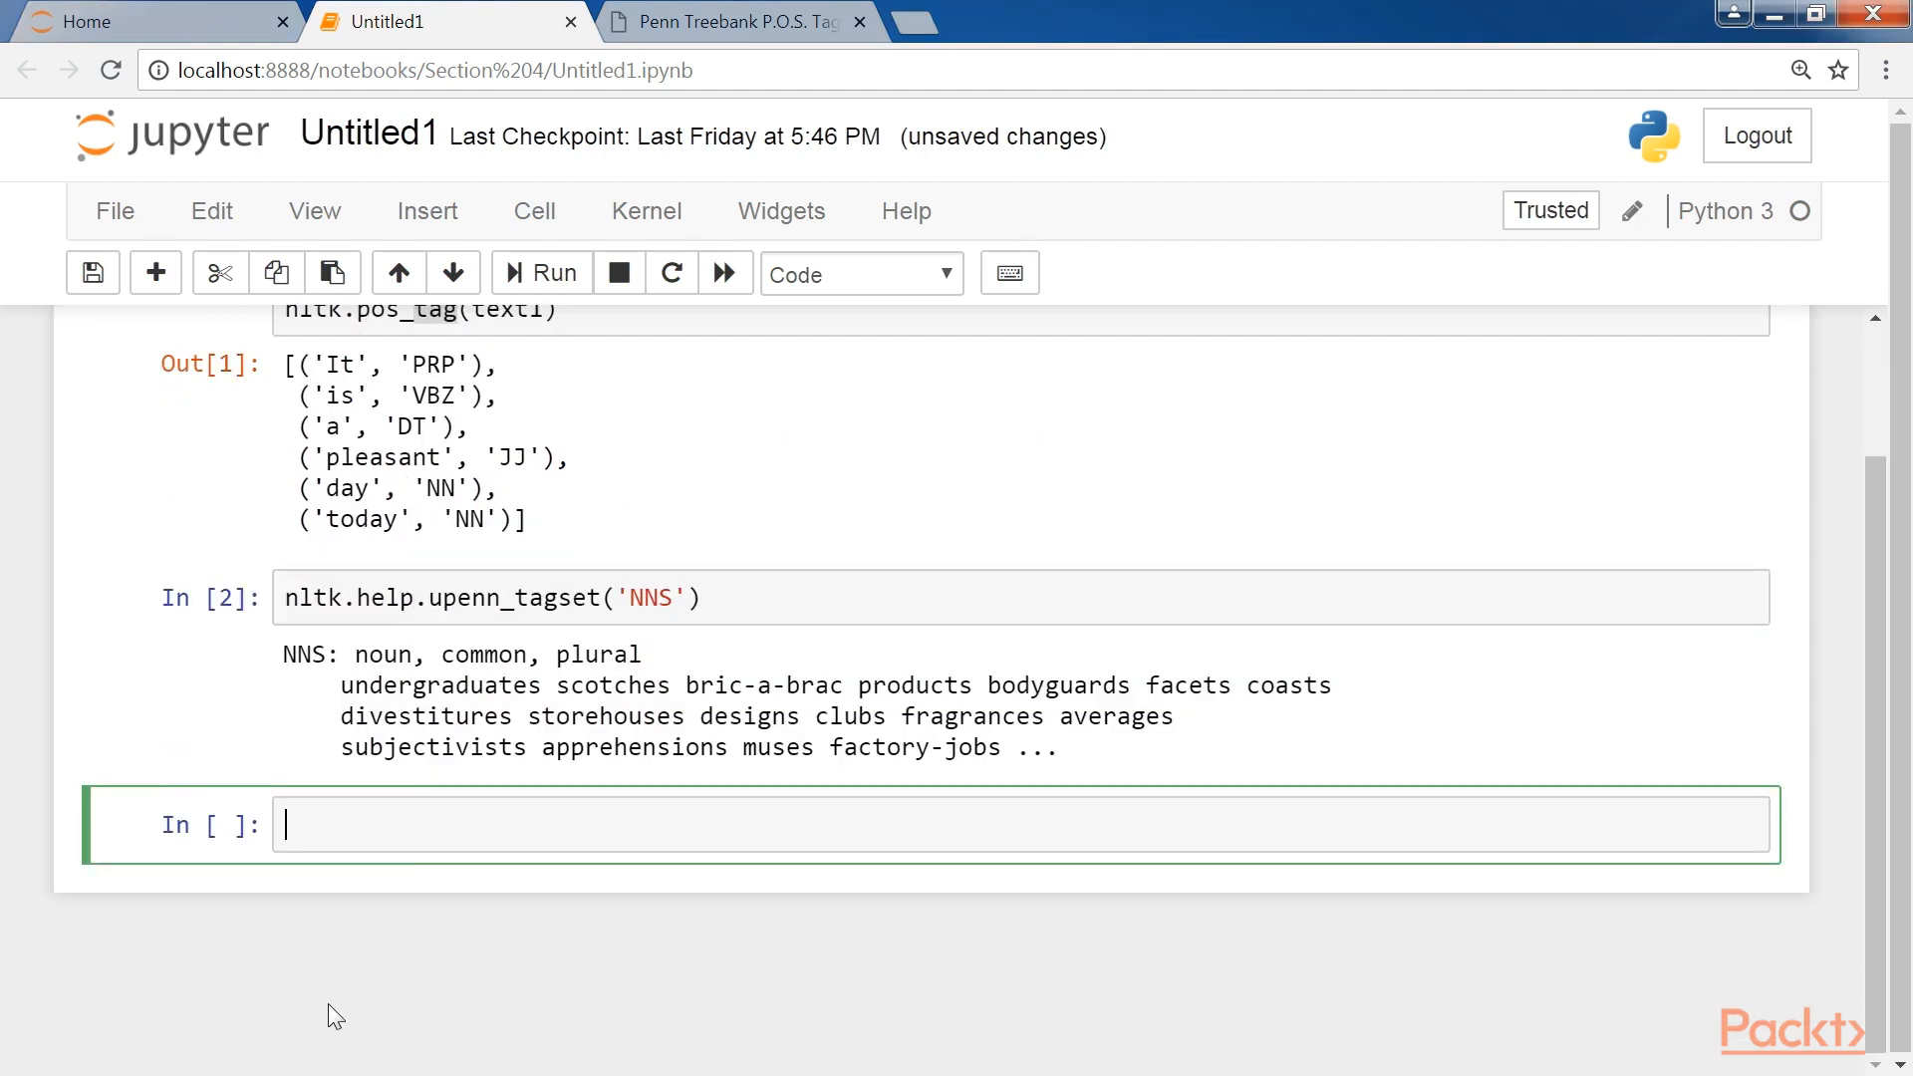
{"action": "type", "text": "nltk.help.u"}
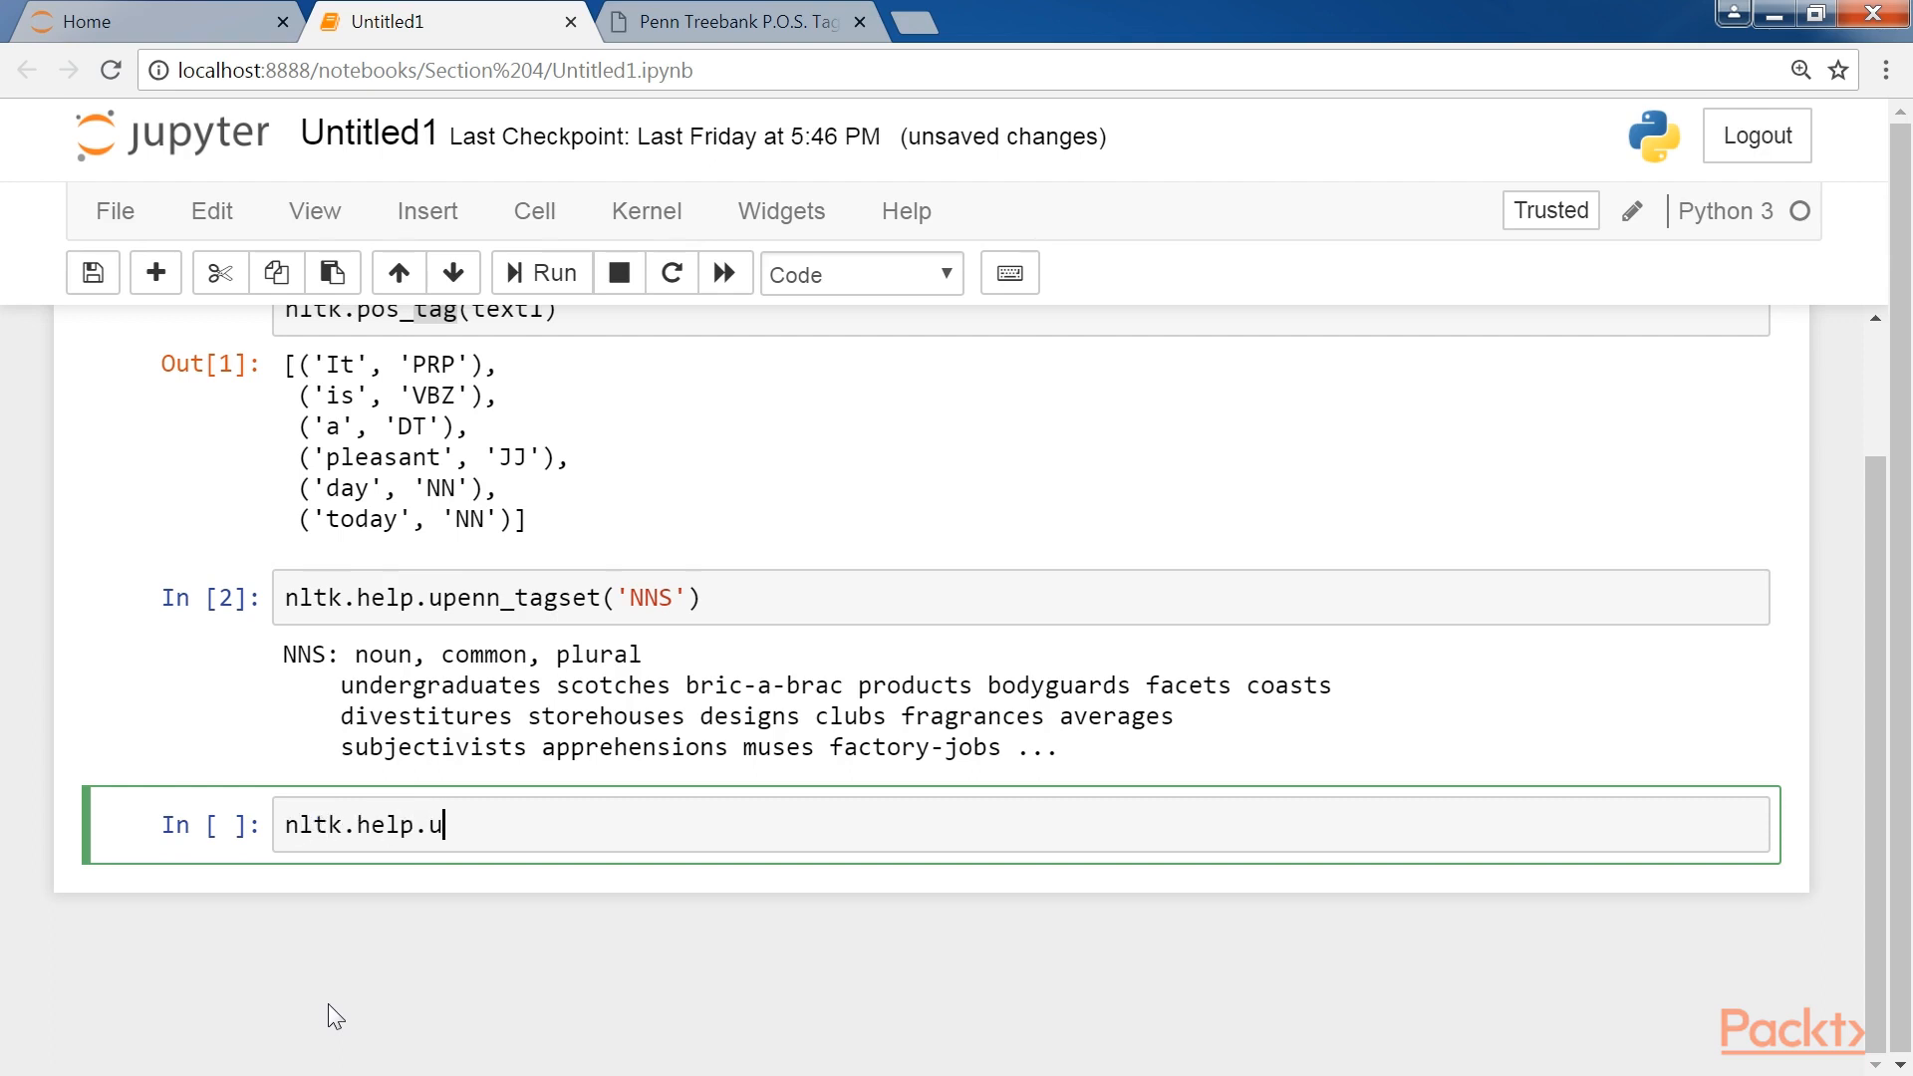
{"action": "type", "text": "penn_tagset()"}
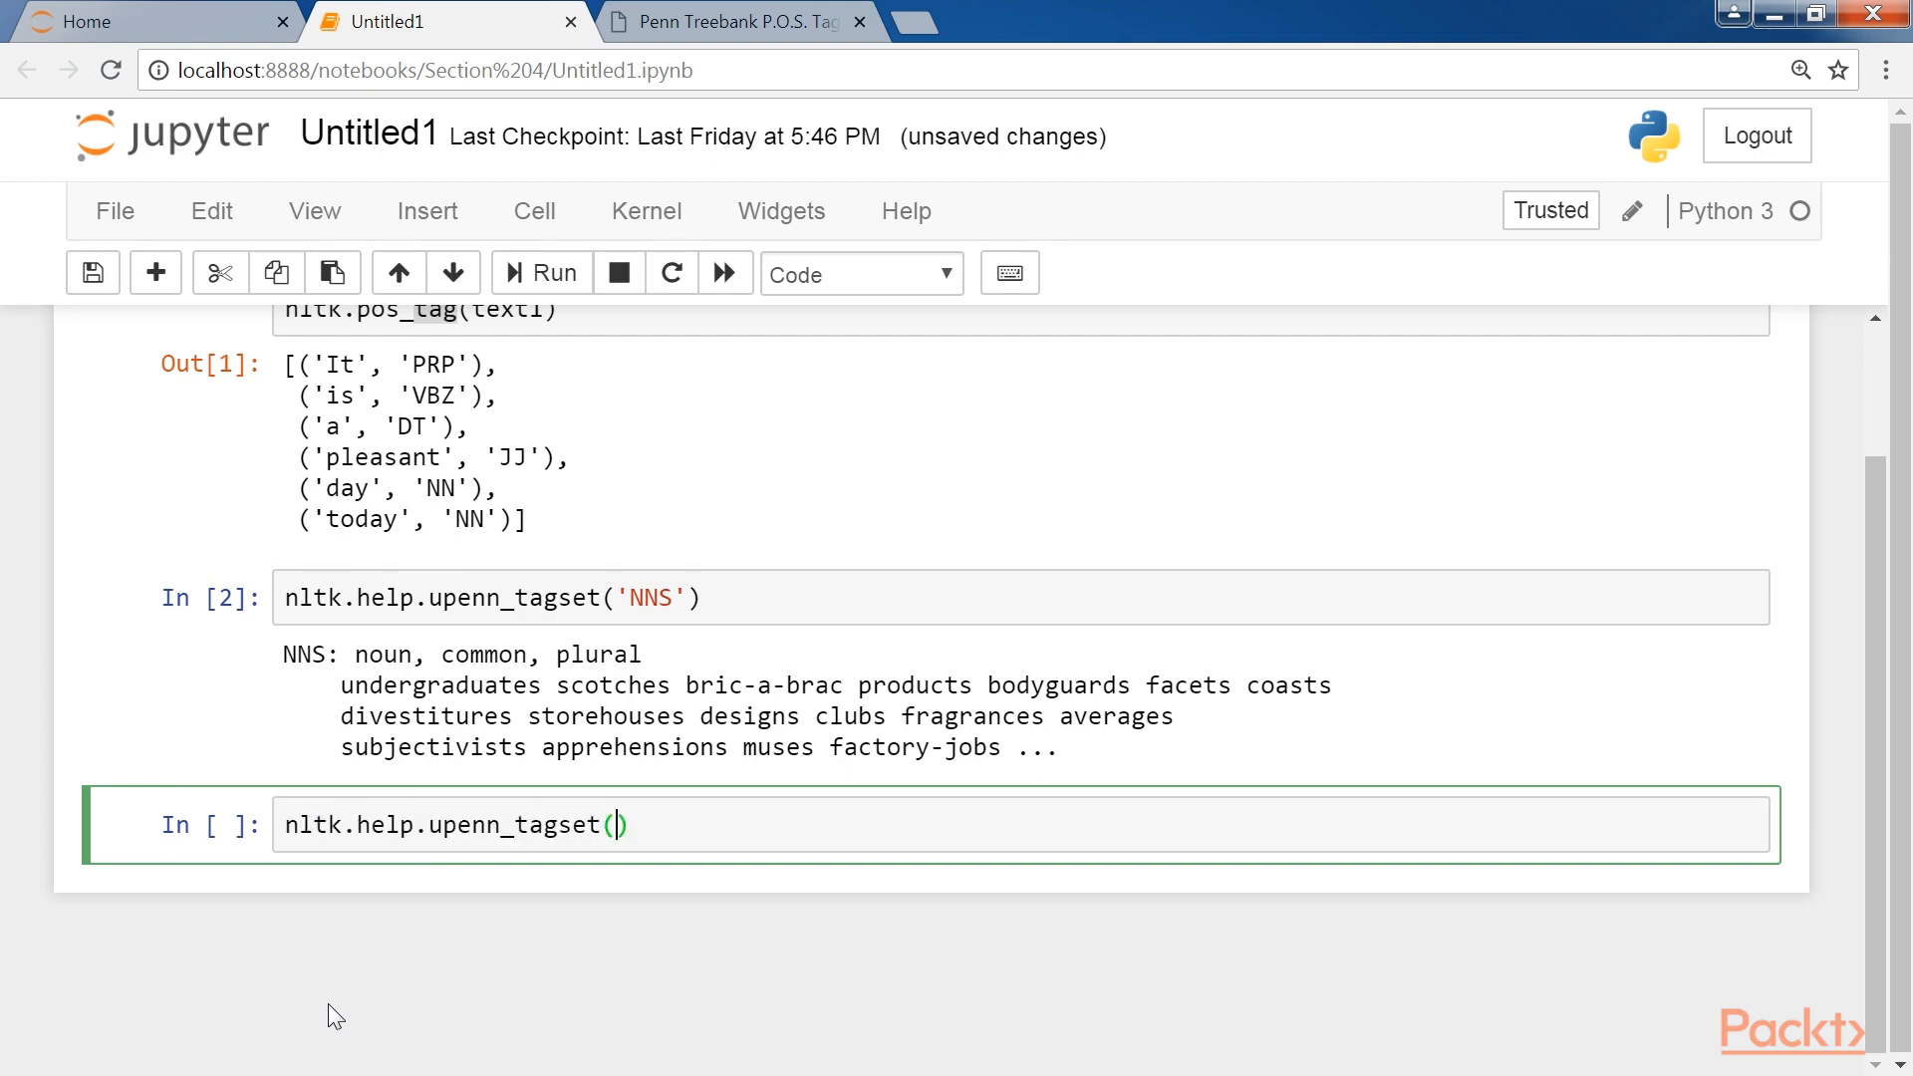
{"action": "type", "text": "'VB.*'"}
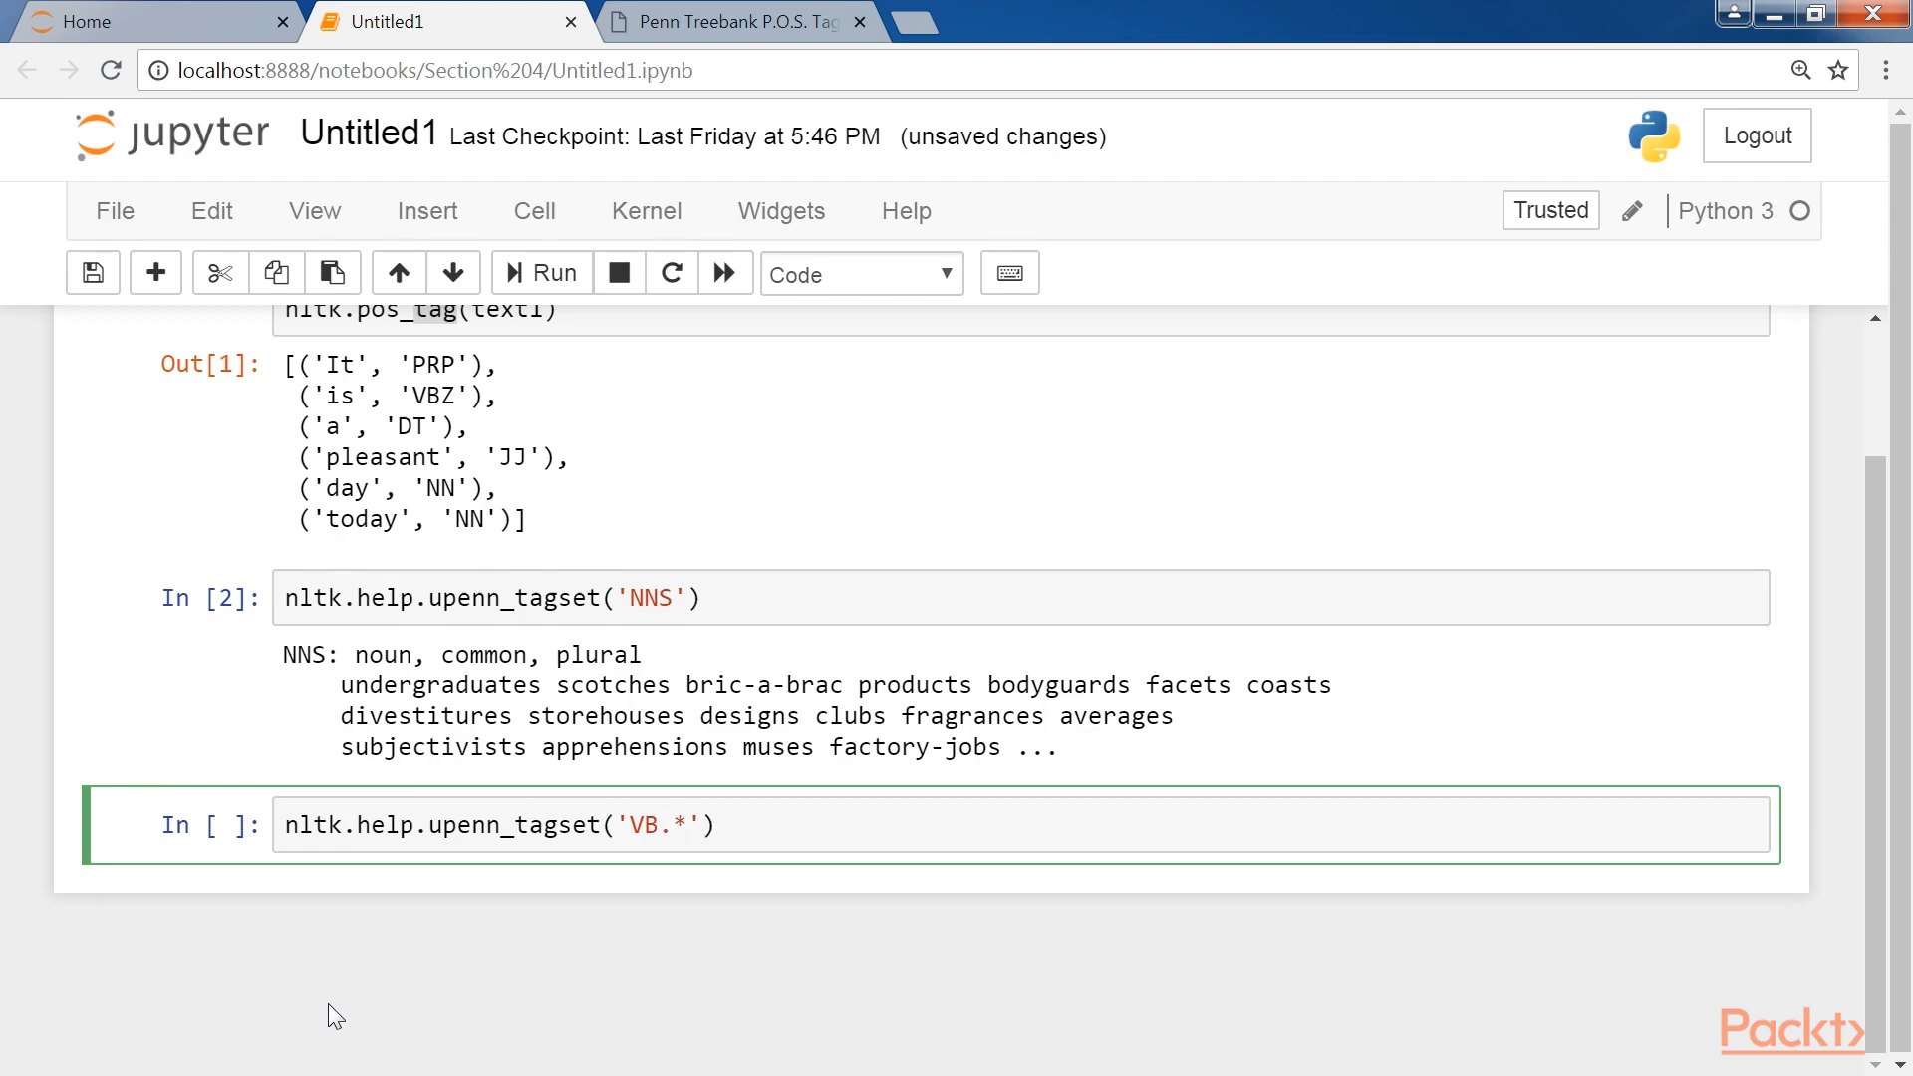
{"action": "left_click", "coordinate": [540, 272]}
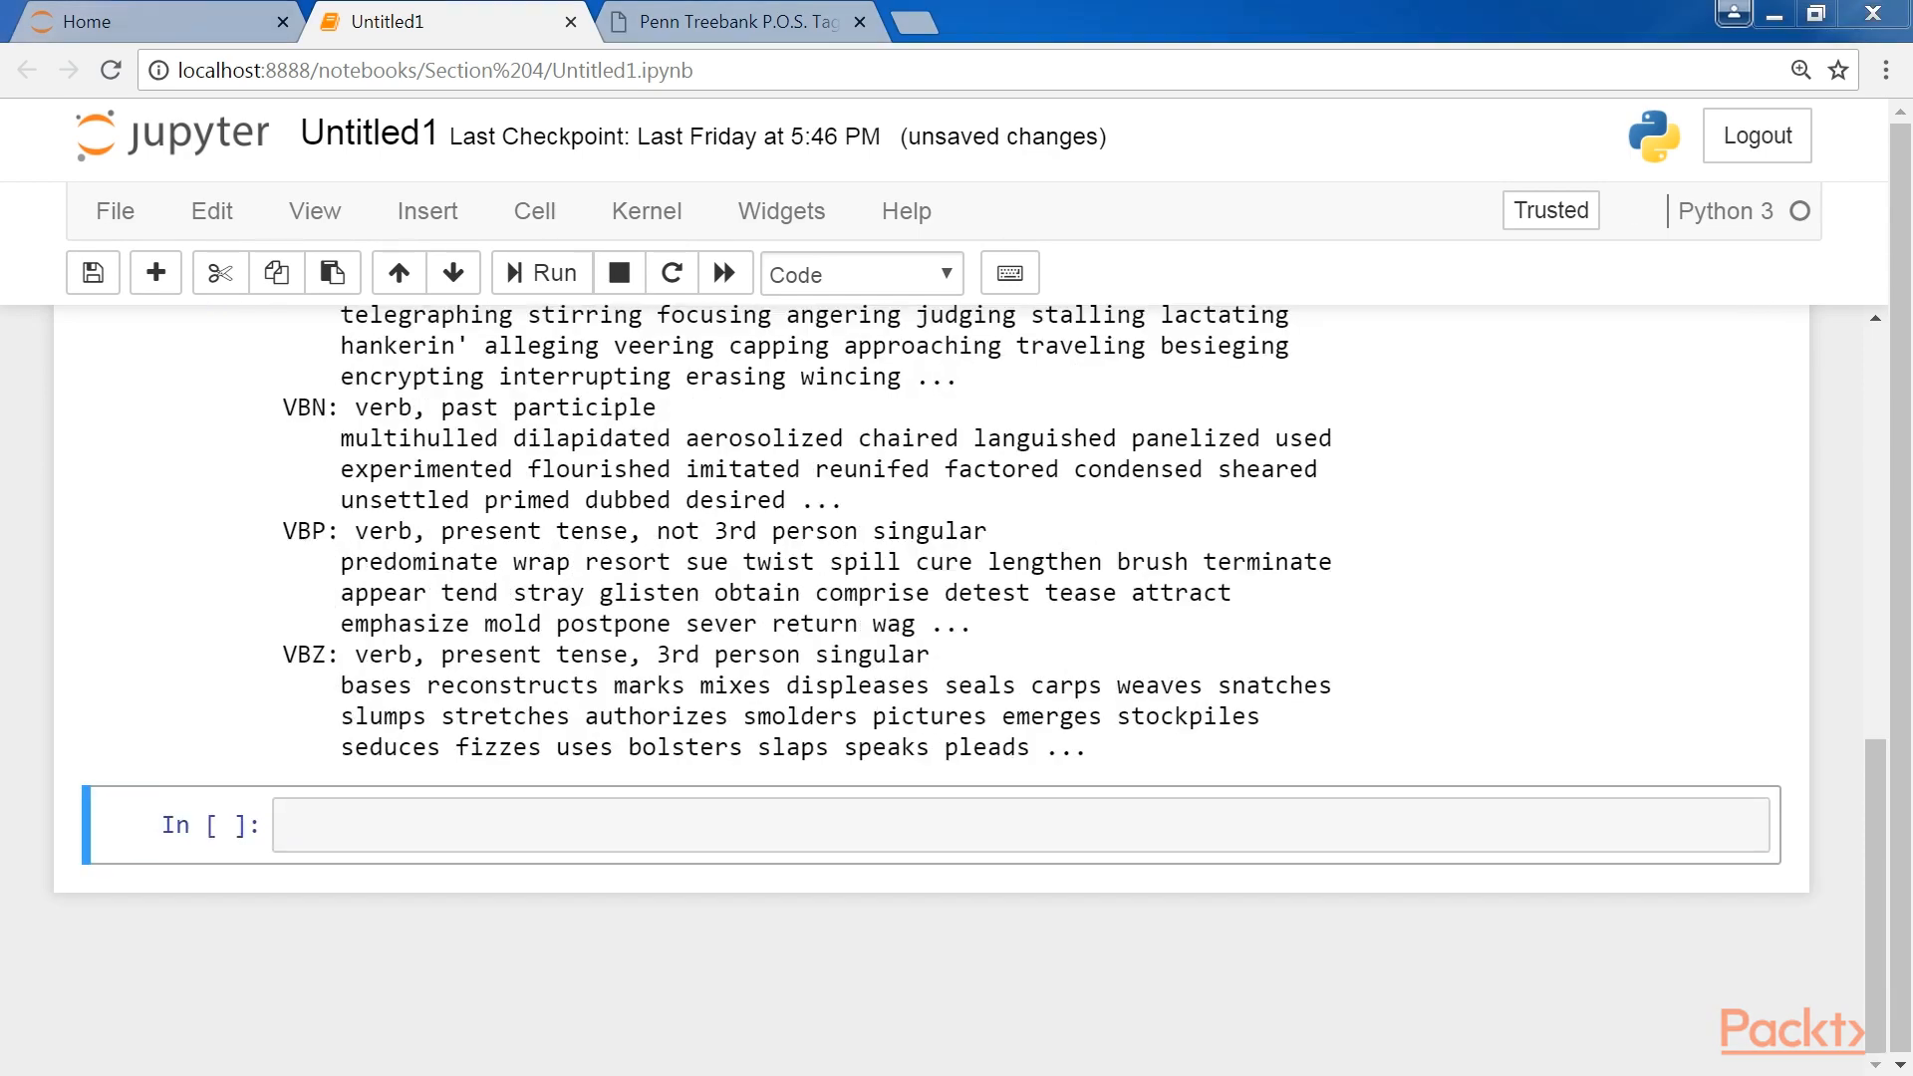
{"action": "scroll", "scroll_direction": "up", "scroll_amount": 3}
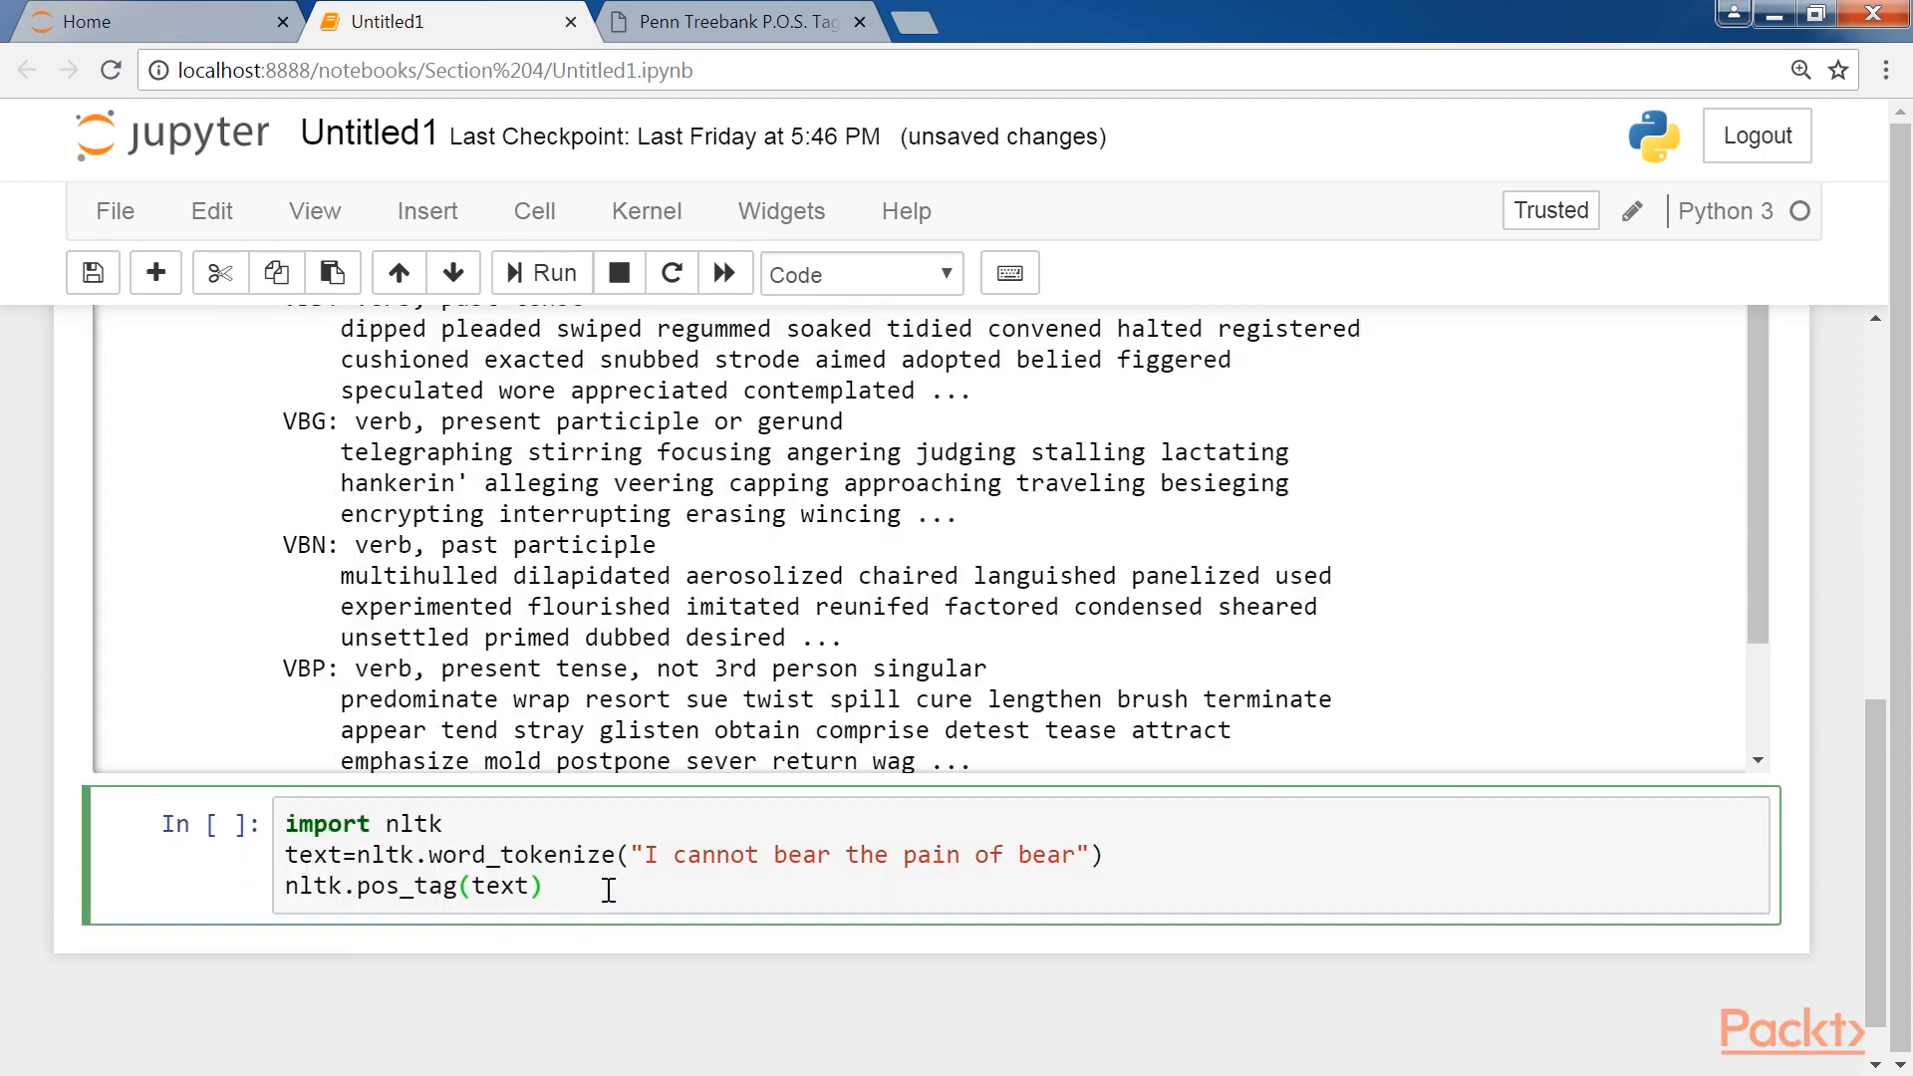
Parse 'bear/NN' with str2tuple into ('bear', 'NN') and index its first item 'bear'.
{"action": "left_click", "coordinate": [540, 273]}
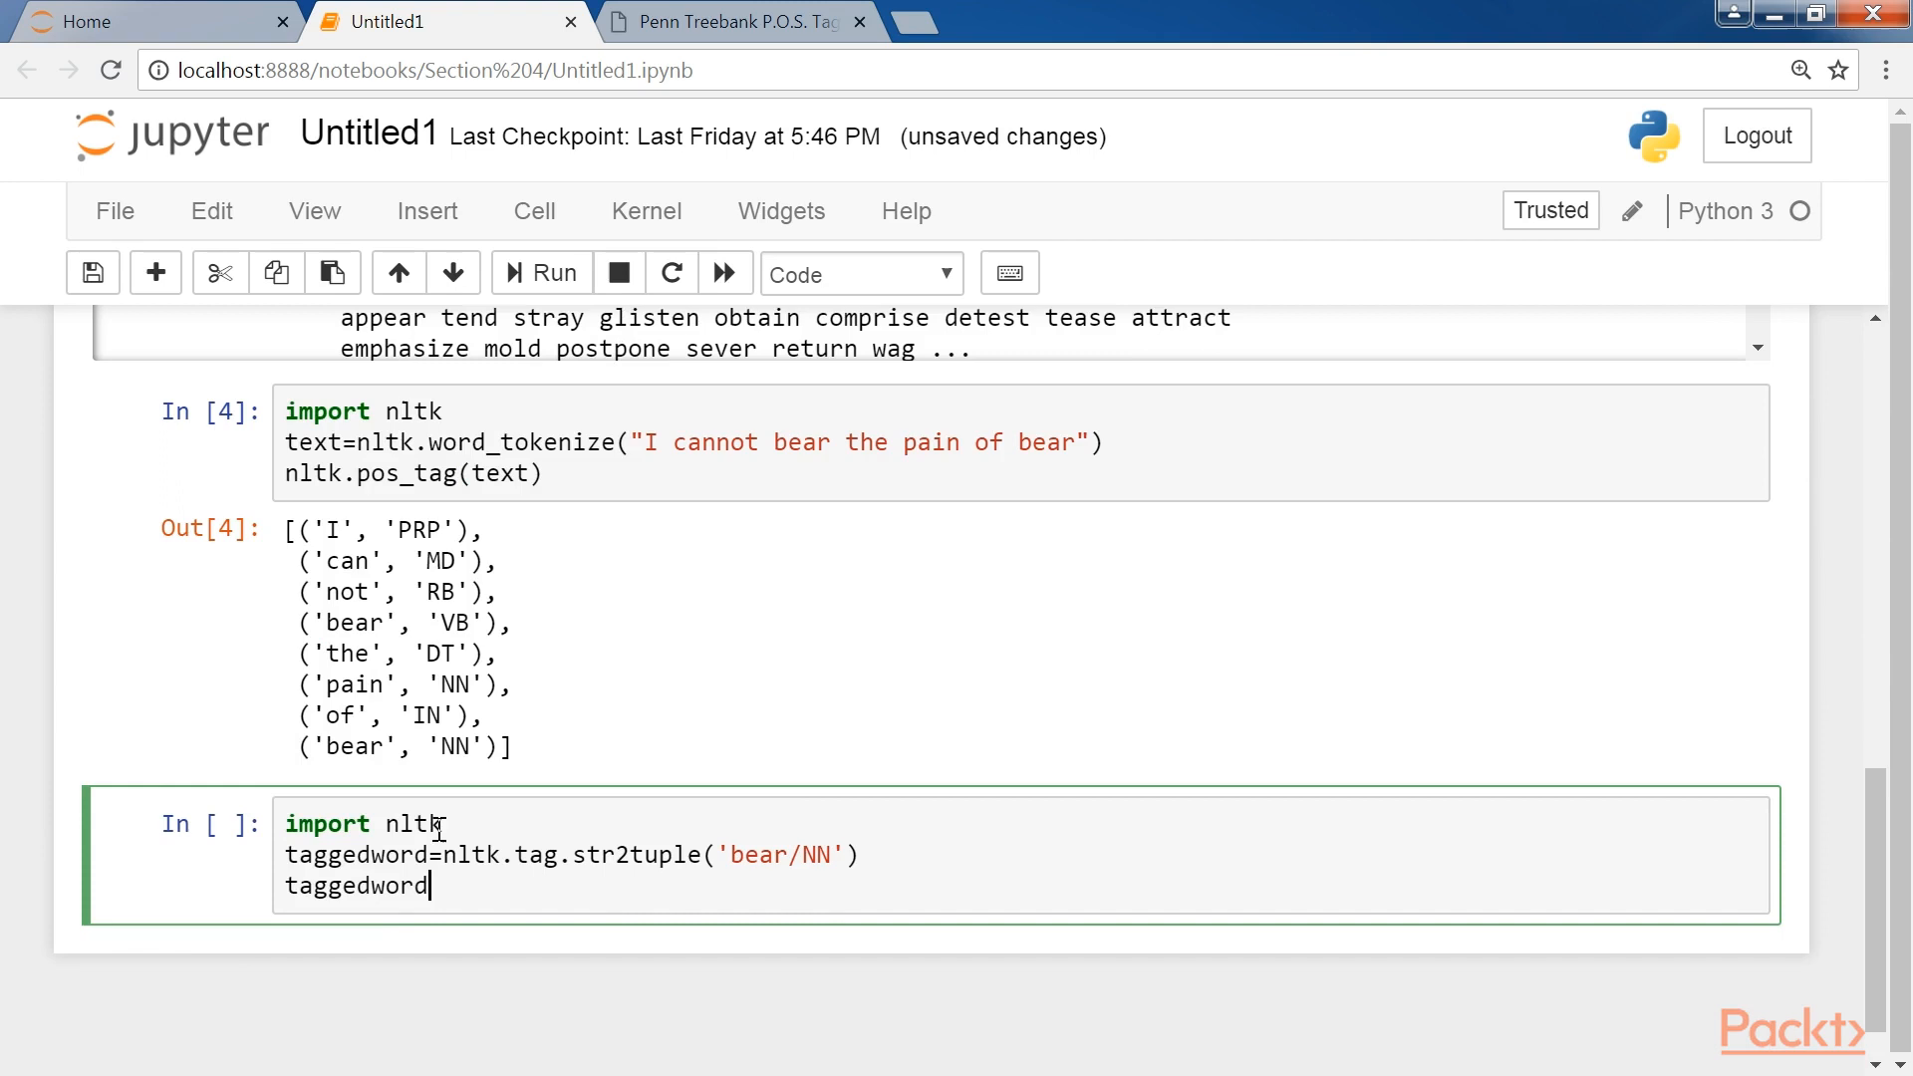
{"action": "mouse_move", "coordinate": [436, 947]}
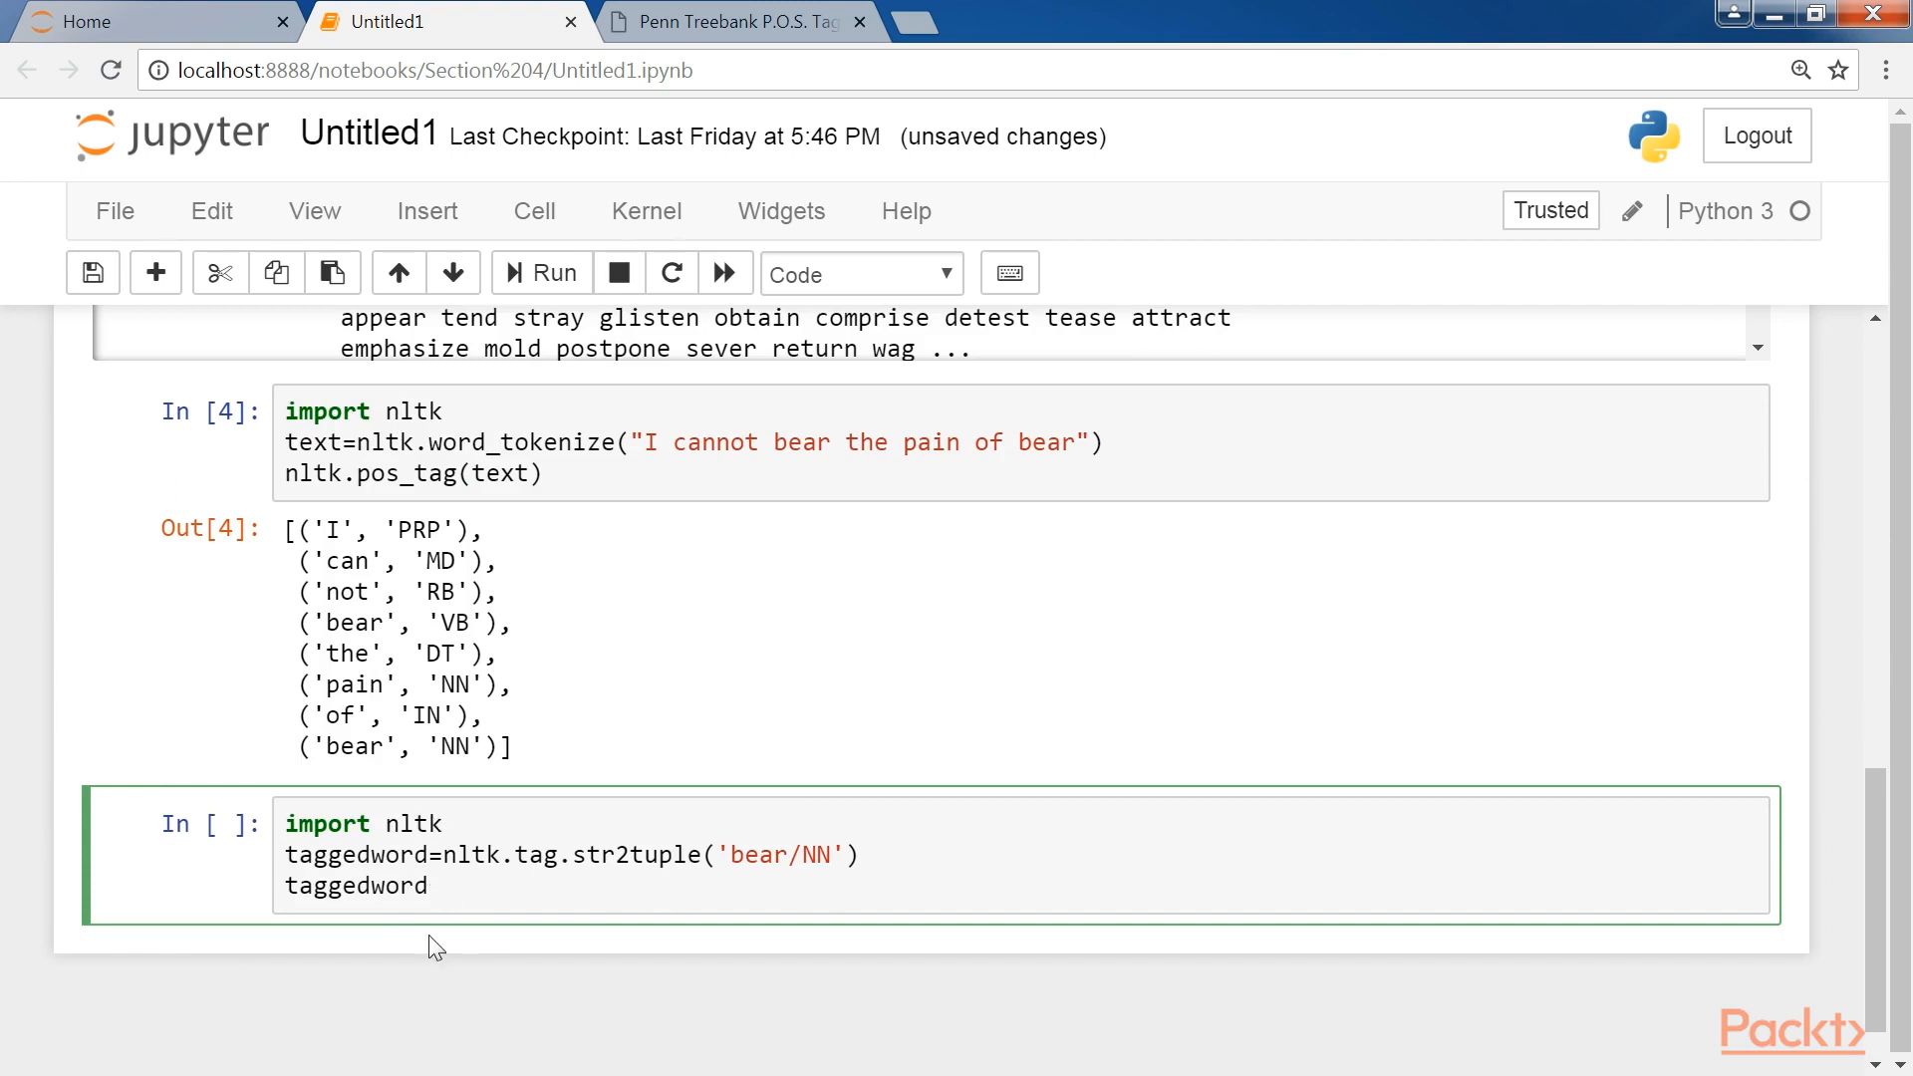
{"action": "left_click", "coordinate": [429, 886]}
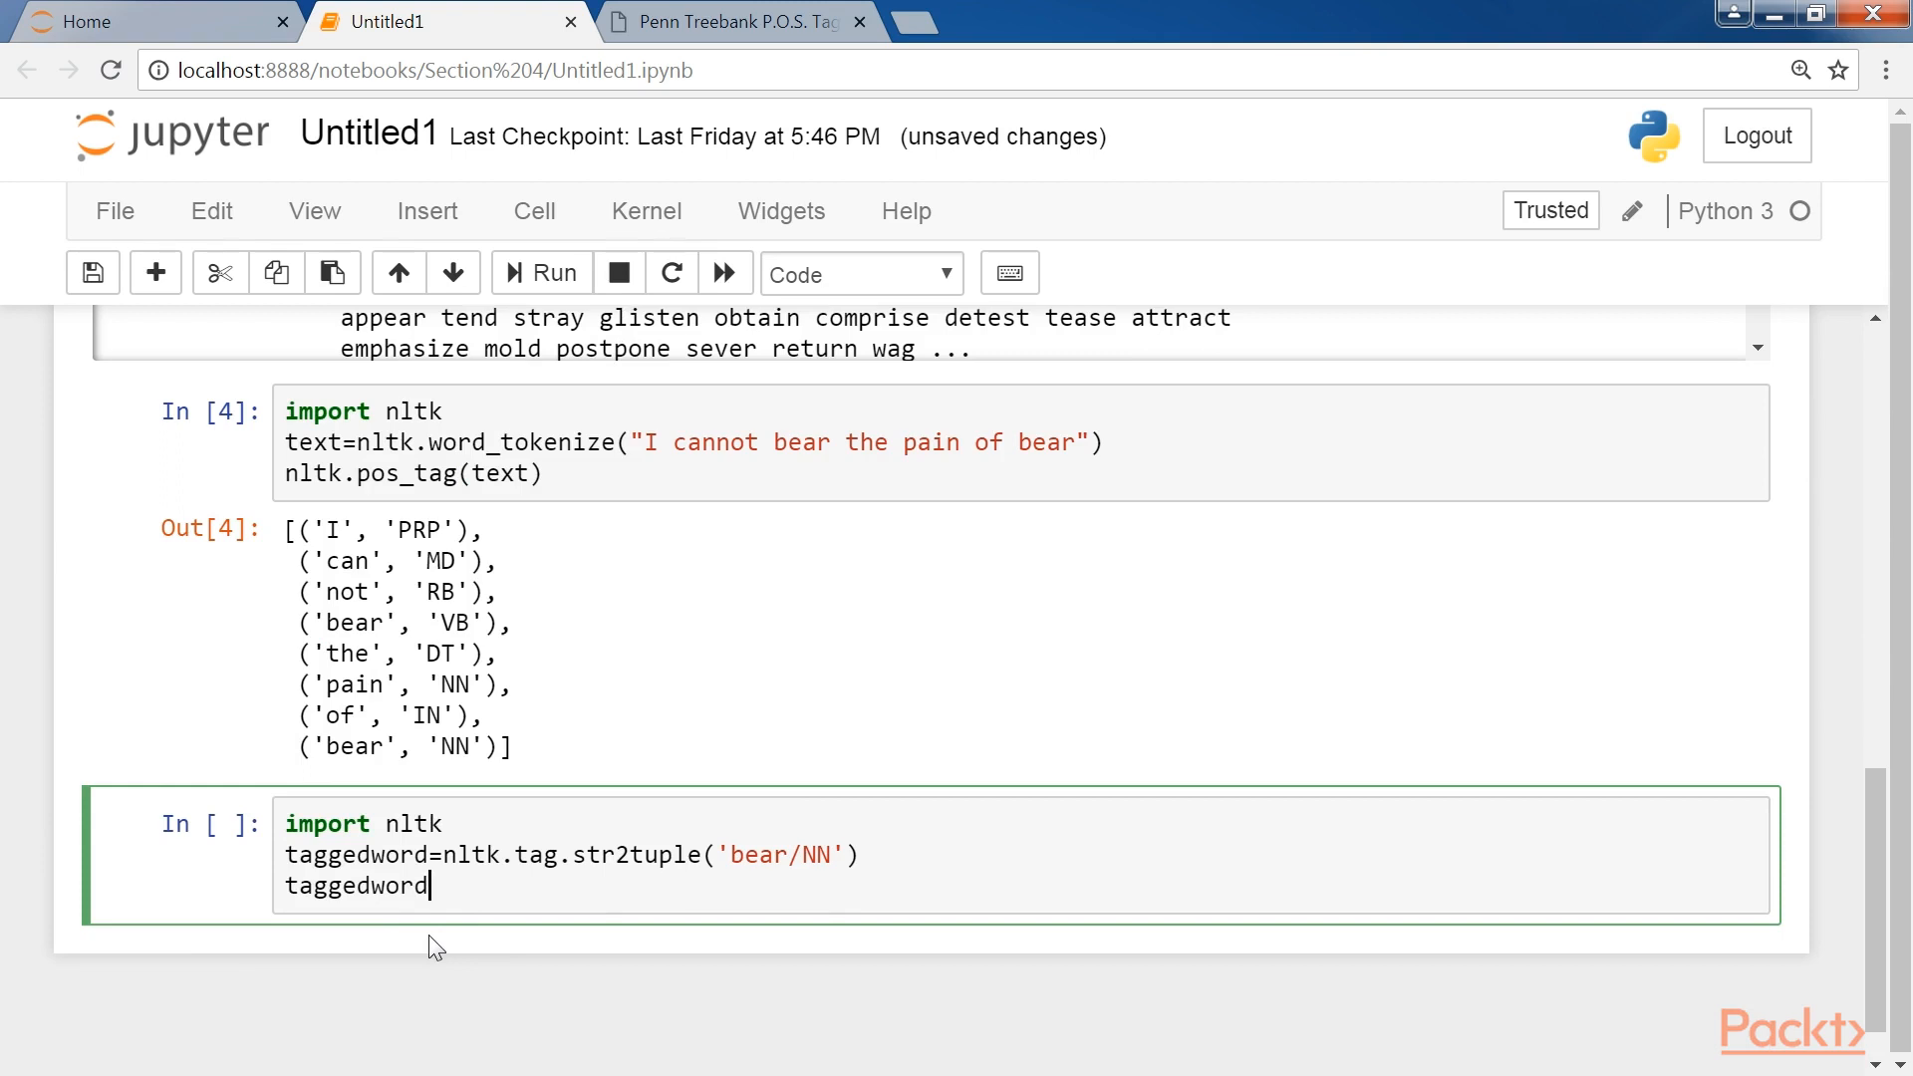
{"action": "double_click", "coordinate": [630, 855]}
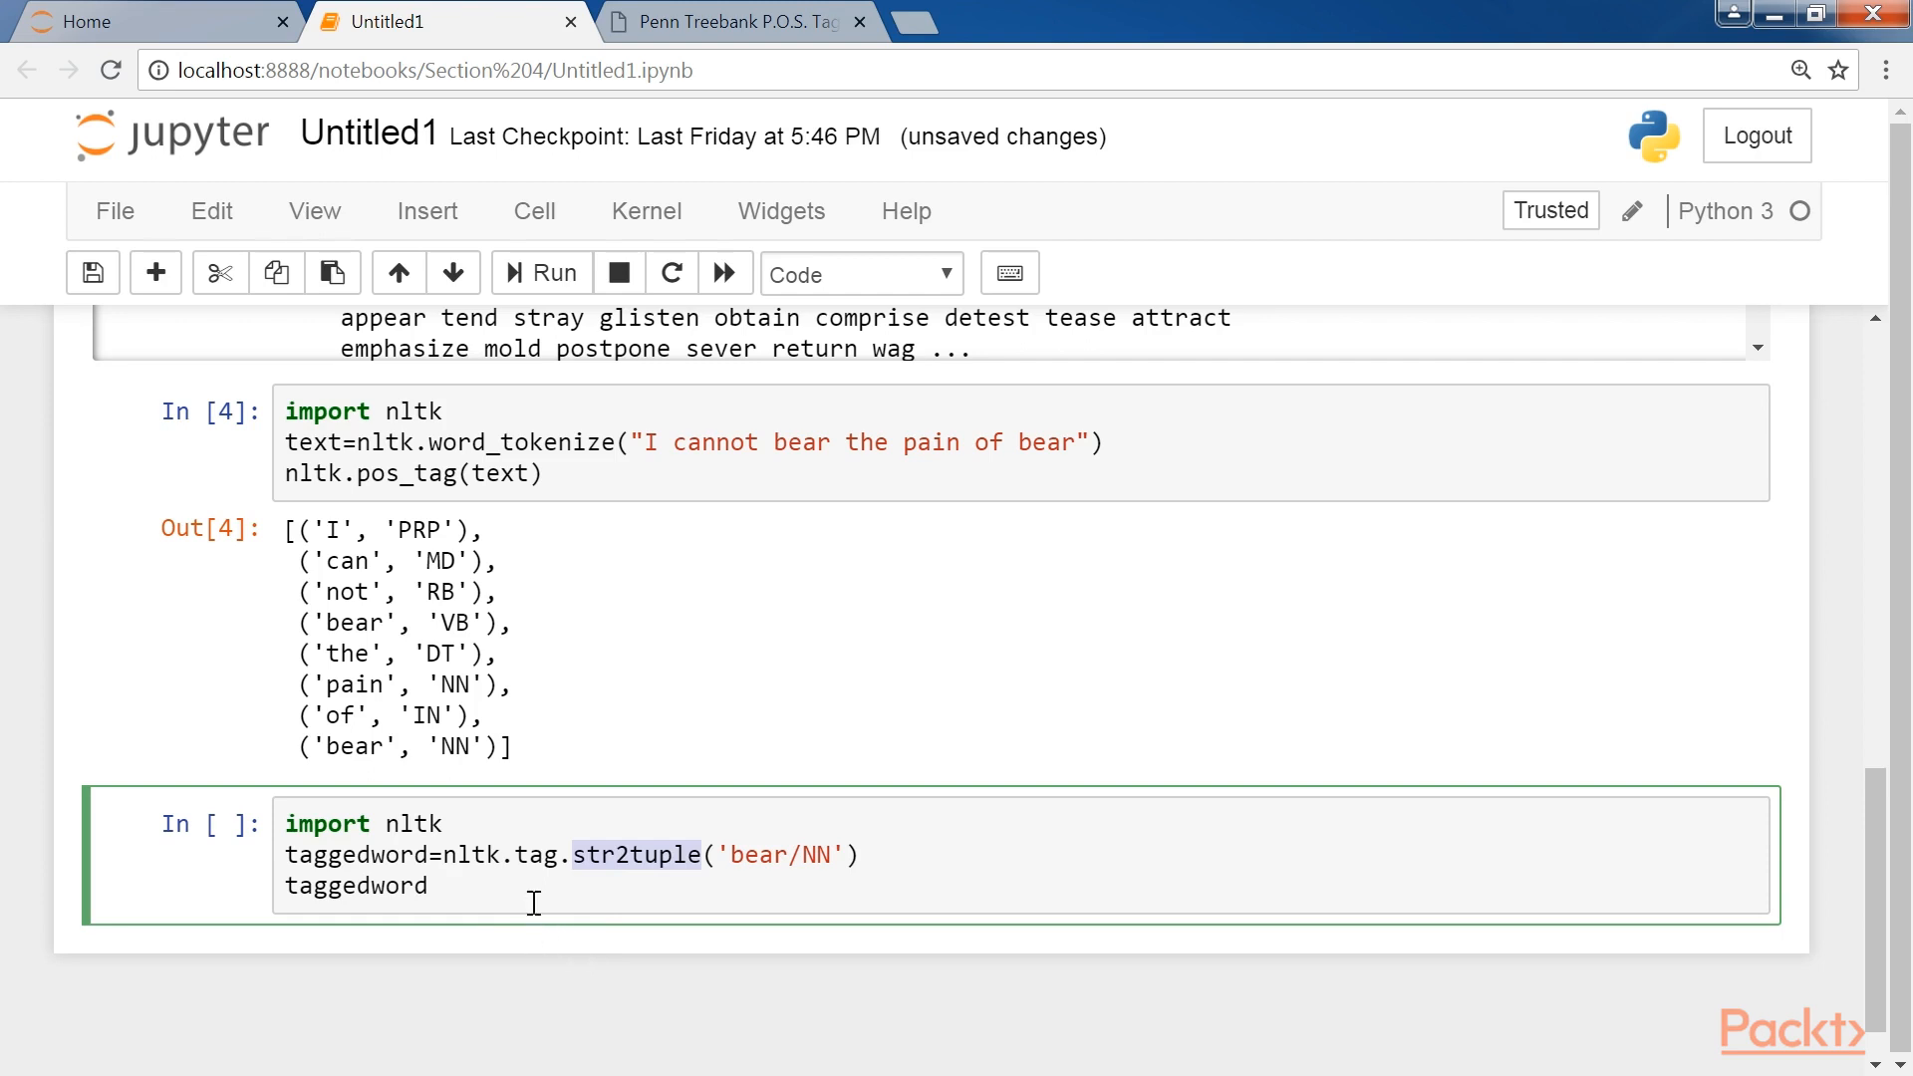
{"action": "left_click", "coordinate": [540, 272]}
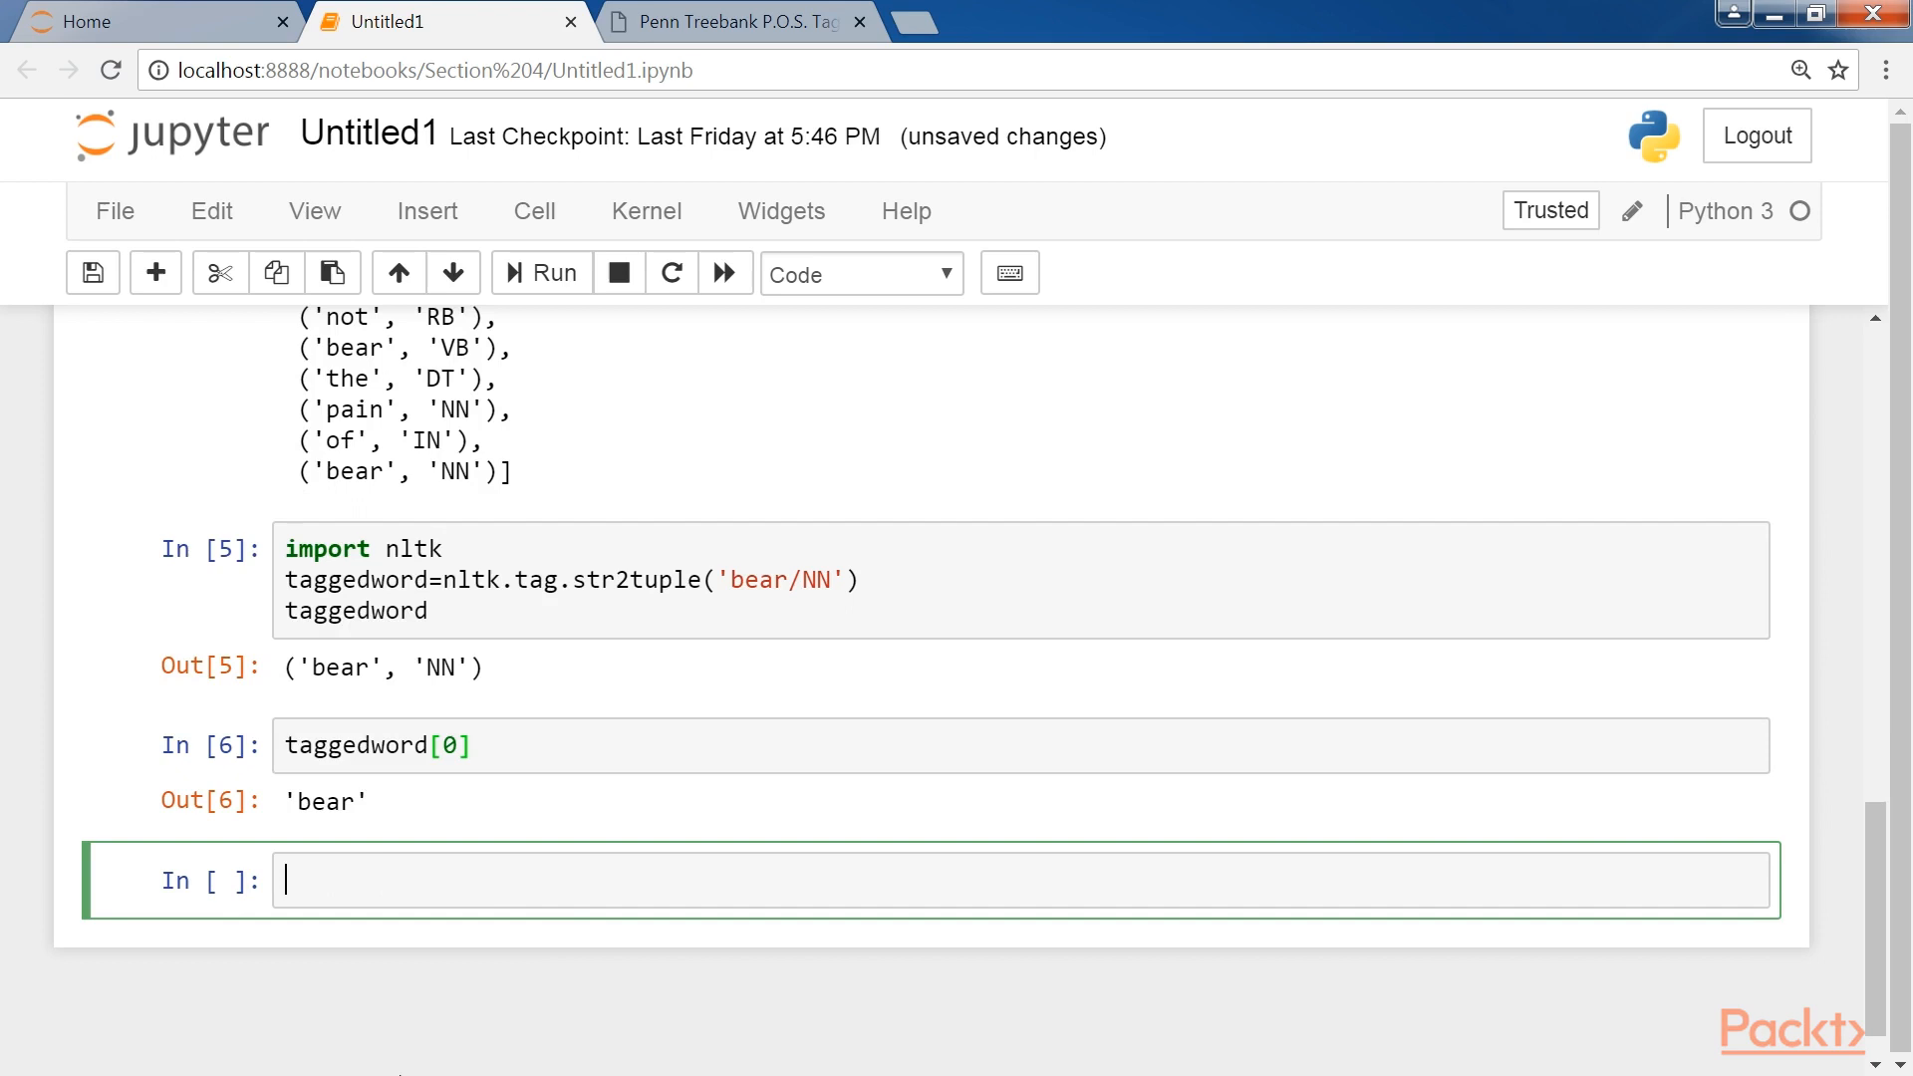
{"action": "type", "text": "taggedword[1]"}
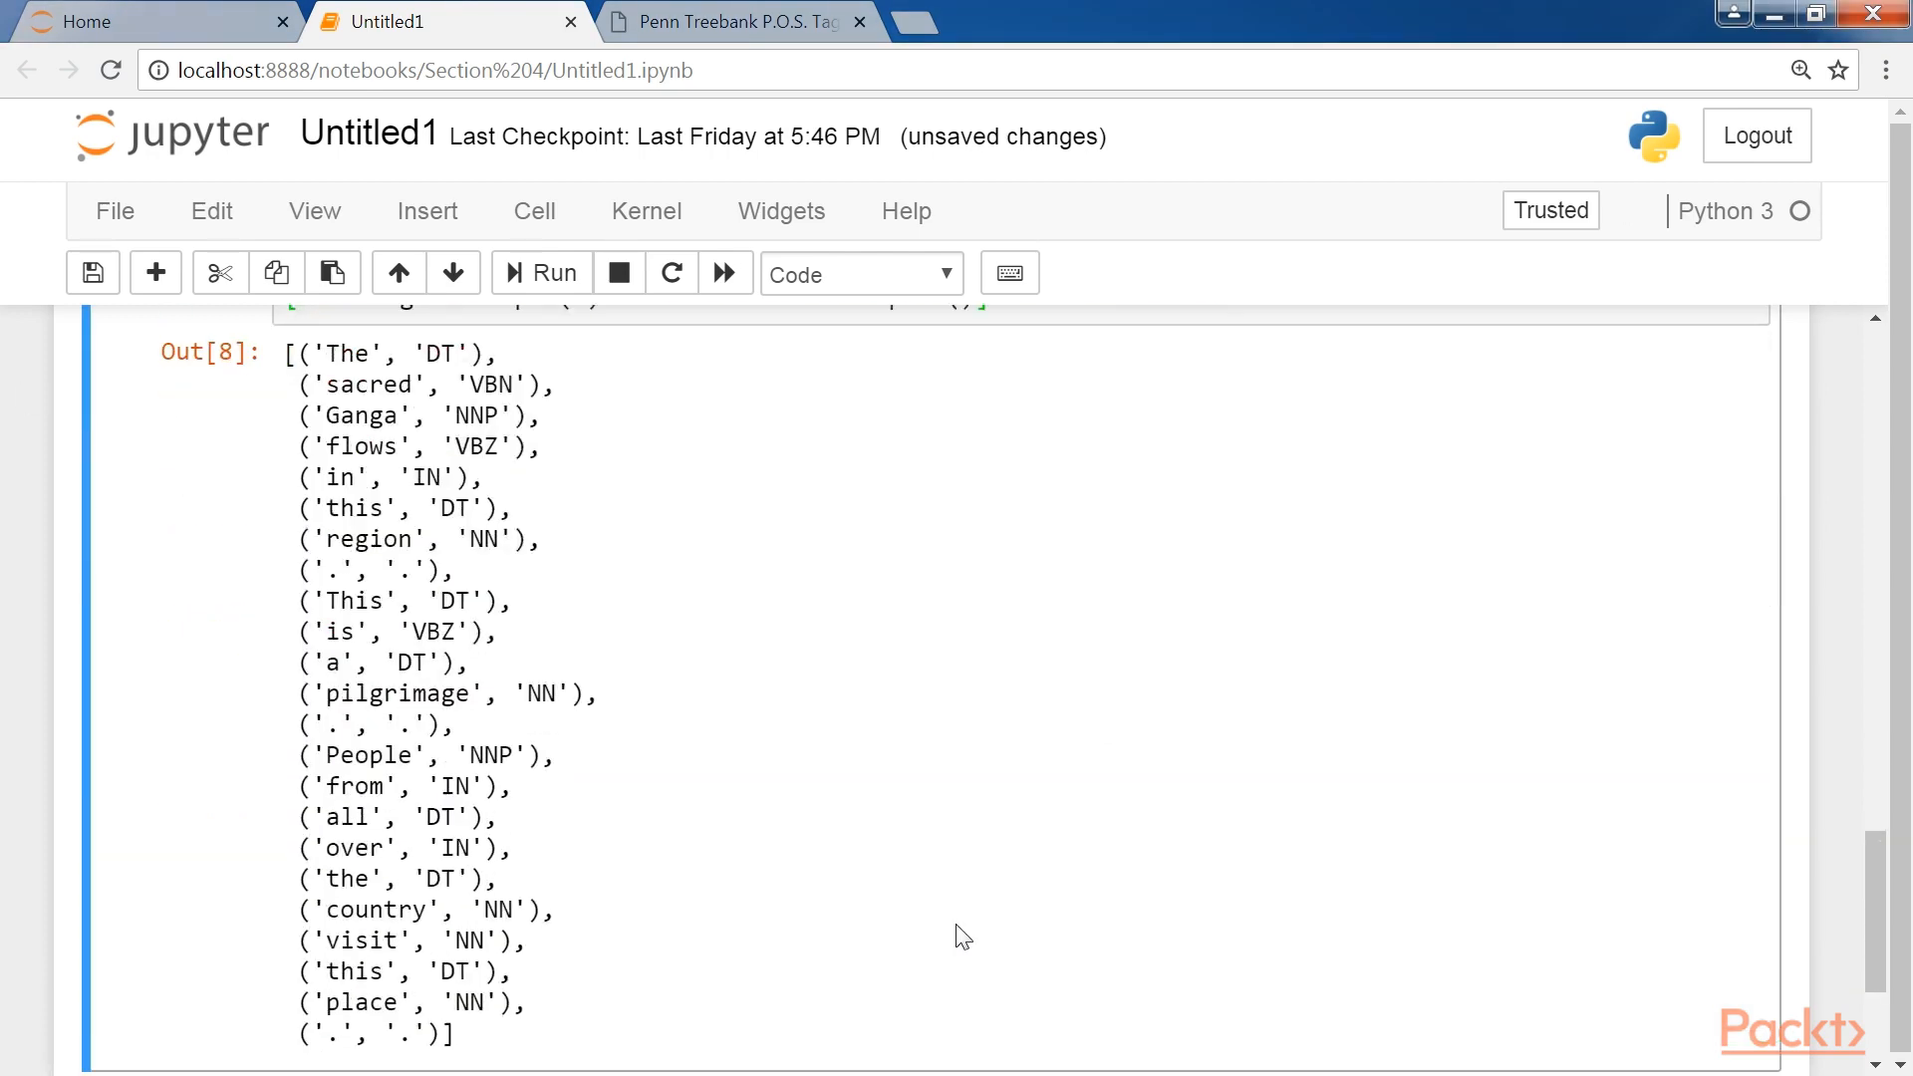
Get 'NN' from taggedword[1], split a tagged sentence into tuples, and rebuild 'bear/NN' via tuple2str.
{"action": "scroll", "scroll_direction": "up", "scroll_amount": 3}
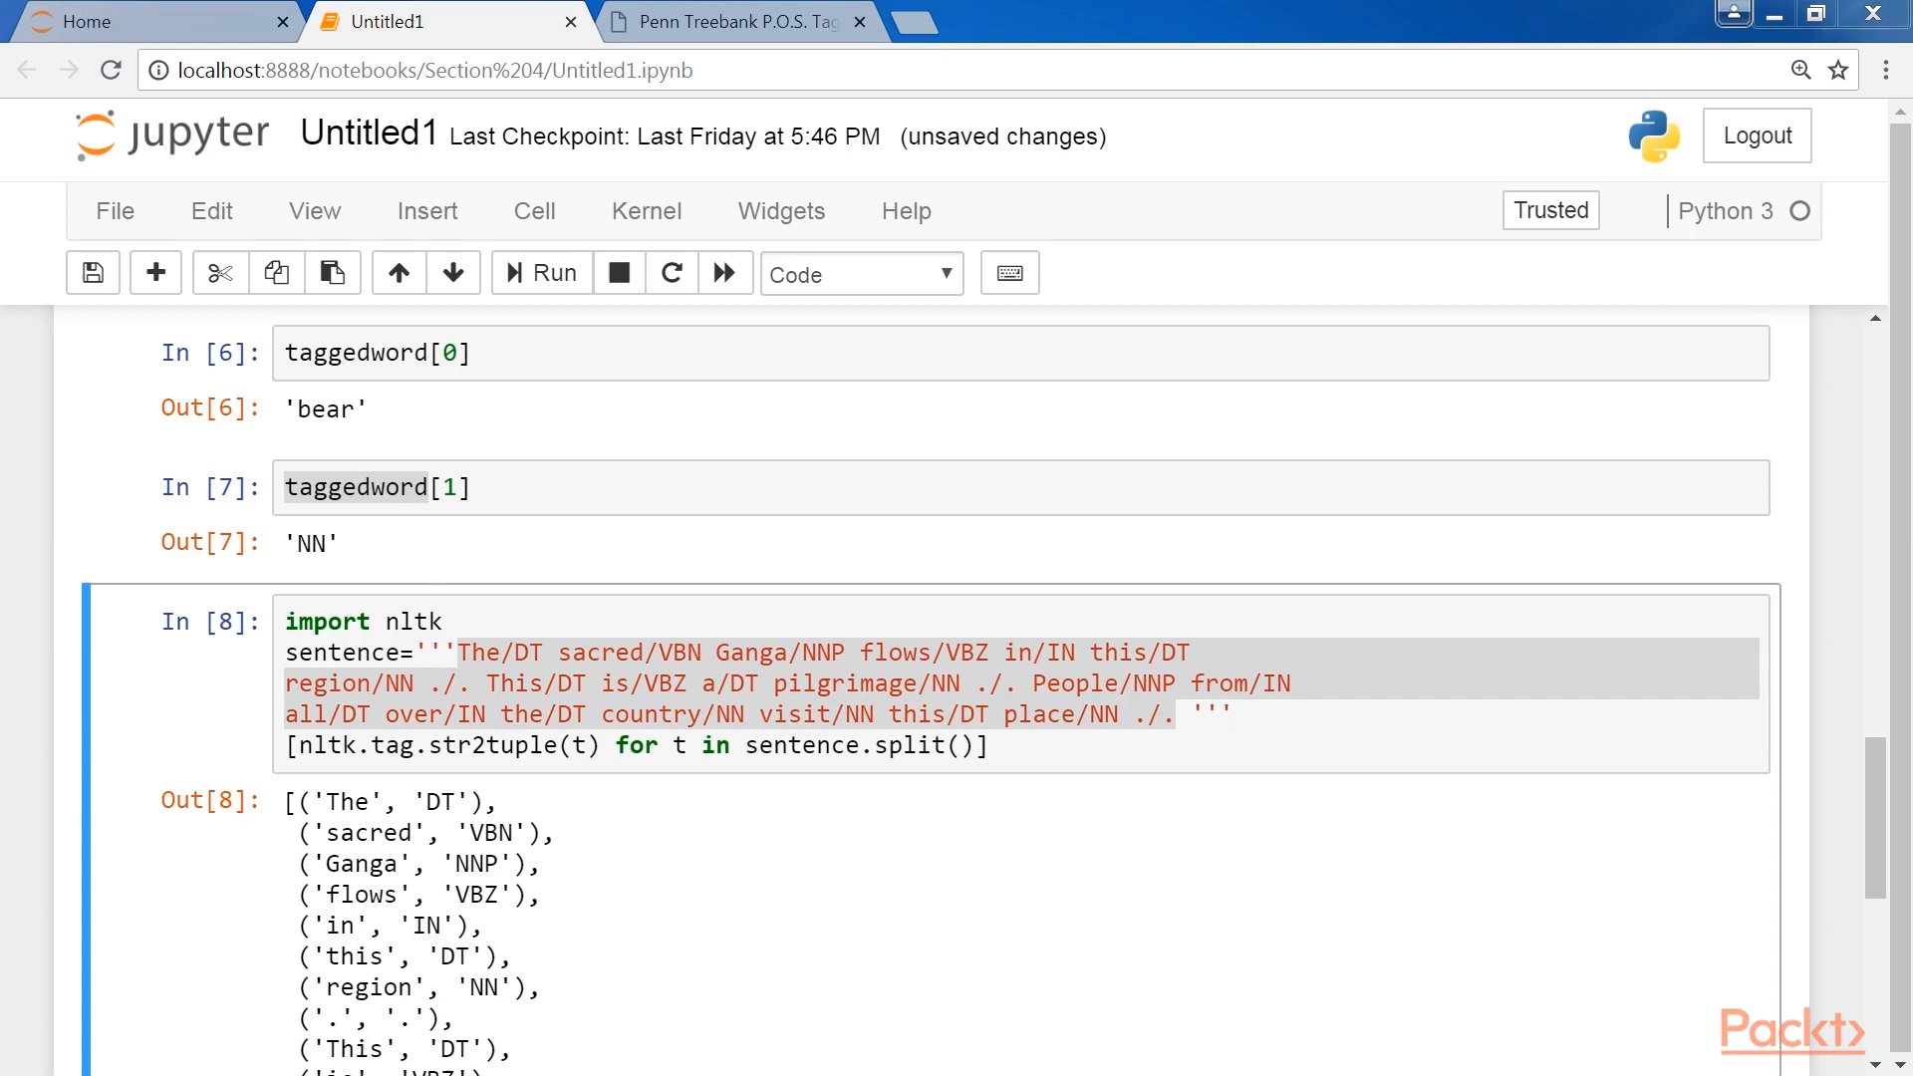
{"action": "scroll", "scroll_direction": "down", "scroll_amount": 3}
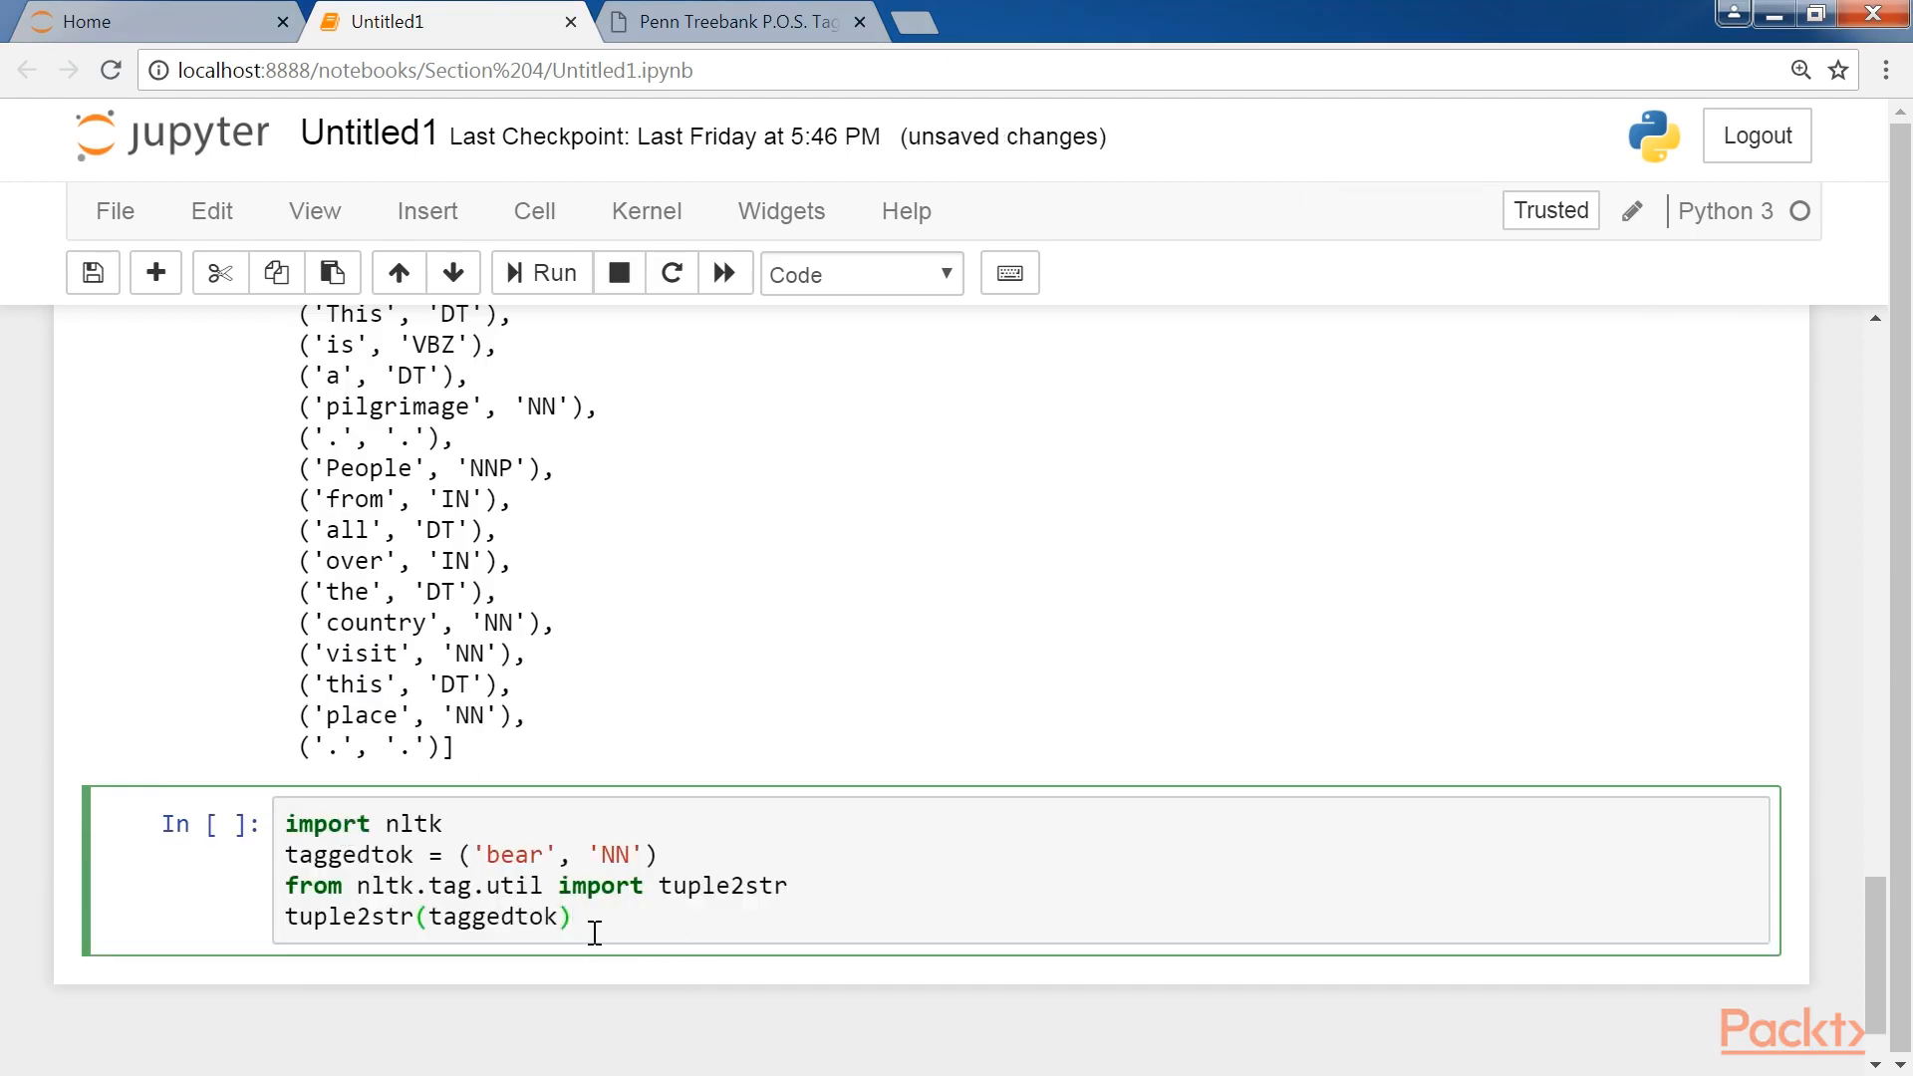
{"action": "left_click", "coordinate": [553, 272]}
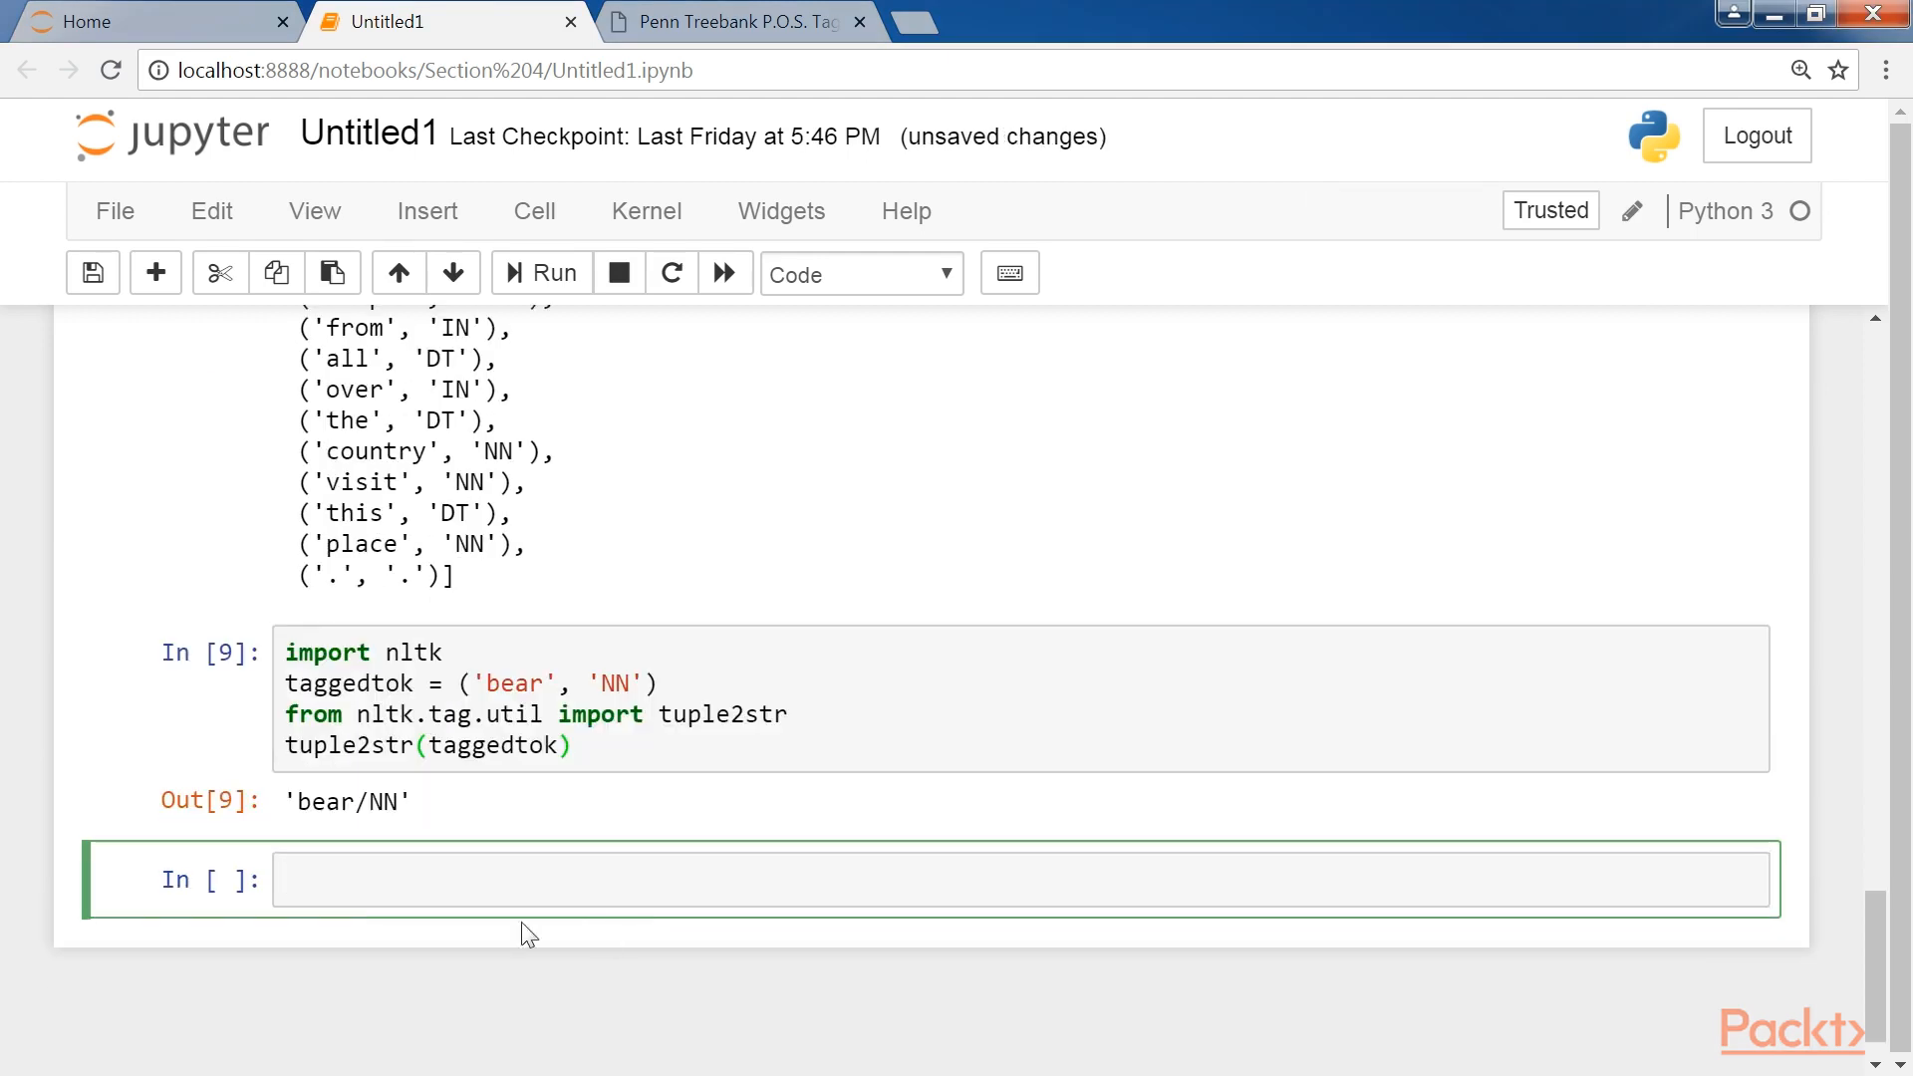
{"action": "double_click", "coordinate": [346, 802]}
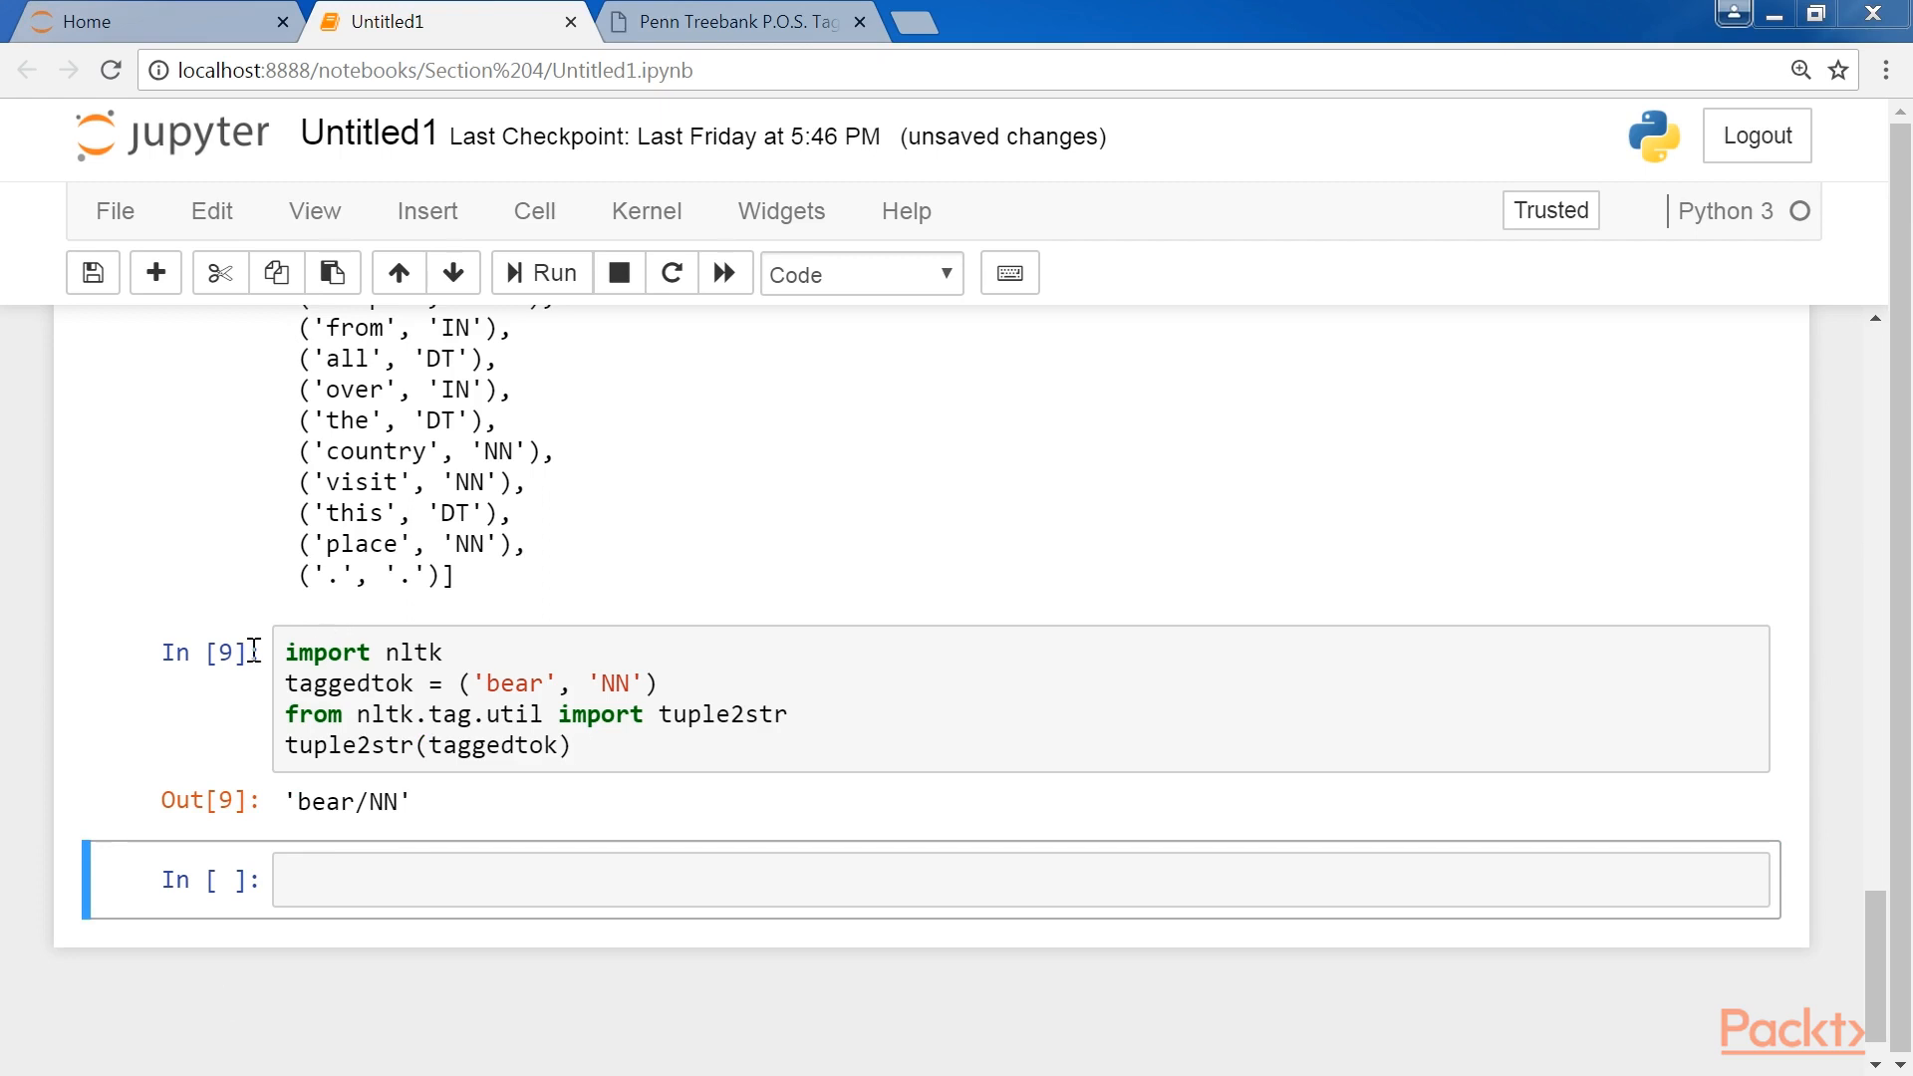
Count universal treebank tag frequencies (NOUN 28867) and list tags preceding NOUN.
{"action": "left_click", "coordinate": [539, 272]}
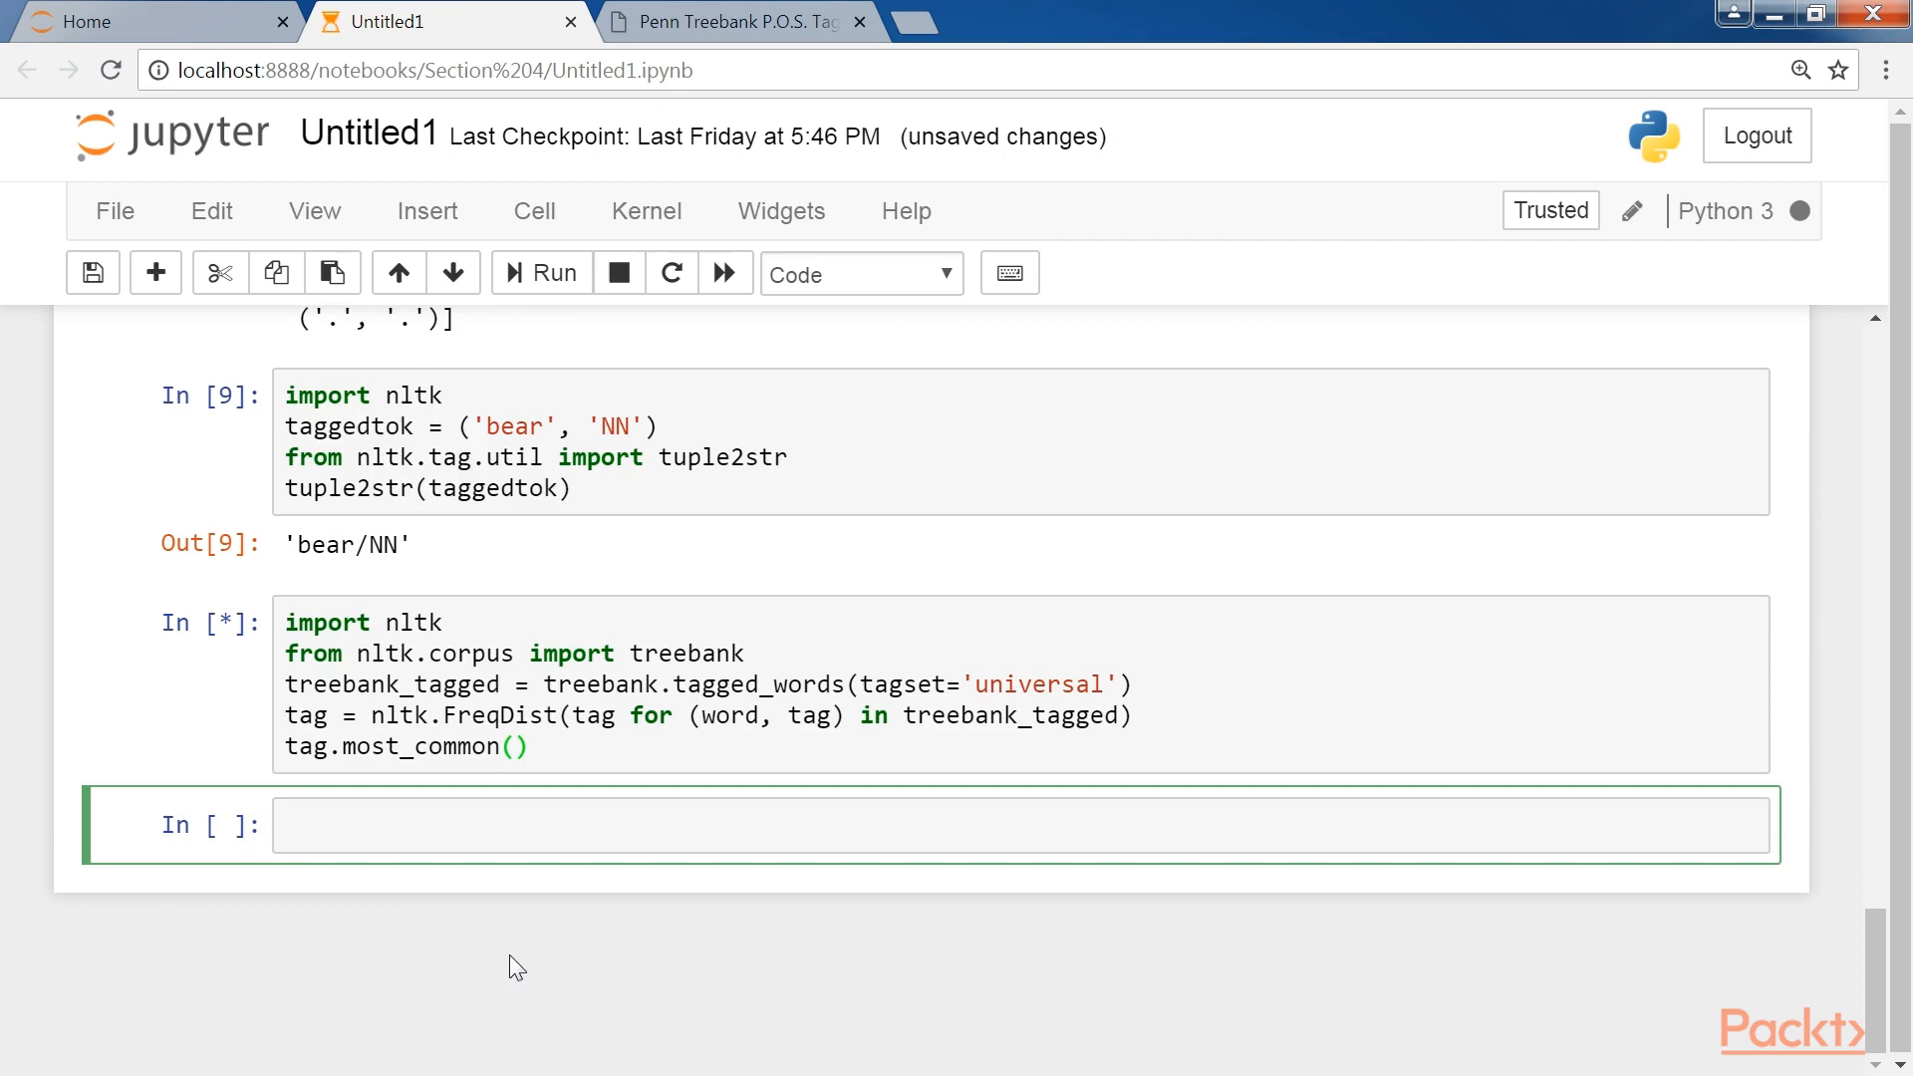
{"action": "left_click", "coordinate": [539, 272]}
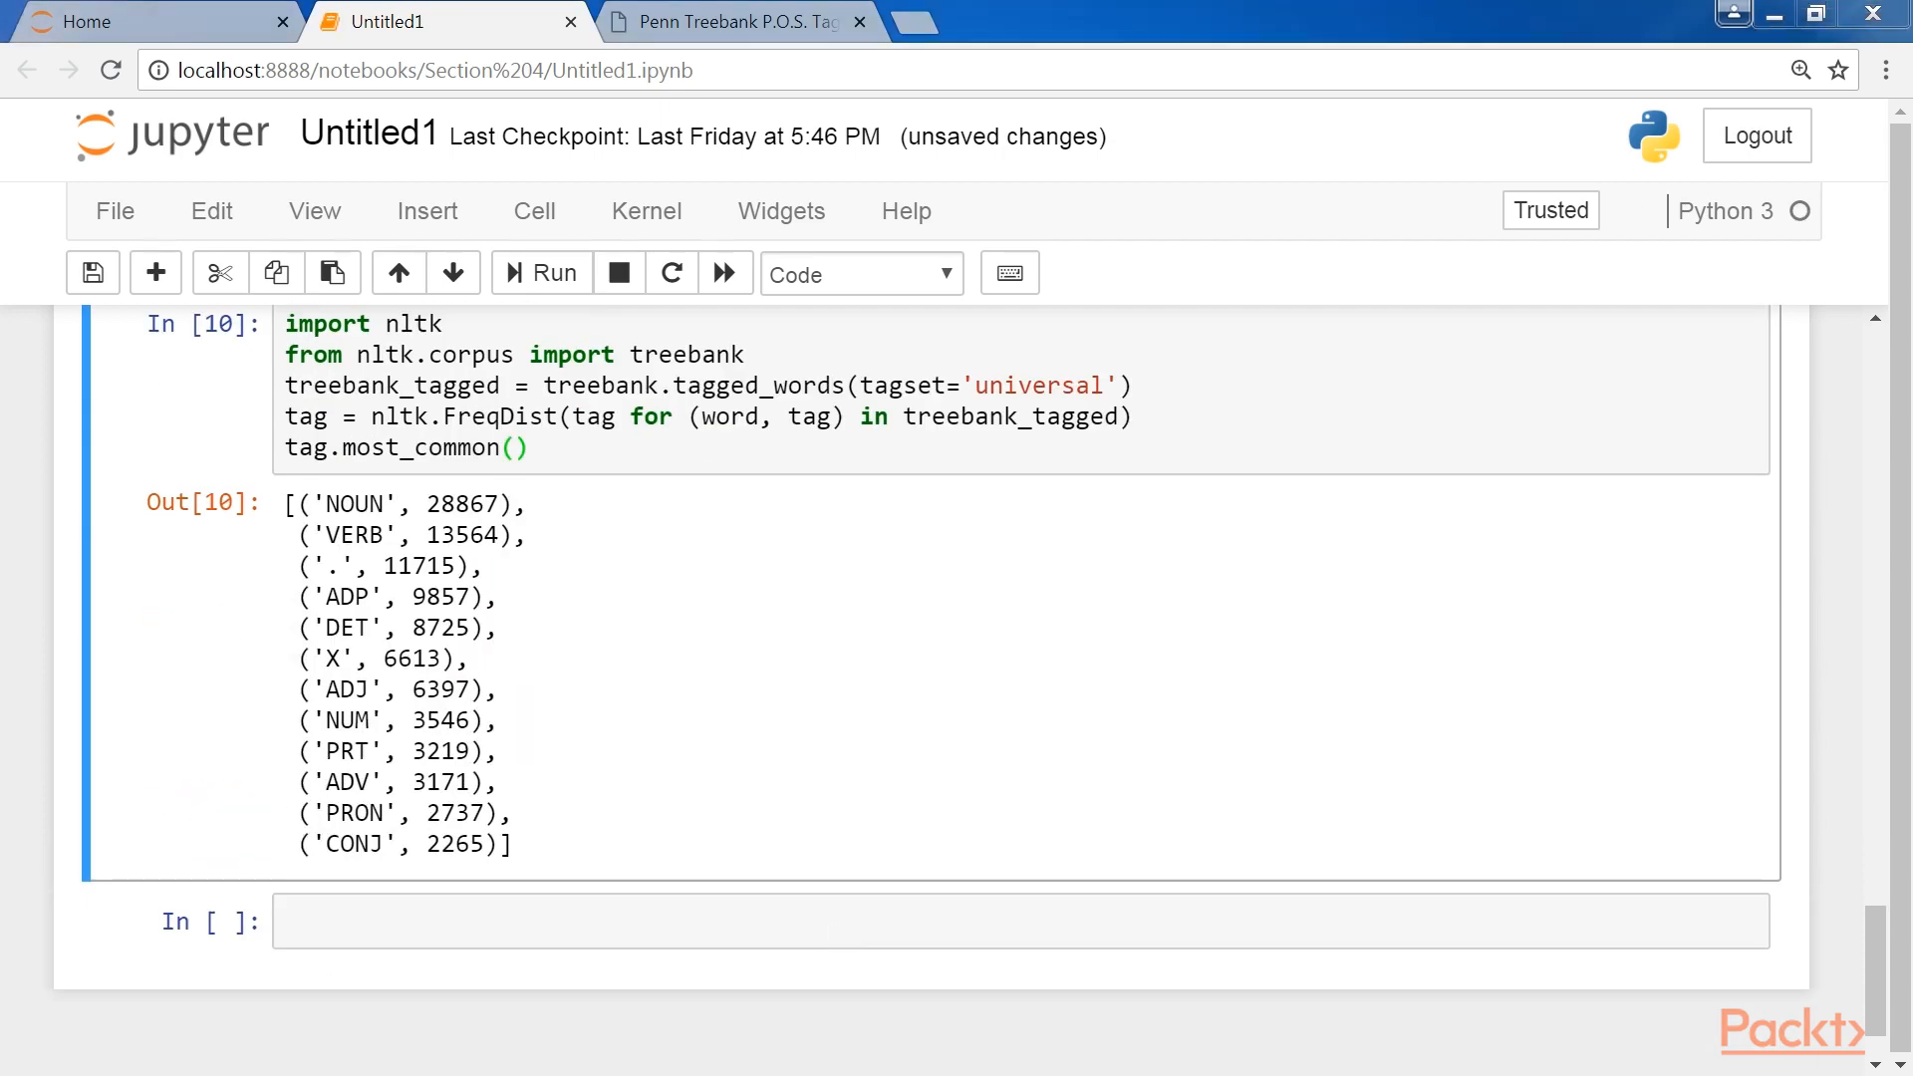
{"action": "type", "text": "import nltk"}
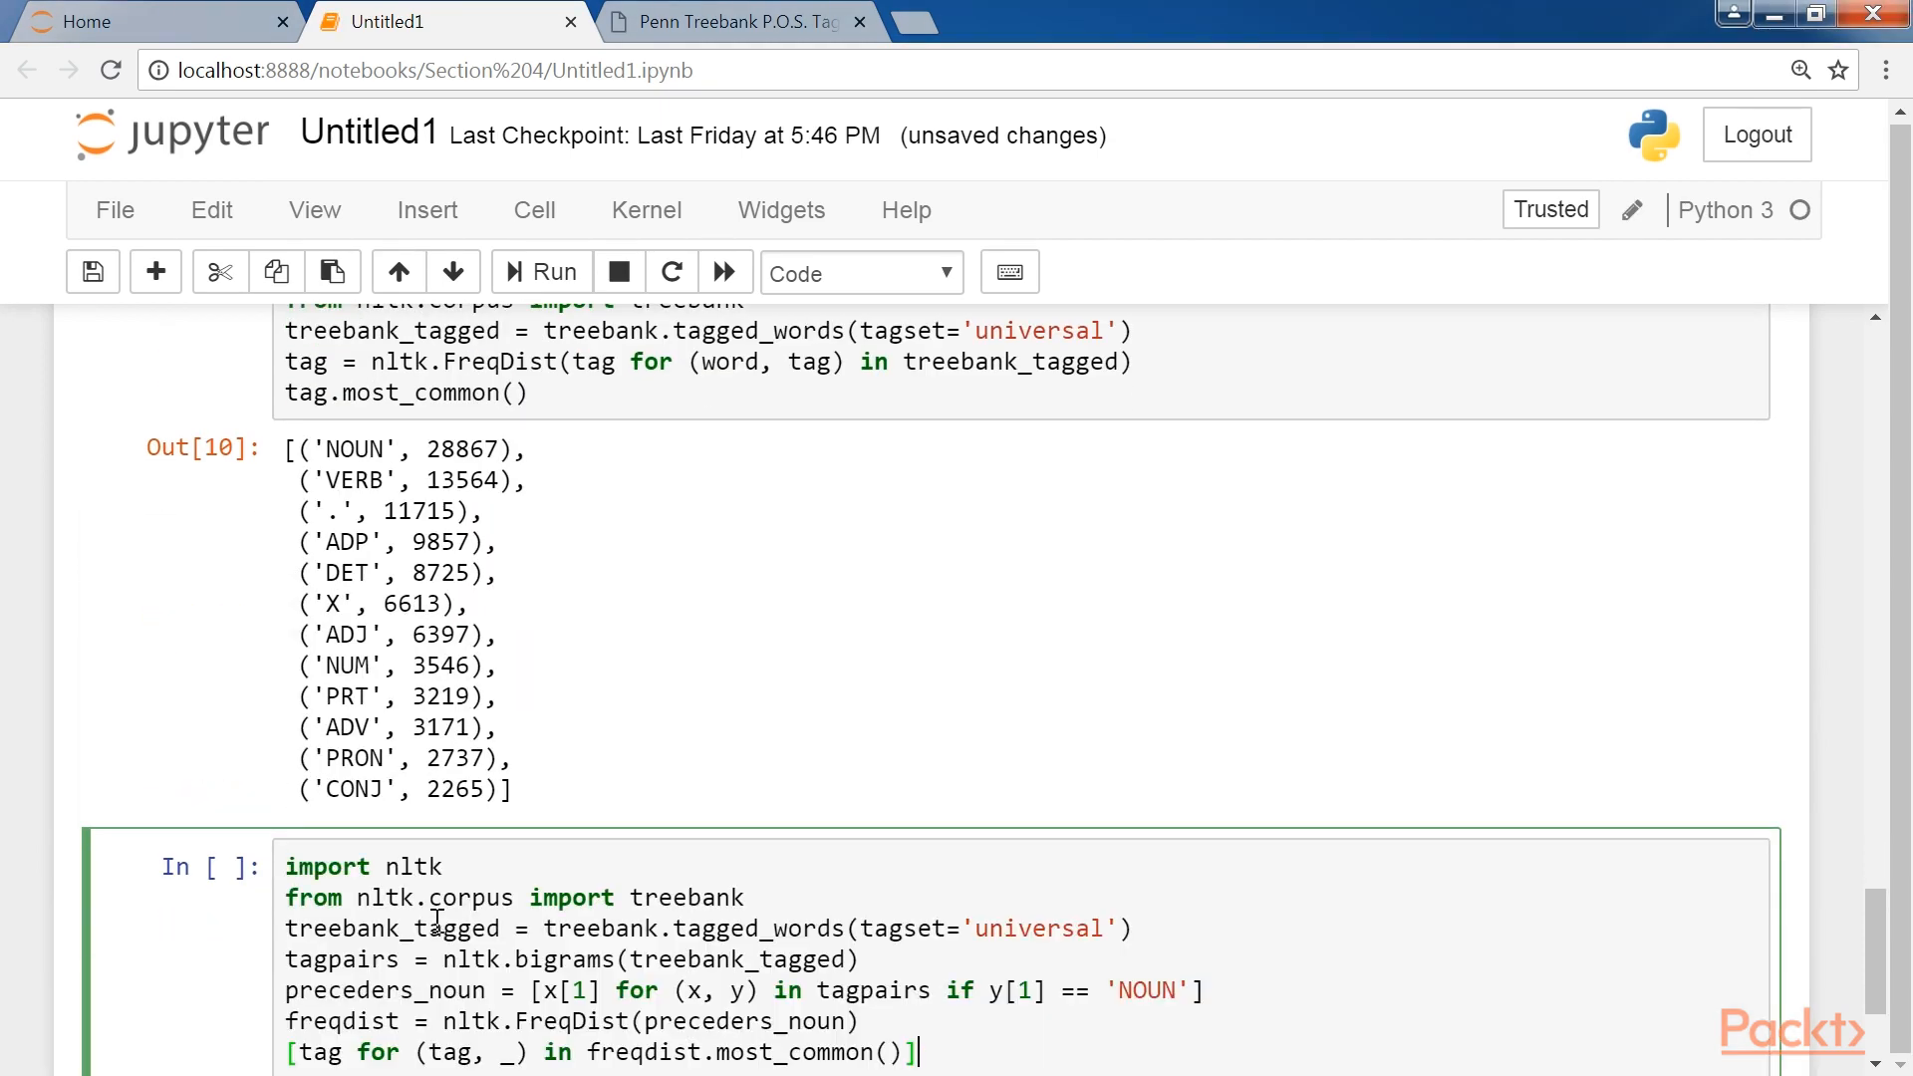
{"action": "left_click", "coordinate": [540, 272]}
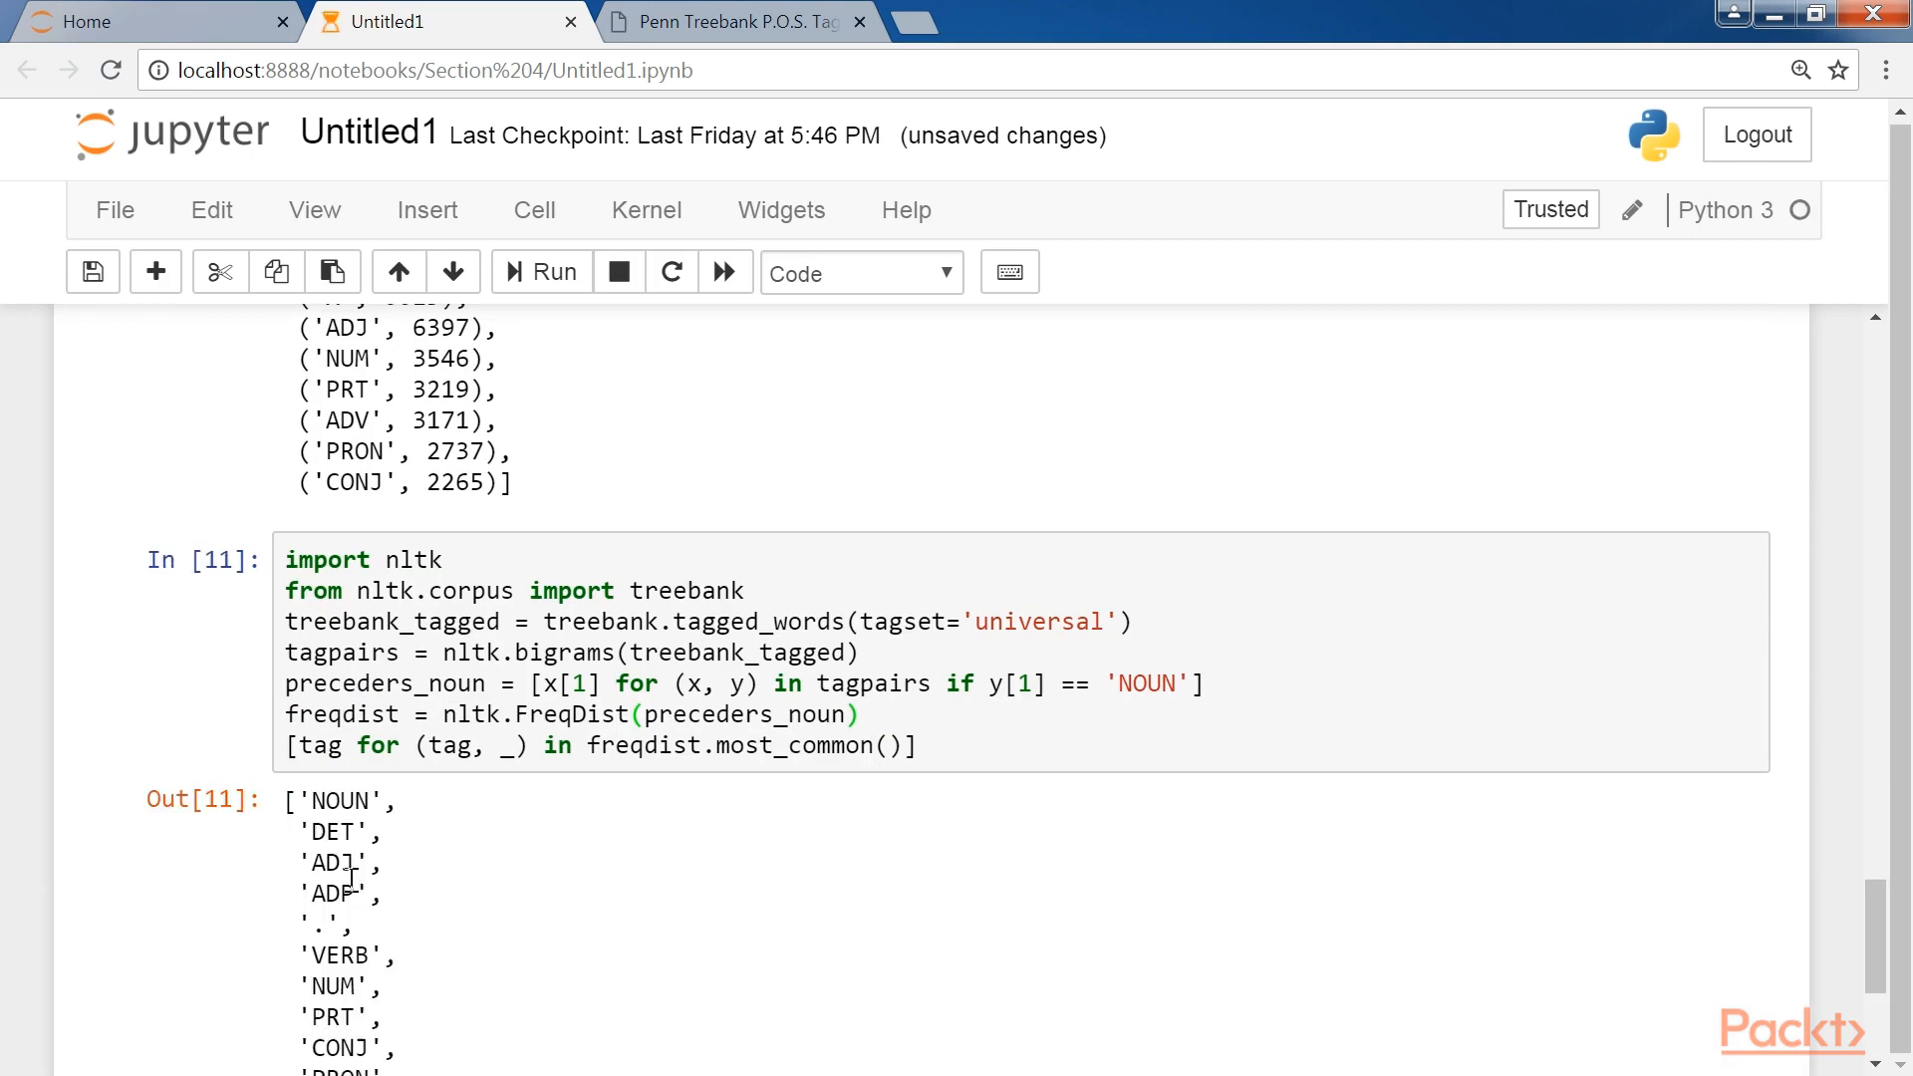
{"action": "mouse_move", "coordinate": [961, 970]}
{"action": "type", "text": "import nltk"}
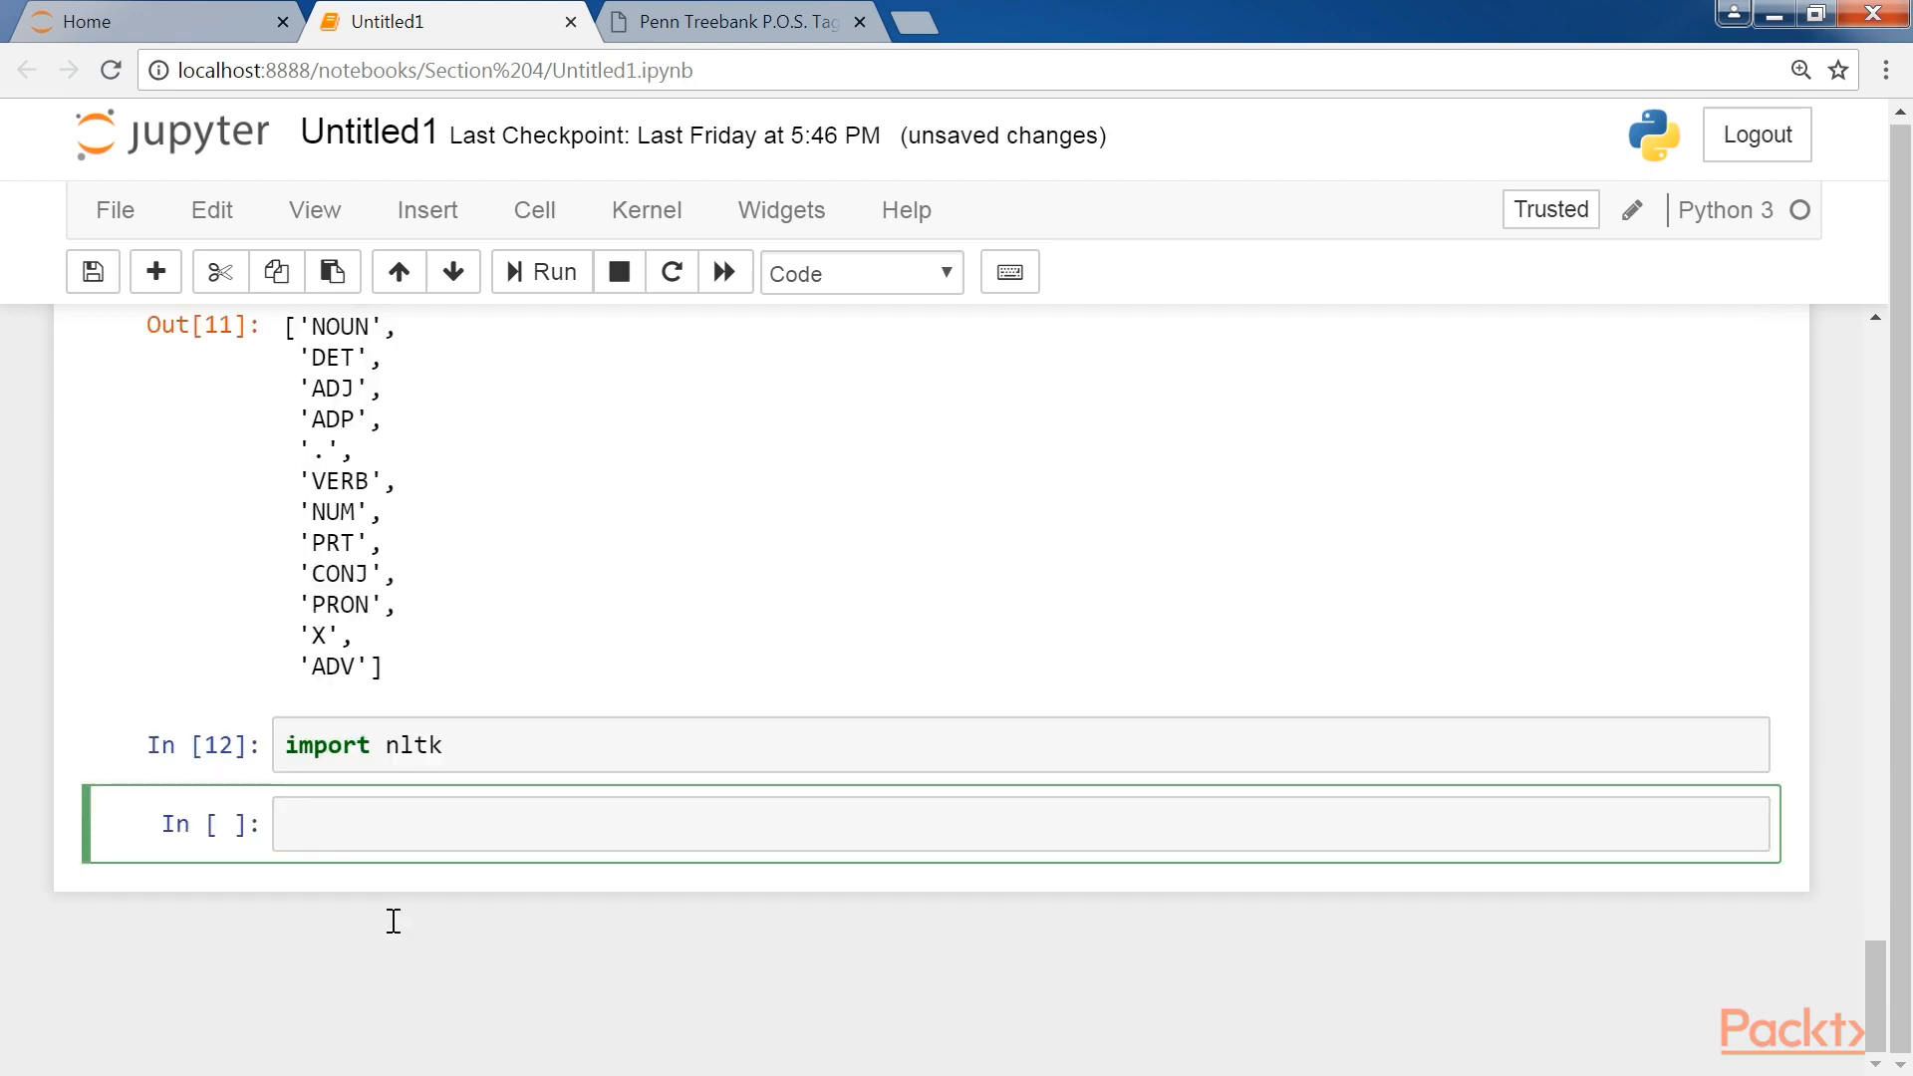
Create dictionary tag={} mapping beautiful→ADJ, boy→N, read→V, generously→ADV.
{"action": "type", "text": "tag={}"}
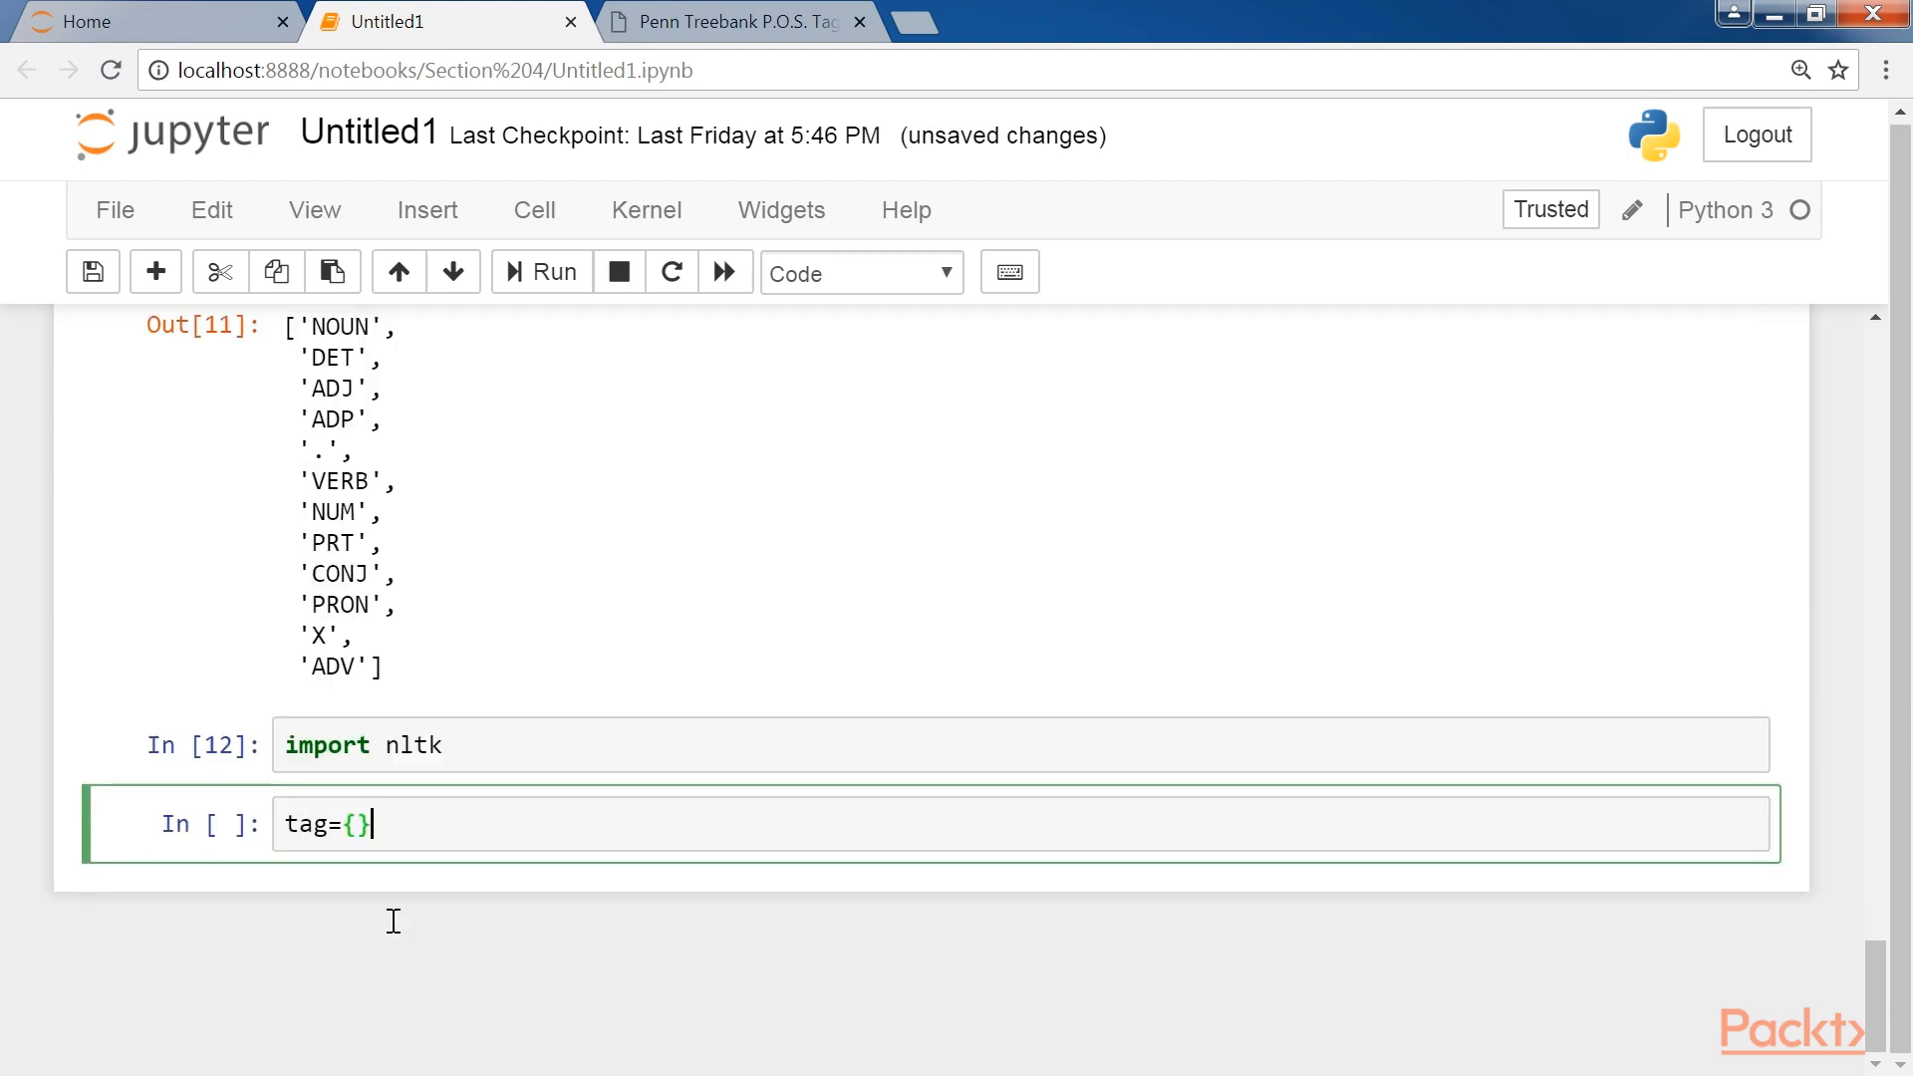
{"action": "type", "text": "tag"}
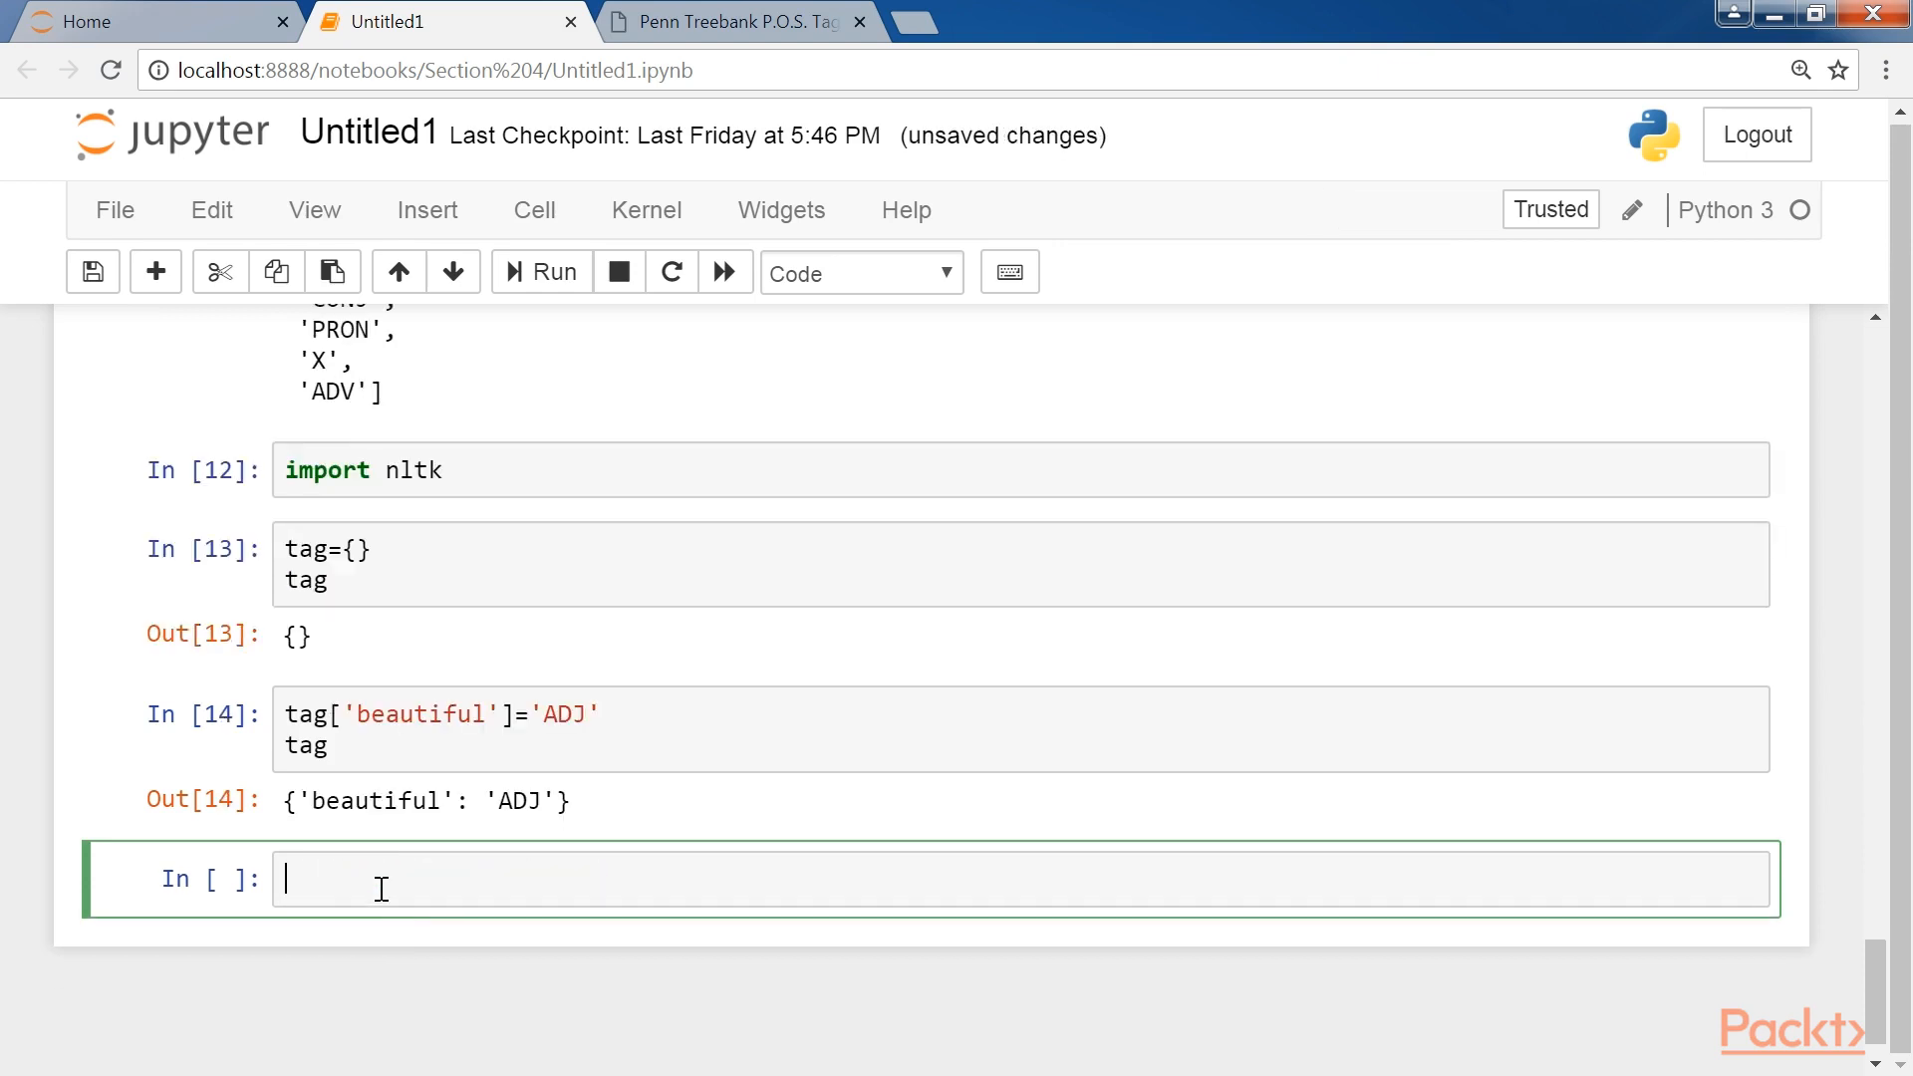
{"action": "left_click", "coordinate": [538, 271]}
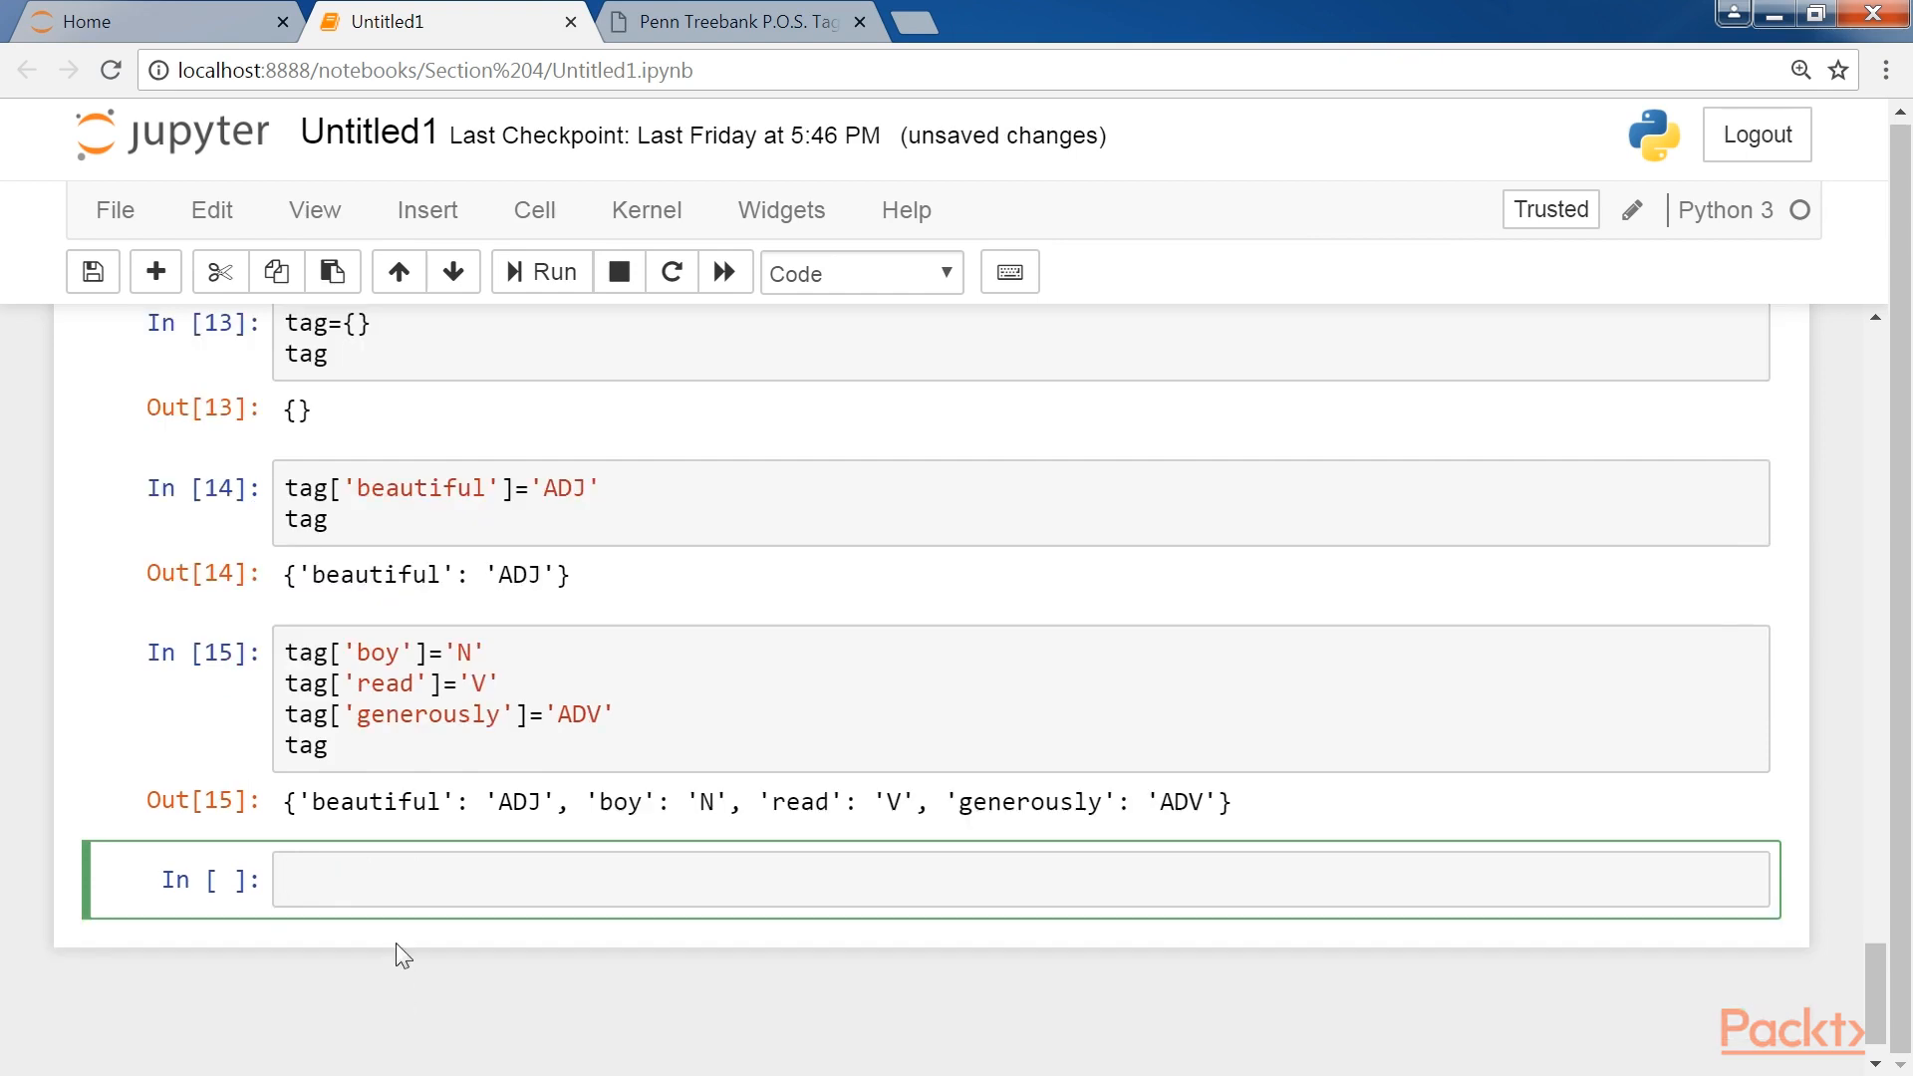
{"action": "mouse_move", "coordinate": [295, 806]}
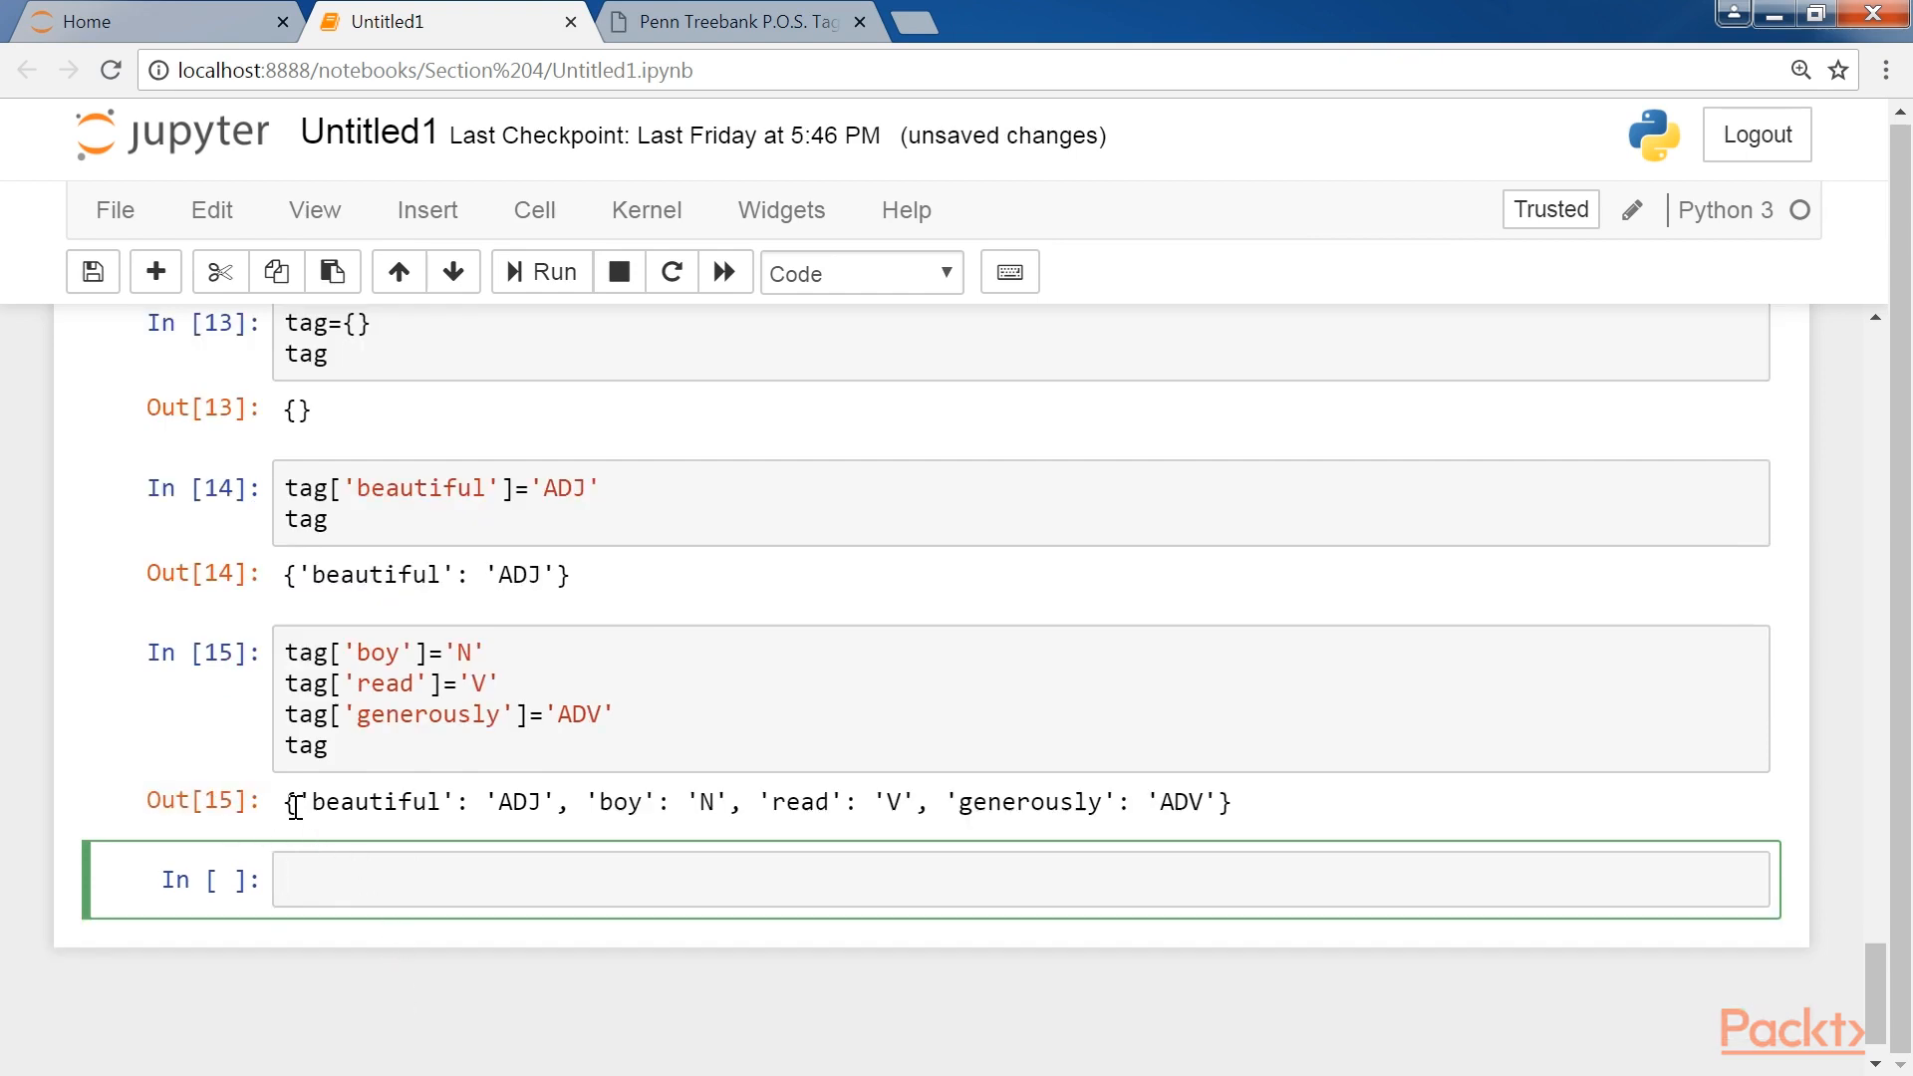